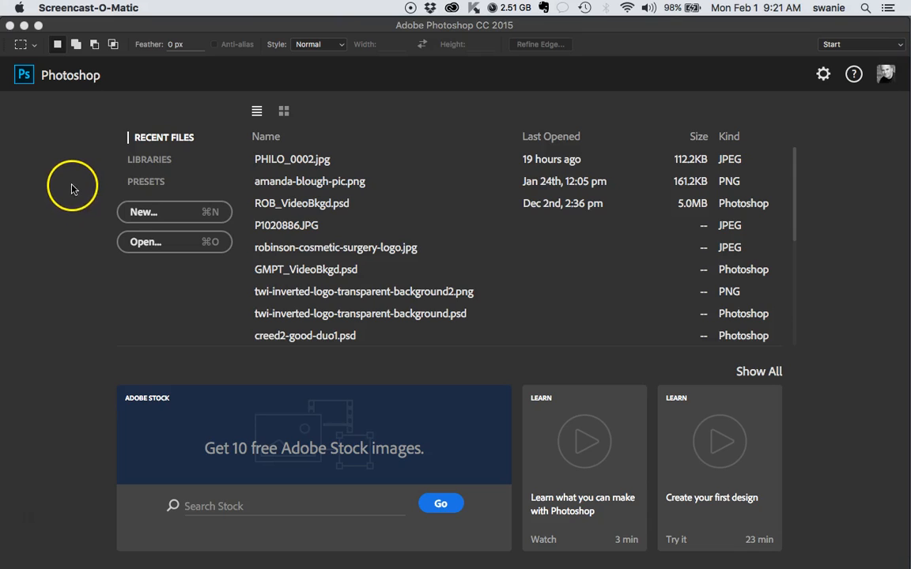
mouse_move(174, 108)
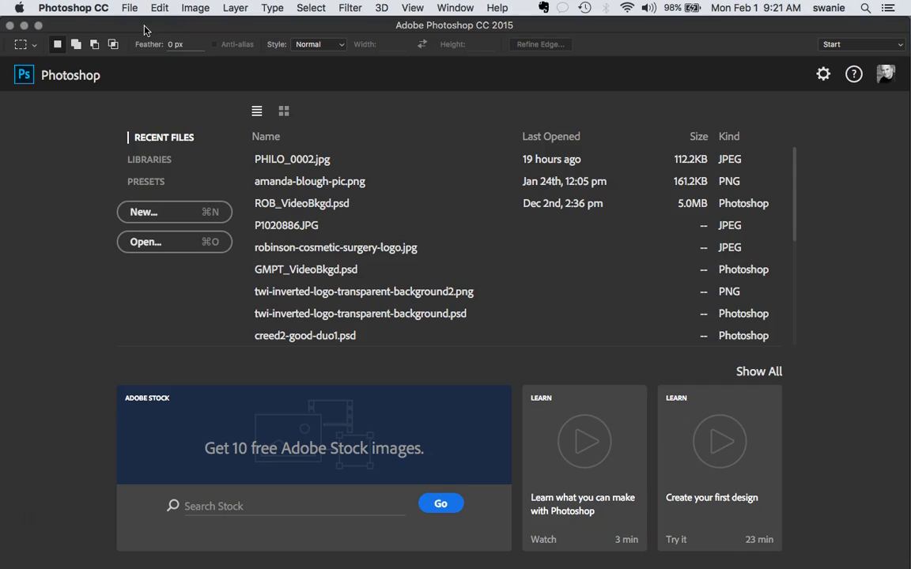
Name the new document philo-logo, 320×80 pixels, with a transparent background.
left_click(129, 7)
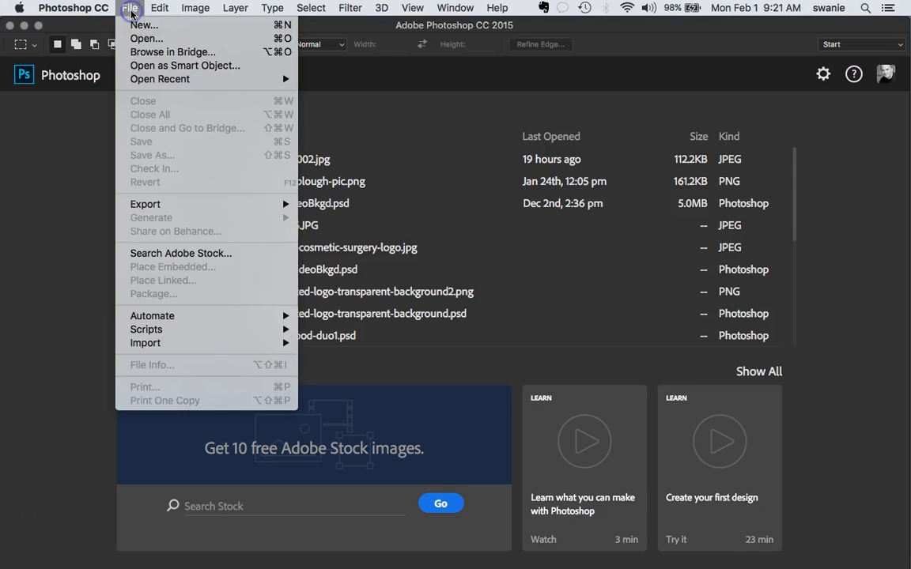
mouse_move(144, 26)
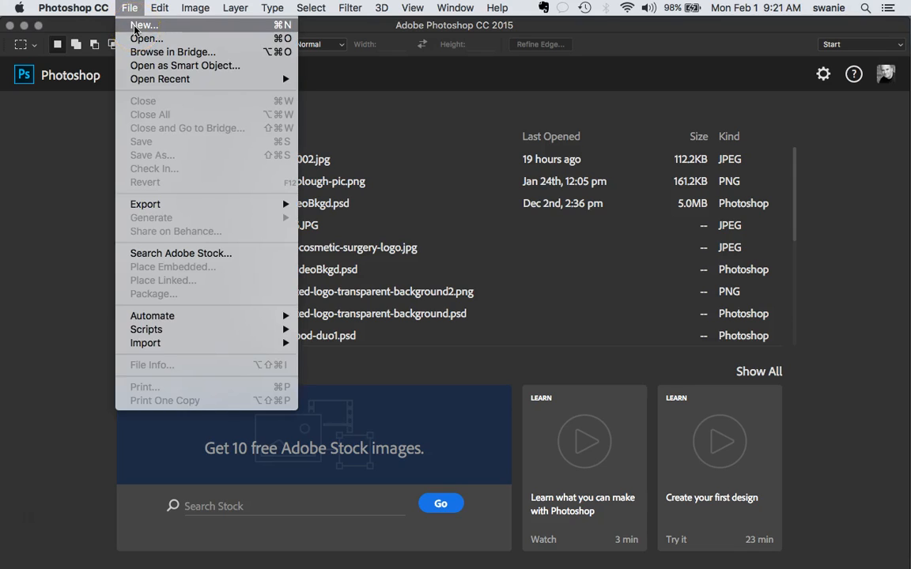
left_click(143, 25)
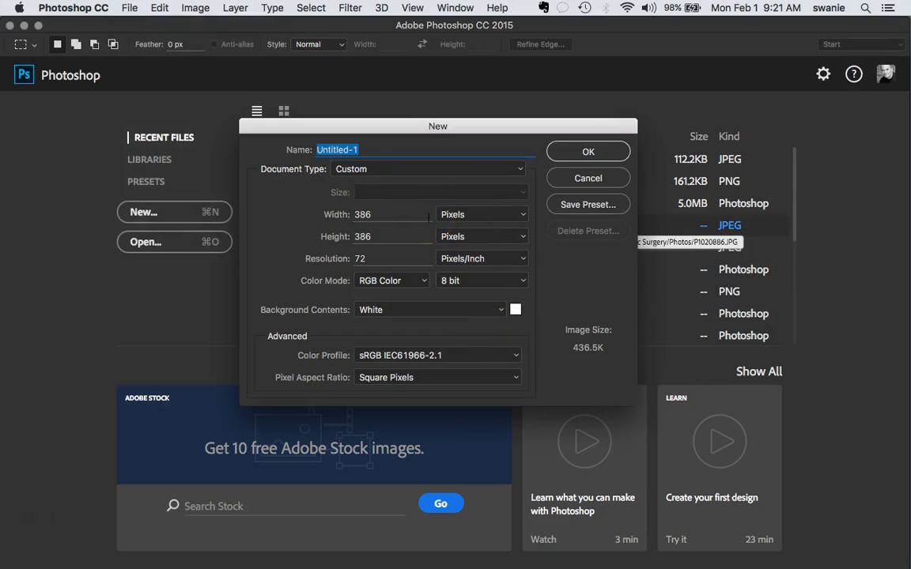
mouse_move(409, 146)
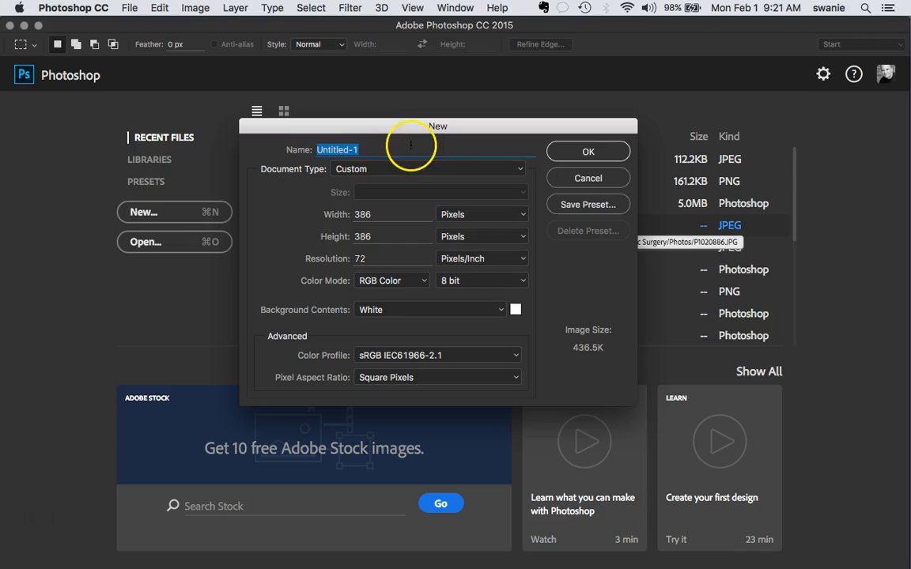
type("philo")
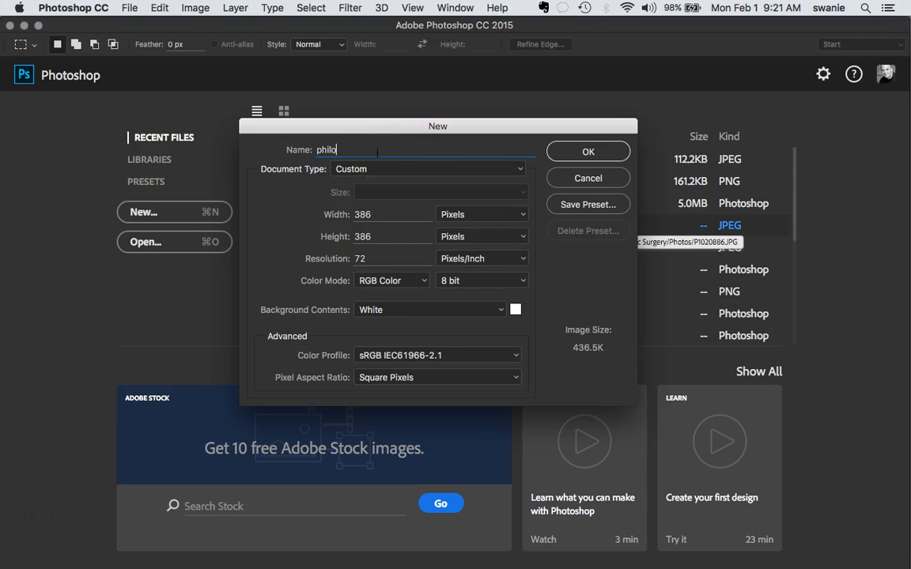
type("-logo")
left_click(393, 214)
type("320")
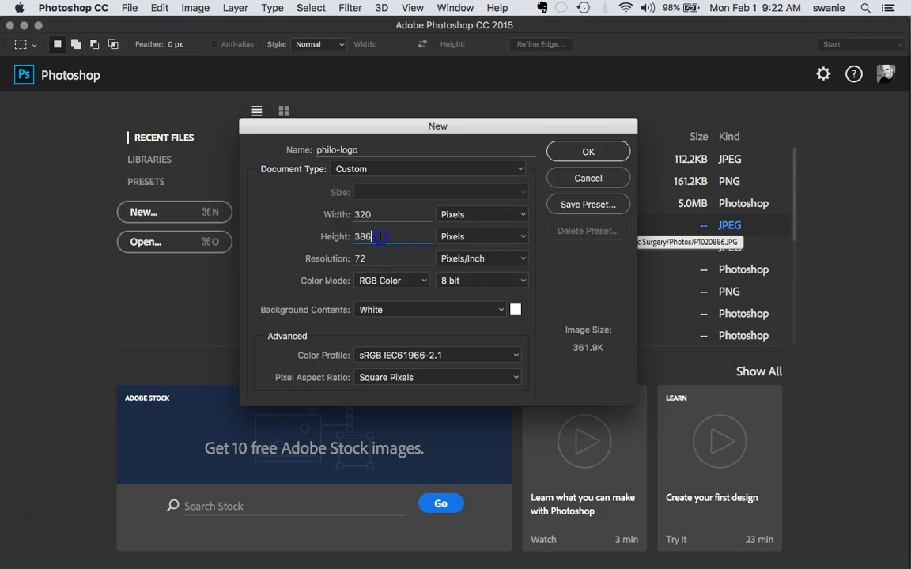
type("80")
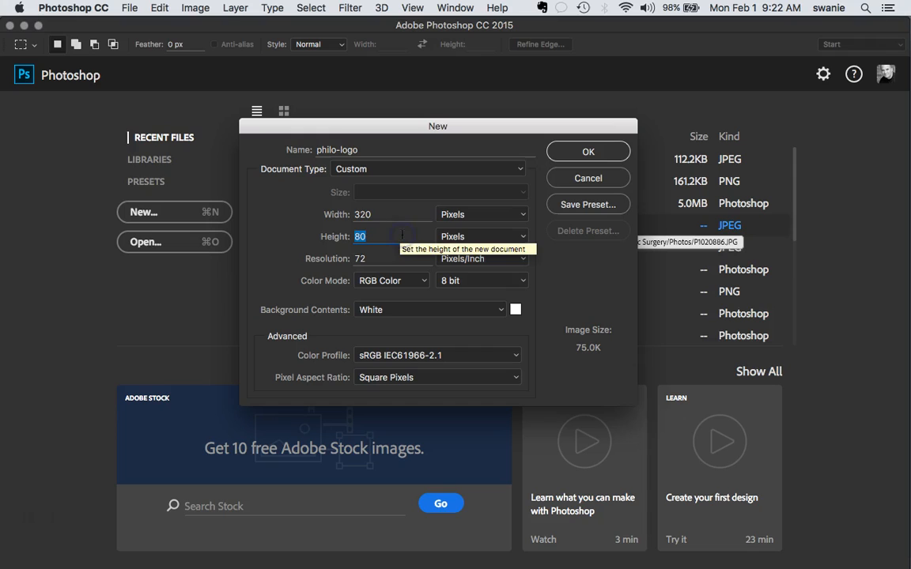
left_click(388, 214)
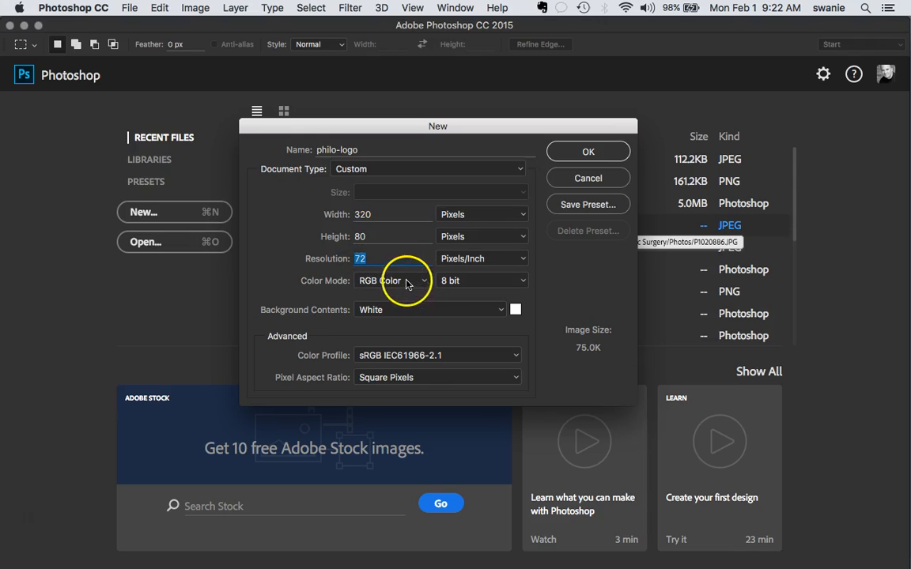
mouse_move(391, 281)
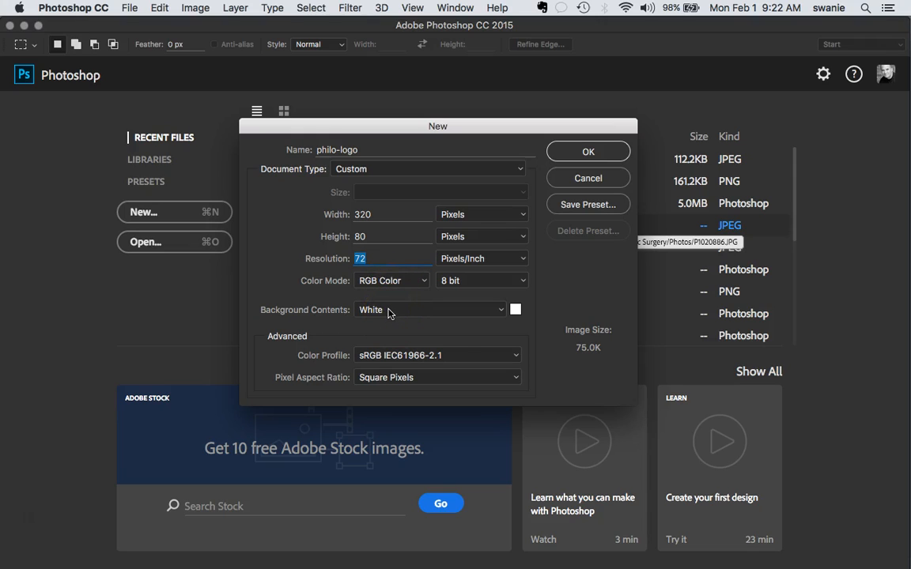
mouse_move(387, 309)
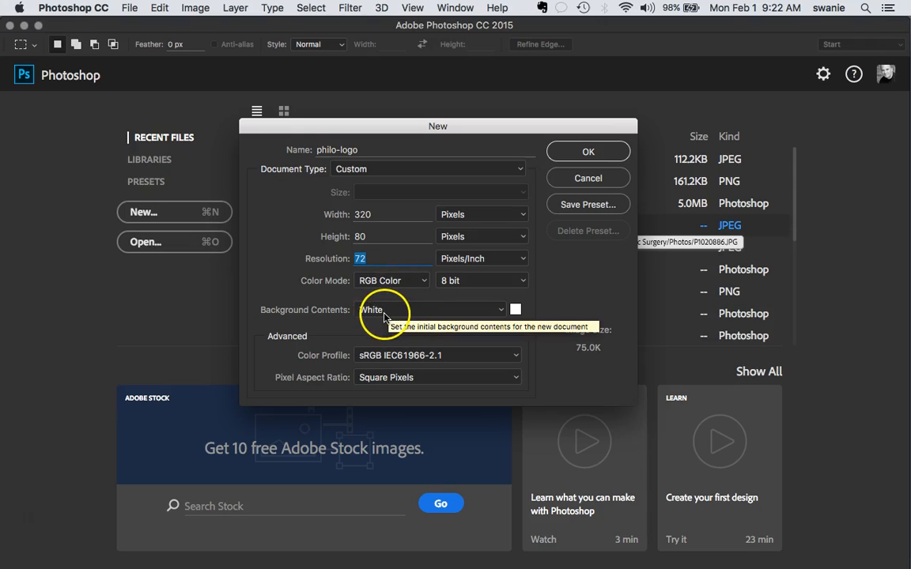
mouse_move(386, 314)
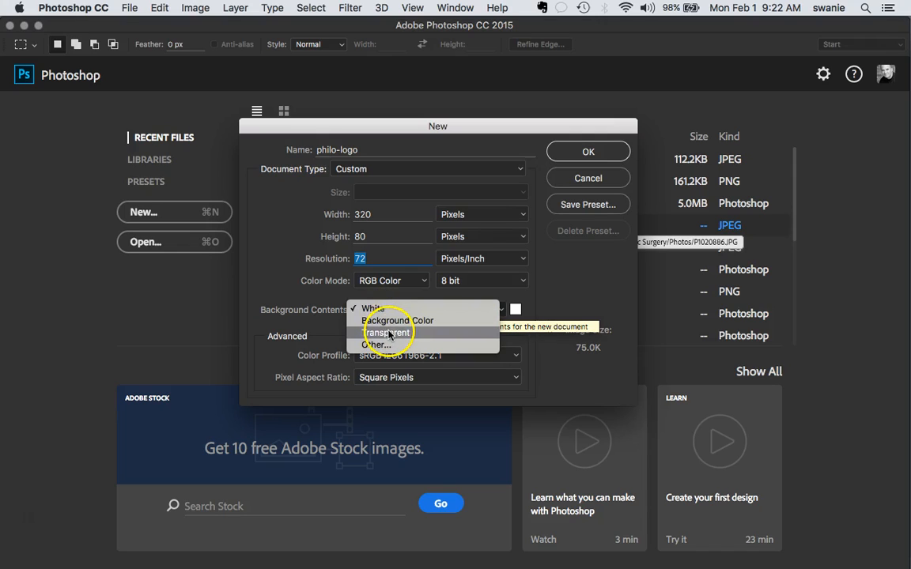
left_click(386, 332)
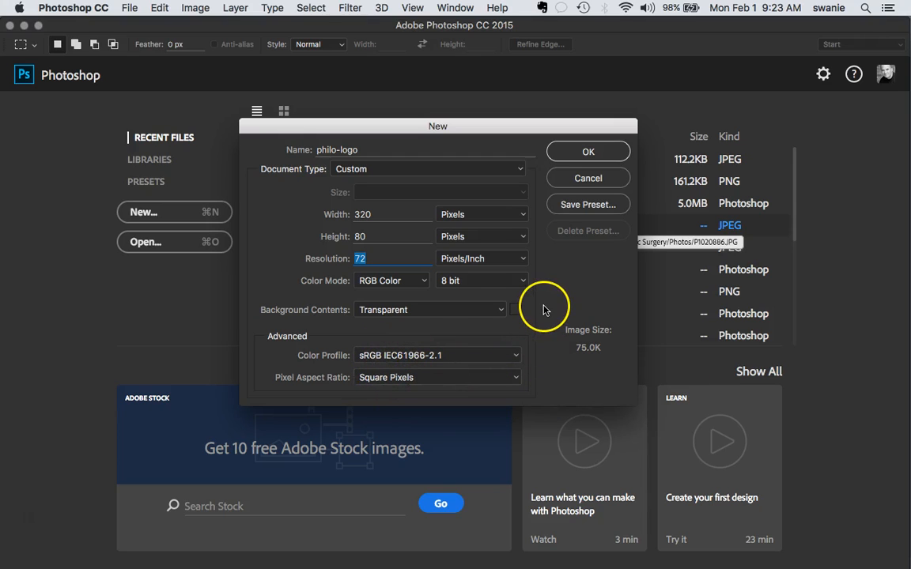
left_click(587, 151)
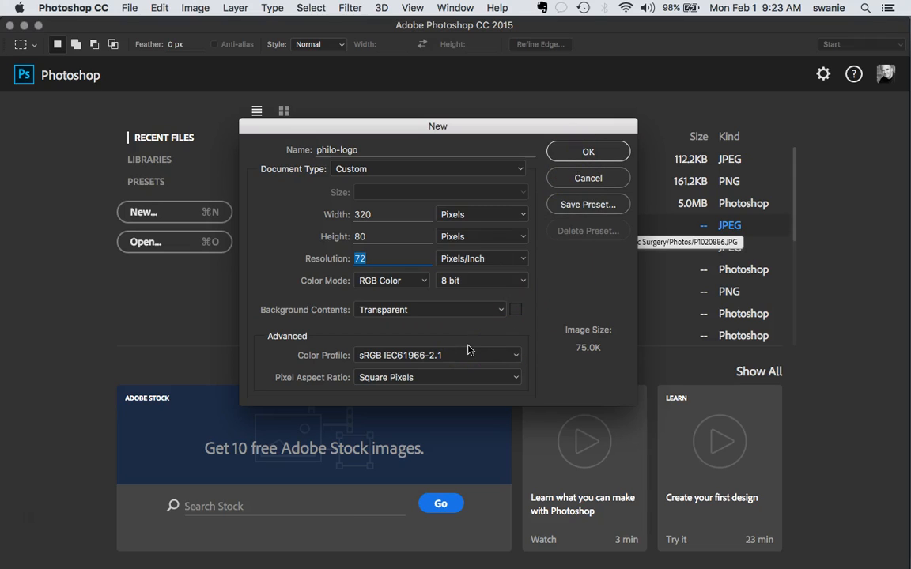
Confirm the New dialog to create the blank 320×80 philo-logo canvas.
left_click(588, 151)
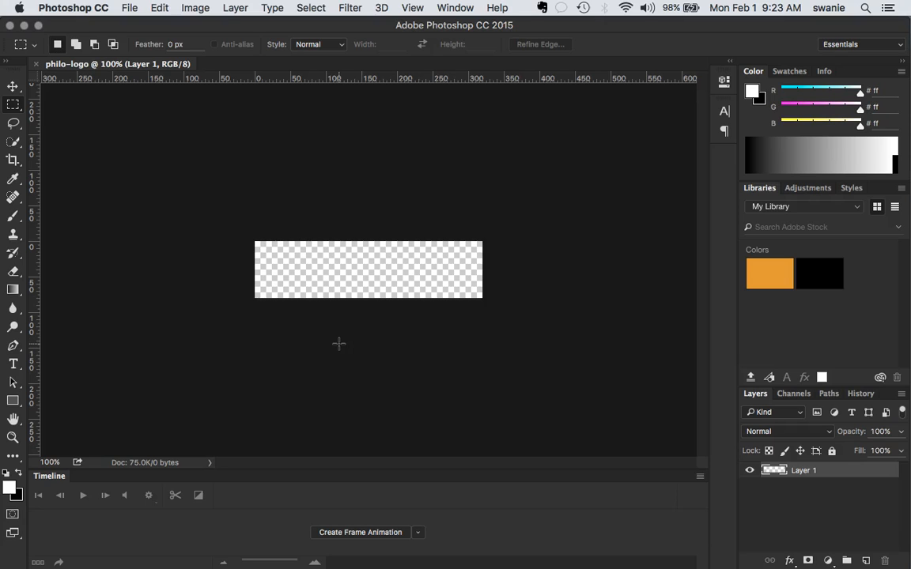
mouse_move(388, 391)
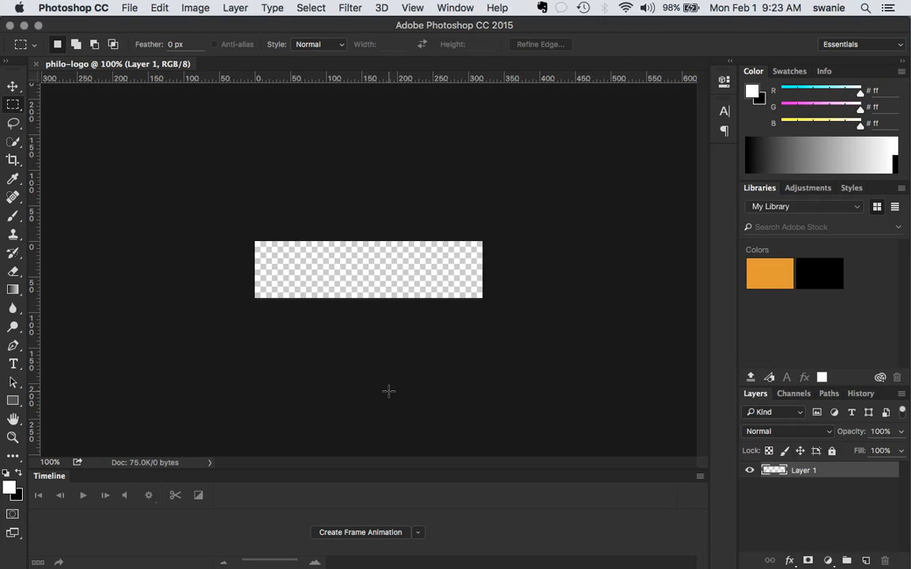
mouse_move(246, 249)
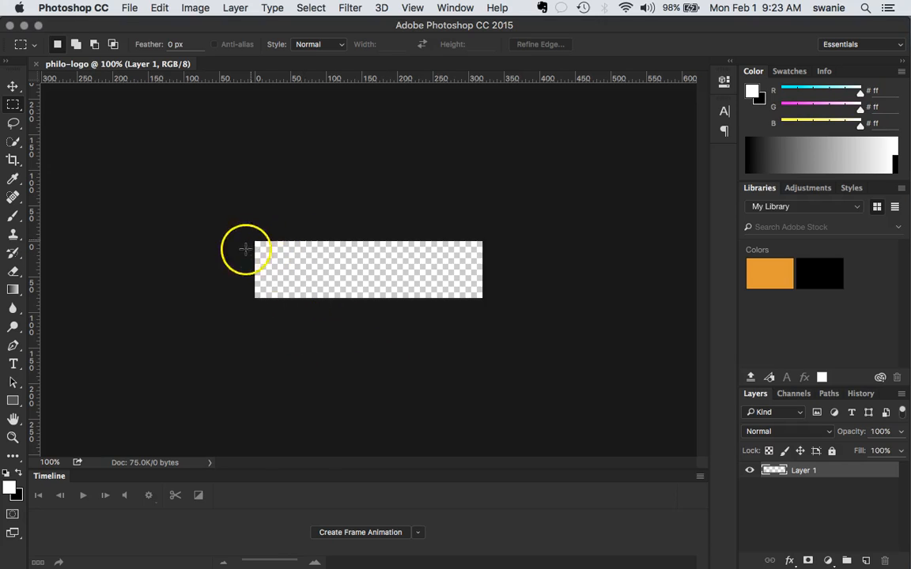
mouse_move(294, 256)
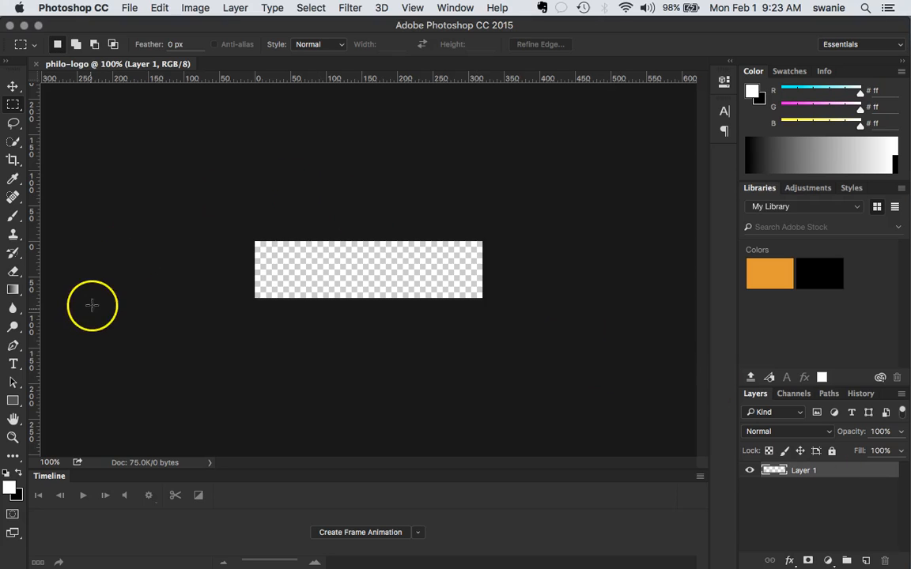
Start a text insertion point near the left side of the canvas with the Type tool.
left_click(13, 364)
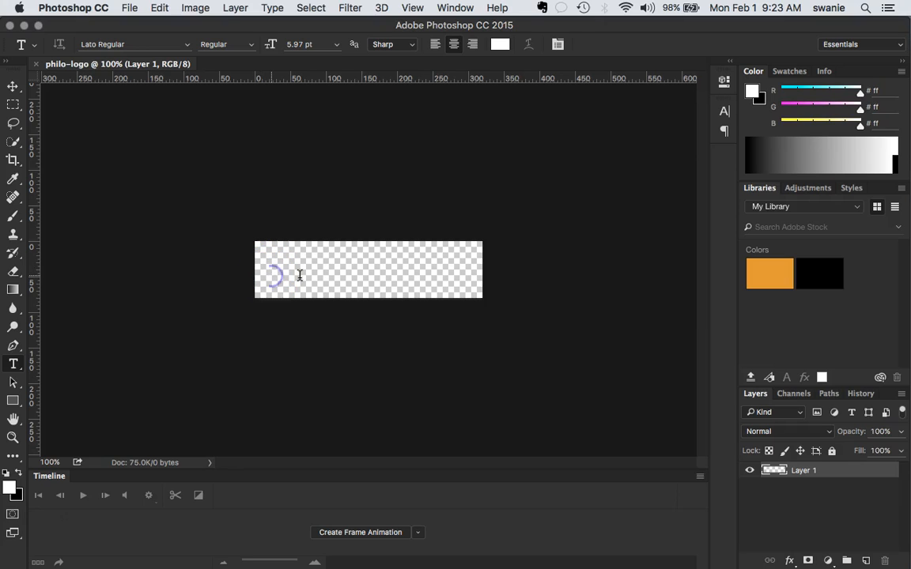
left_click(272, 275)
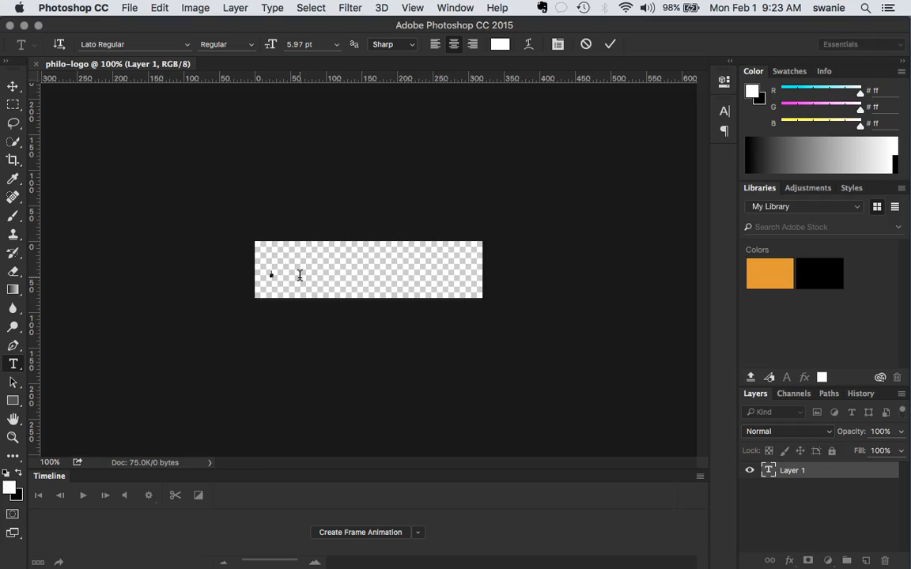
mouse_move(316, 284)
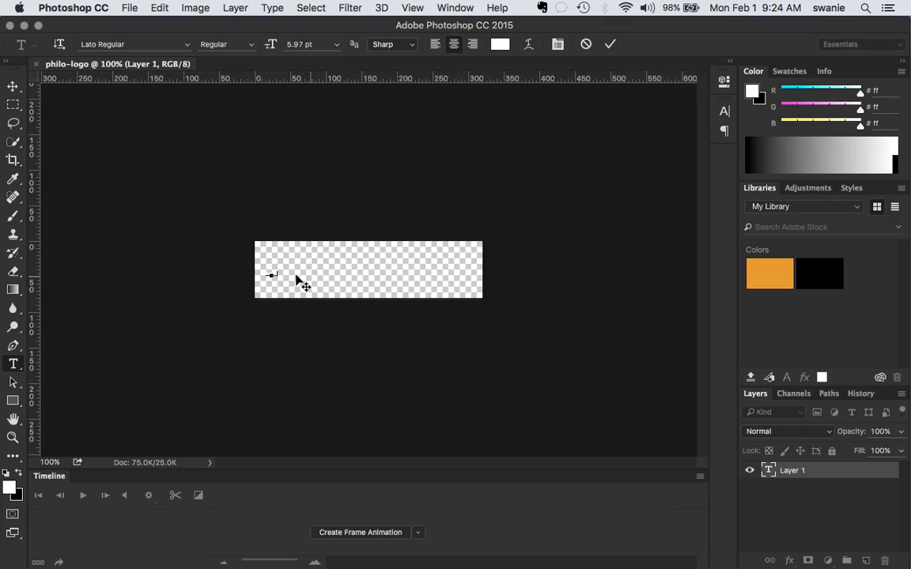
mouse_move(320, 225)
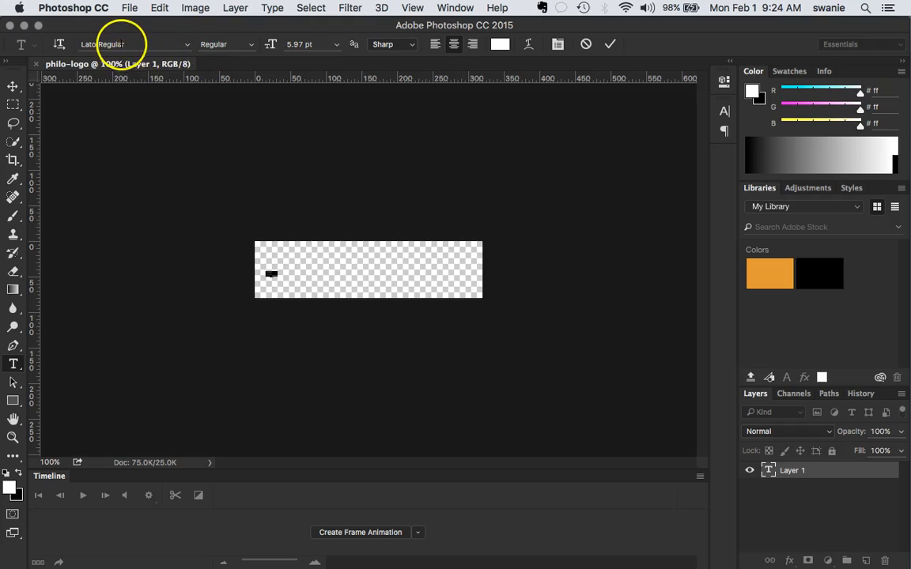
mouse_move(271, 273)
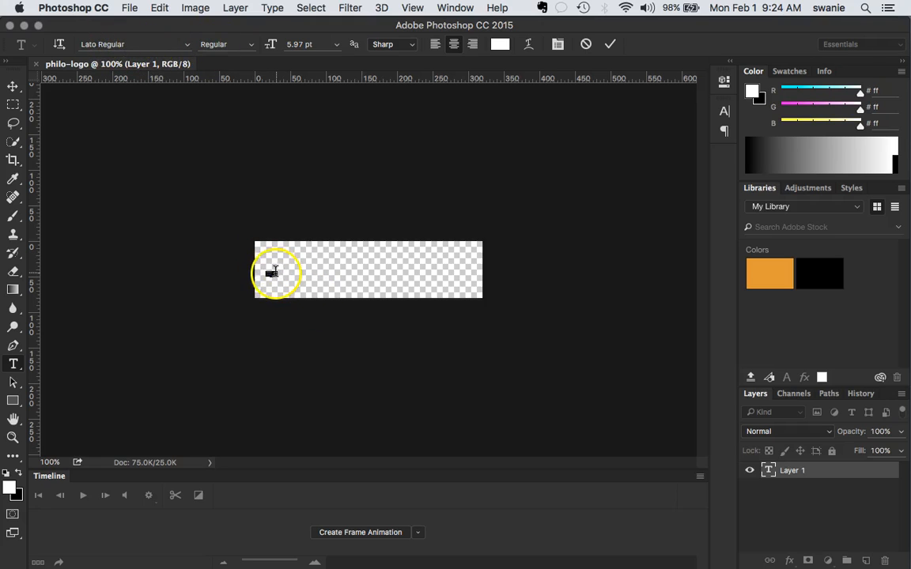
mouse_move(340, 43)
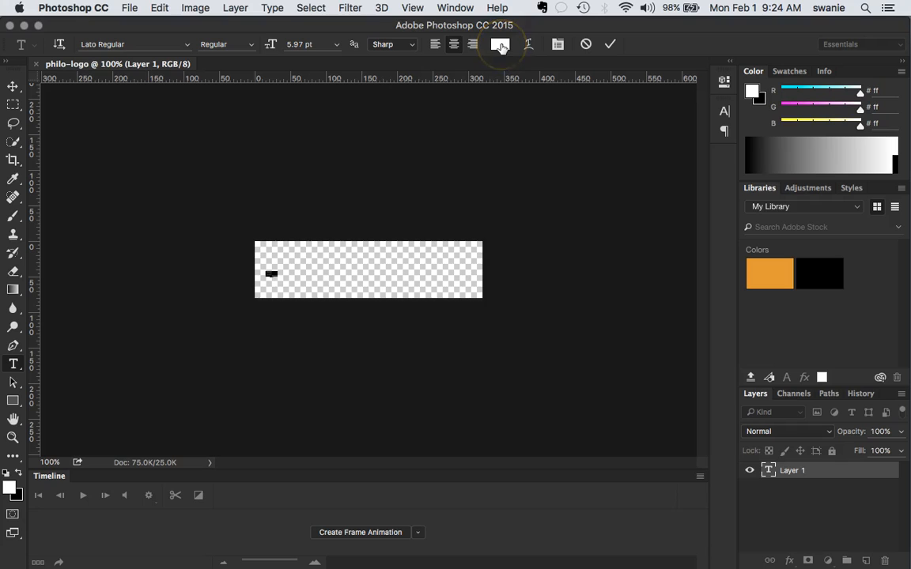
Set the text colour to orange #ff9933 through the Color Picker.
left_click(500, 43)
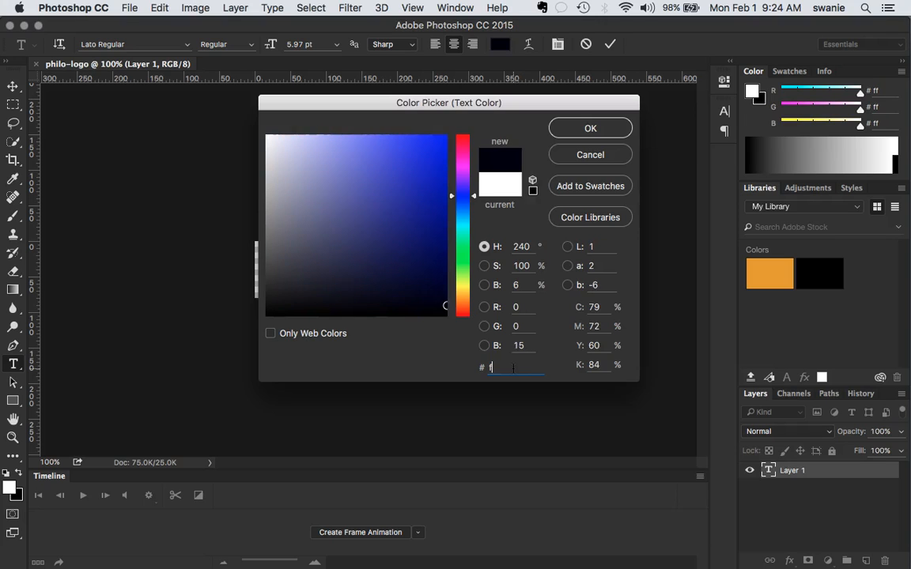
type("f9933")
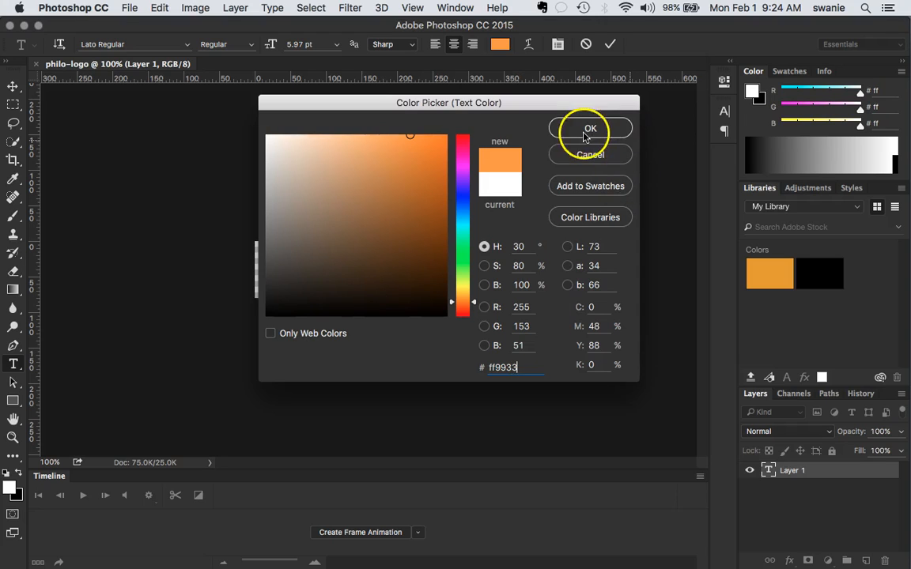
left_click(590, 128)
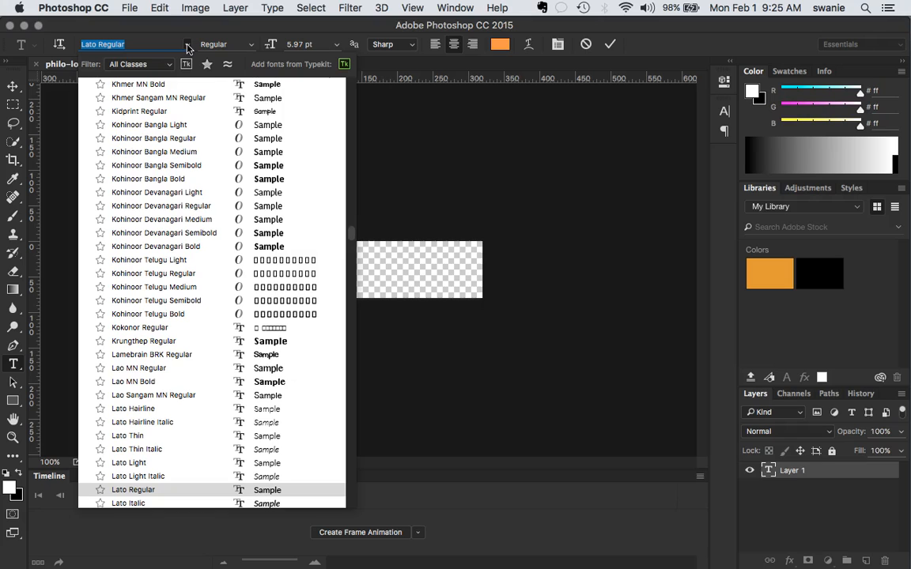
Set PHILO in Lato Heavy at a preset text size.
scroll("down", 3)
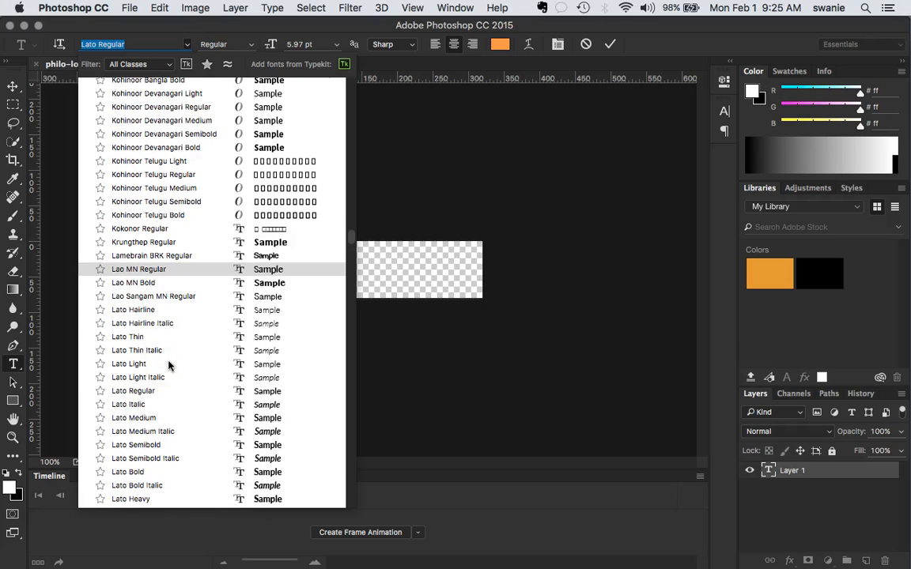
left_click(130, 499)
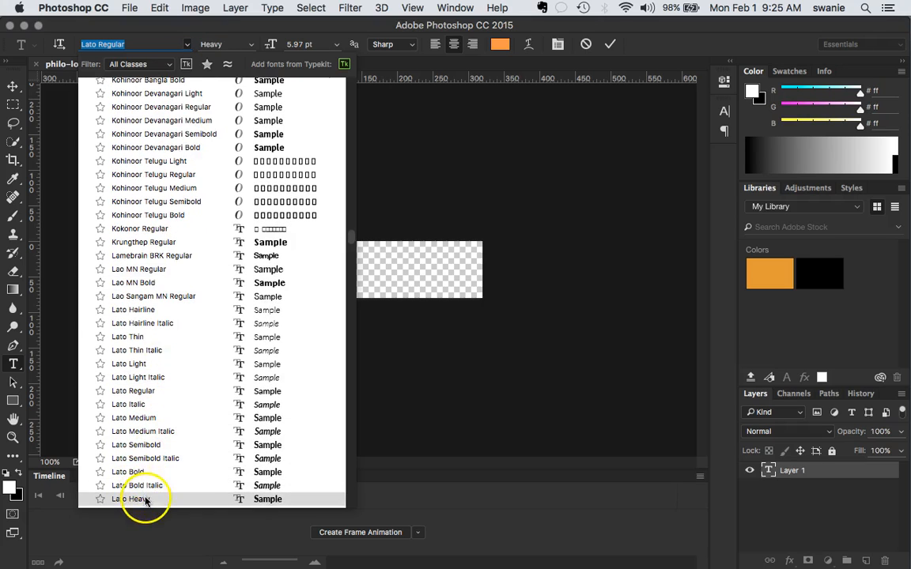
left_click(141, 499)
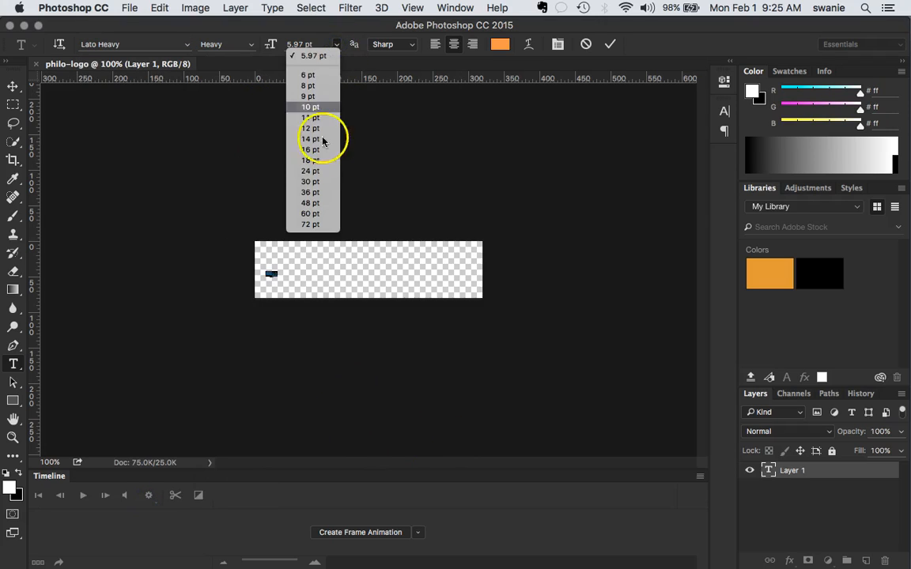
left_click(310, 171)
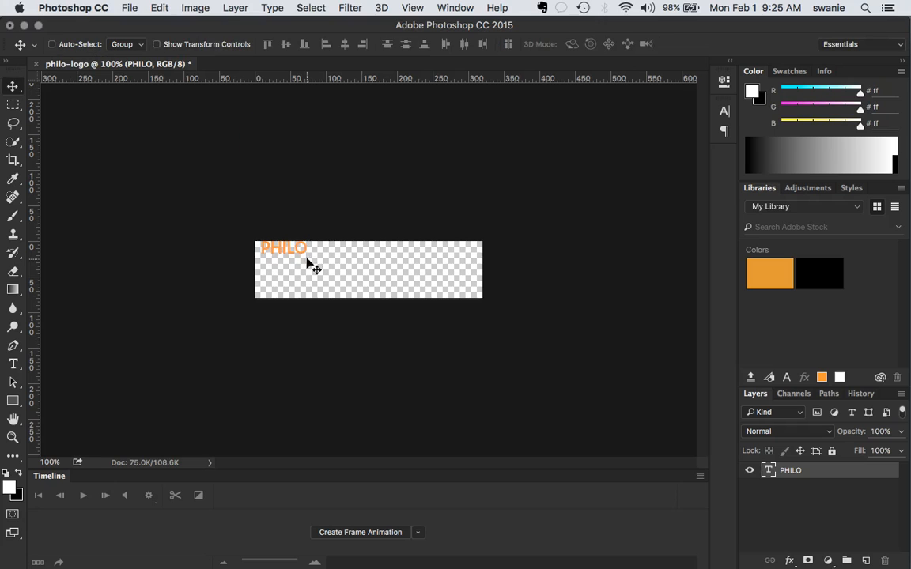
Free Transform PHILO, dragging its handles to span the canvas width.
left_click(159, 8)
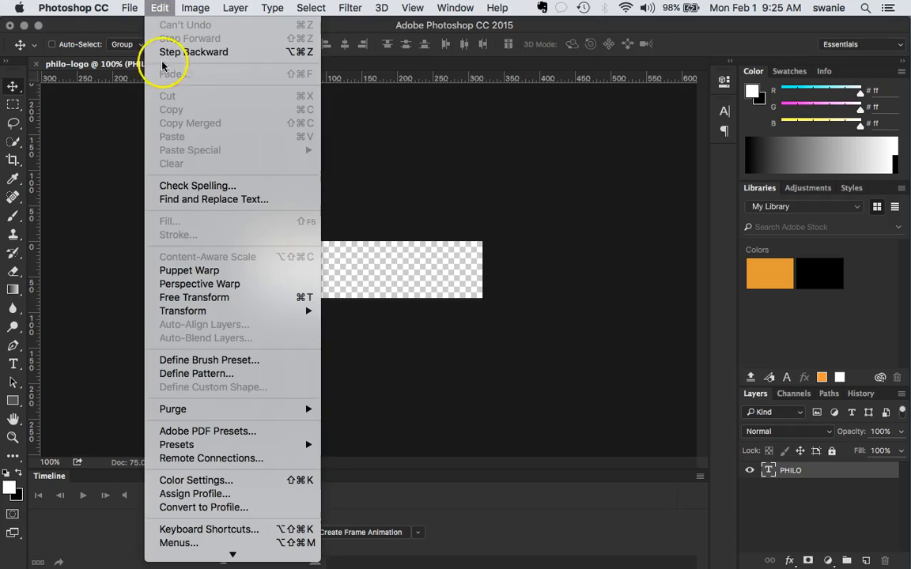
mouse_move(194, 297)
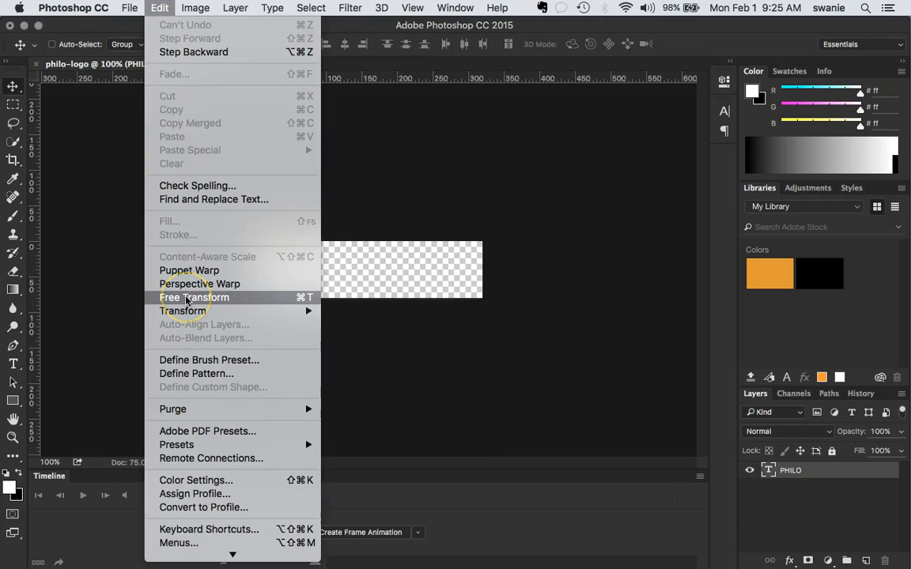
left_click(194, 297)
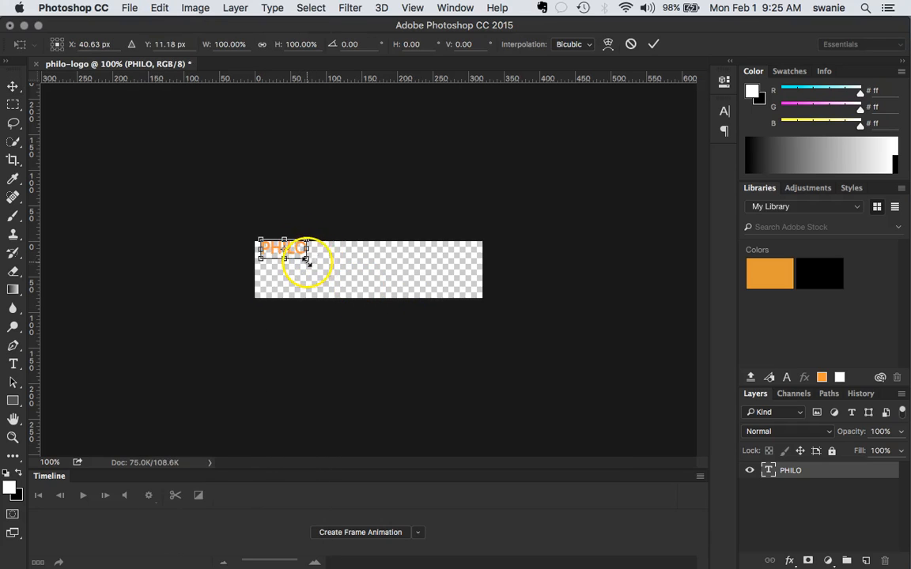
left_click_drag(308, 268, 464, 289)
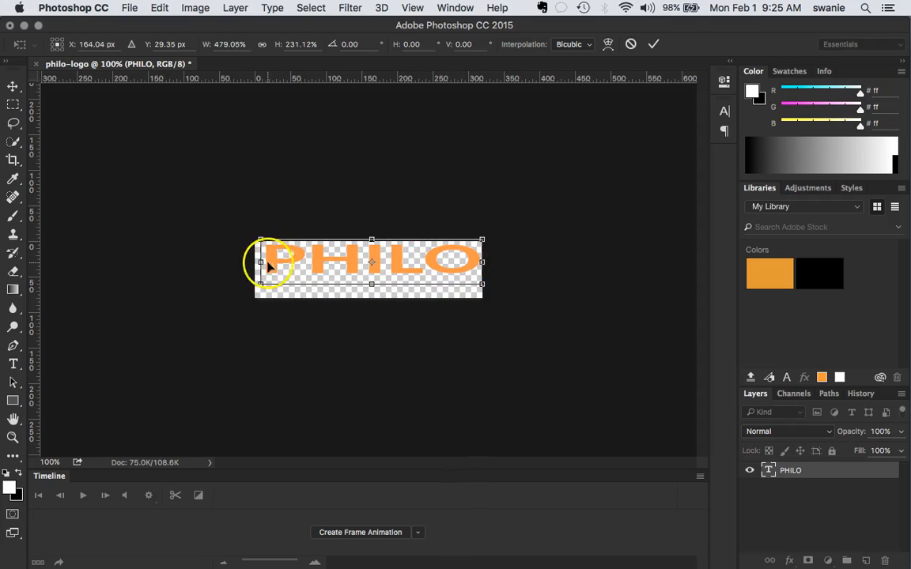
left_click_drag(261, 262, 249, 261)
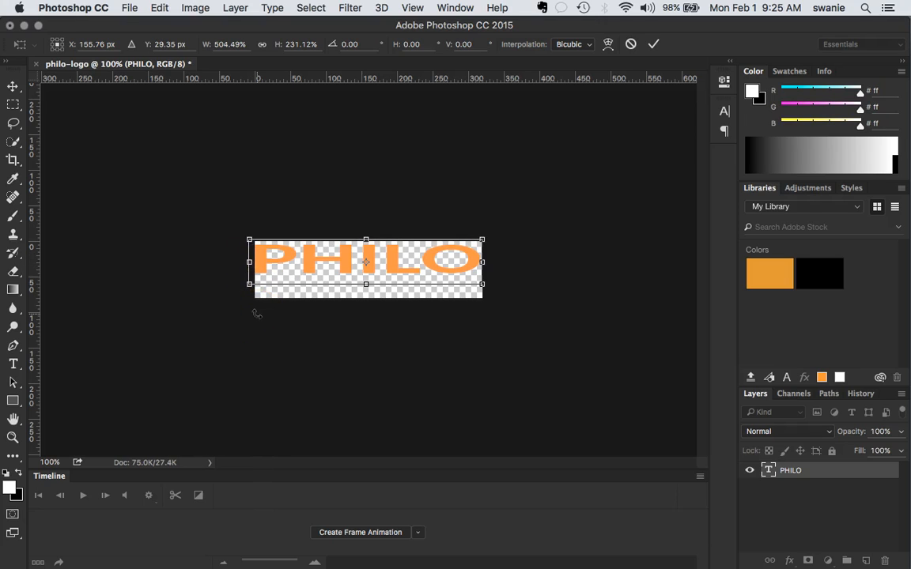
left_click_drag(366, 265, 366, 267)
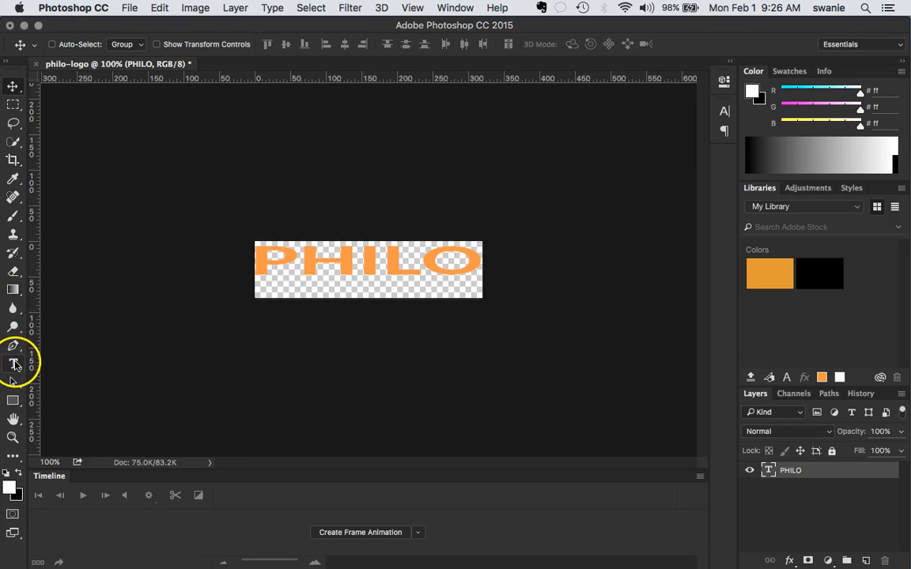
Recolour the PHILO text to dark gray #444444 via the Color Picker.
left_click(13, 363)
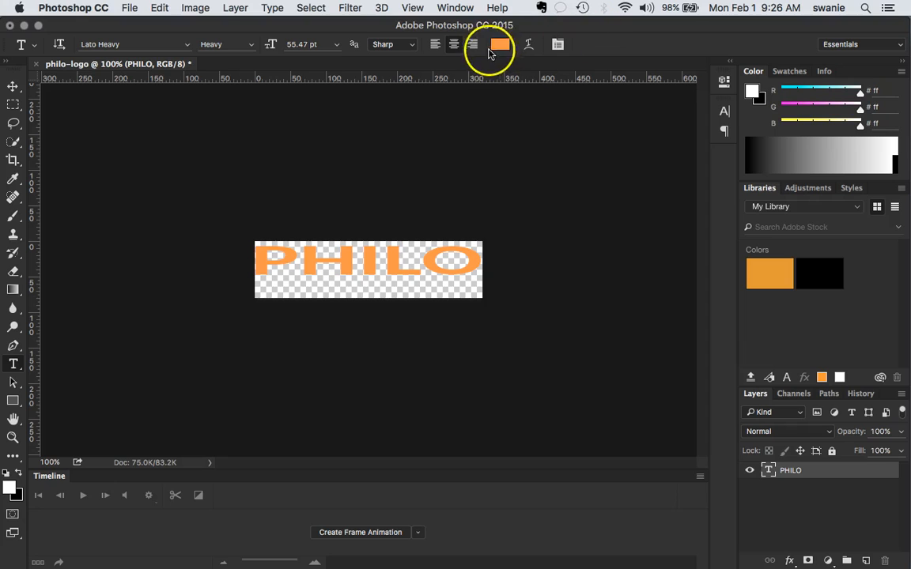
left_click(499, 44)
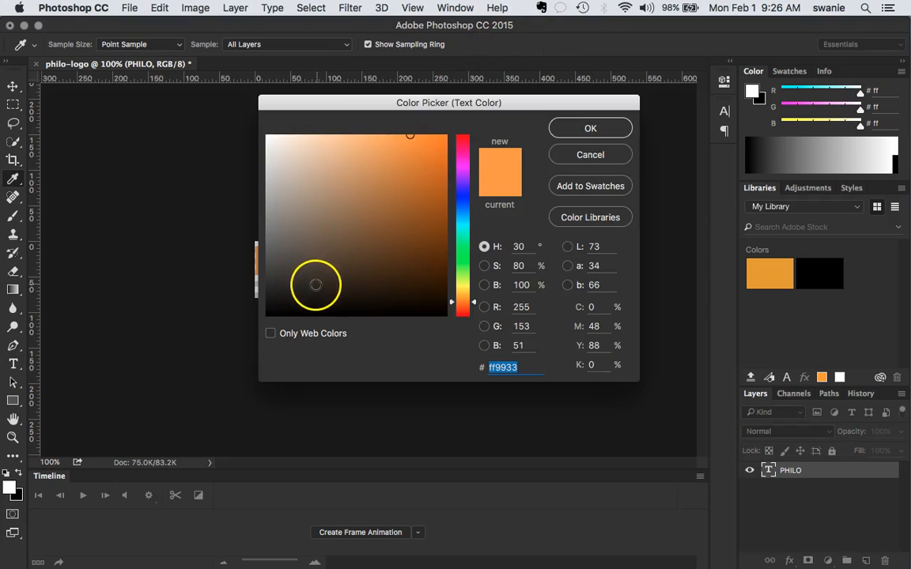
type("151515")
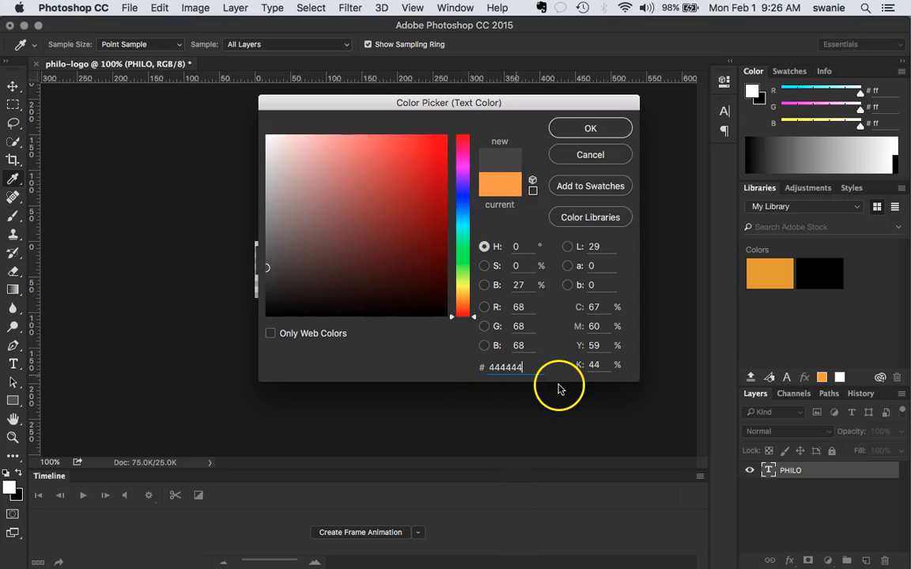
mouse_move(590, 128)
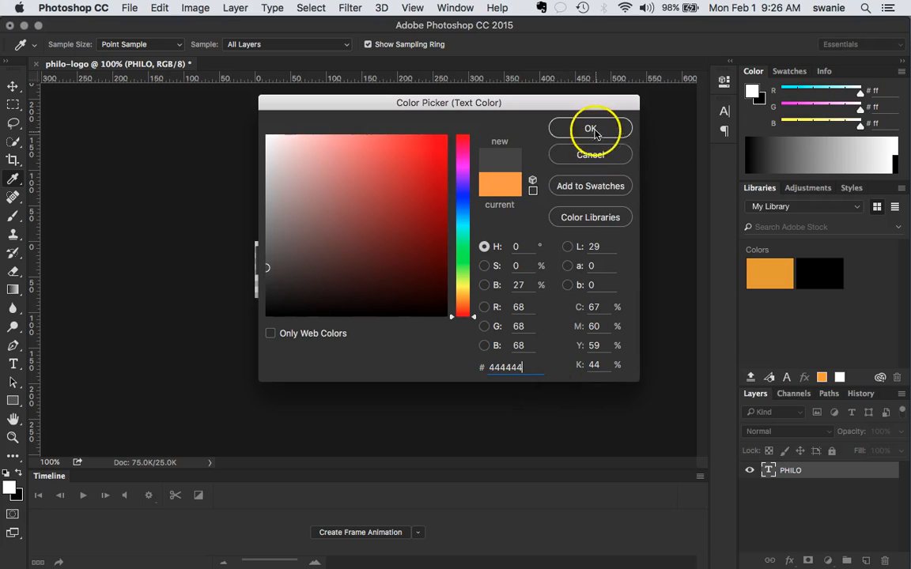
left_click(590, 128)
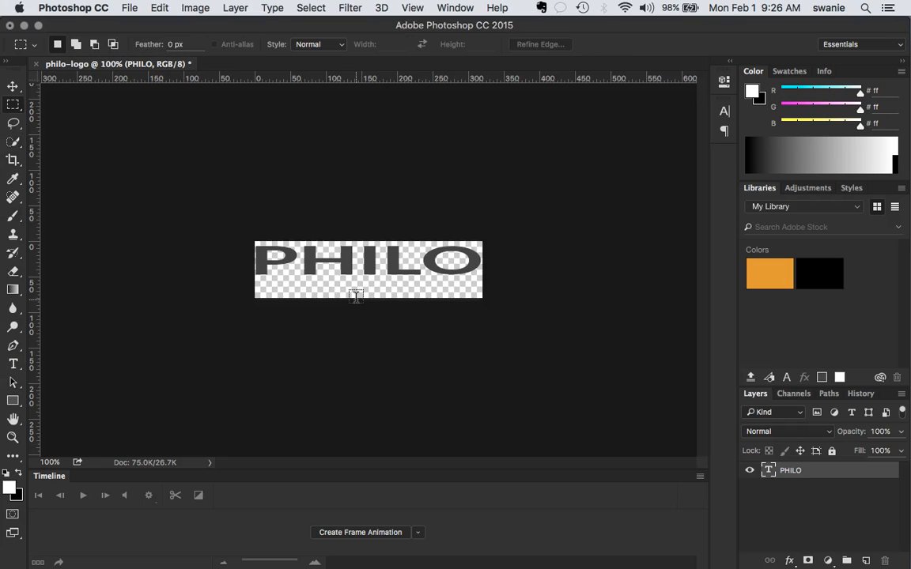
Type the subtitle 'A Web Comic' below PHILO.
left_click(13, 364)
type("A")
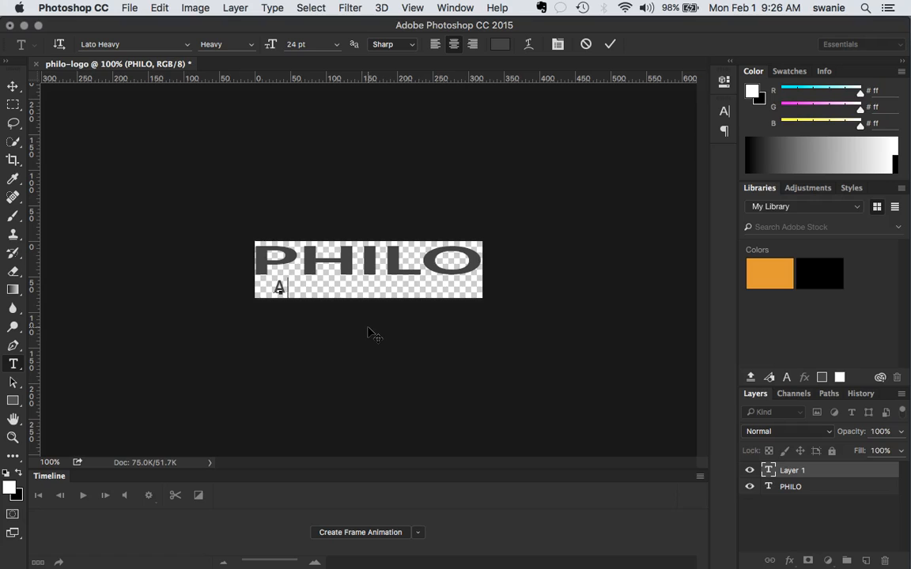
type("Web com")
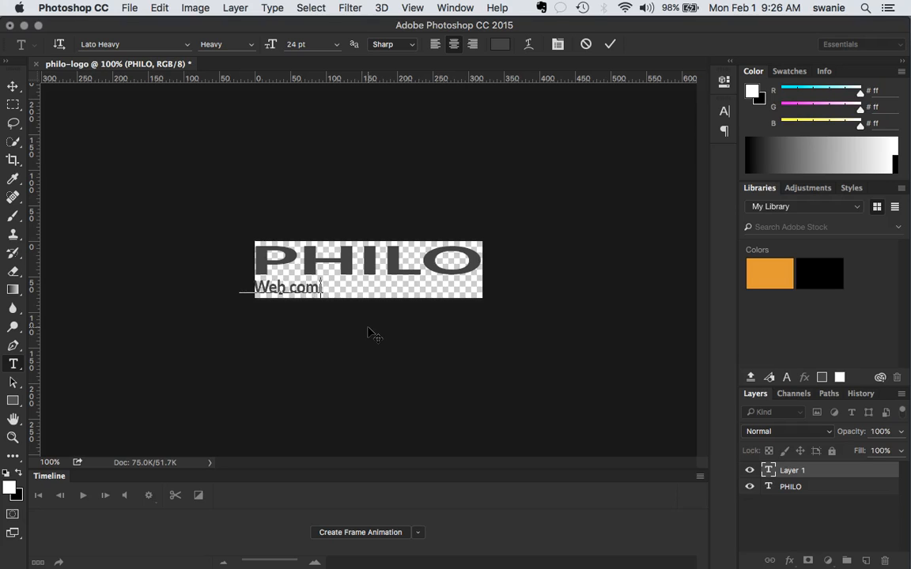
type("Com")
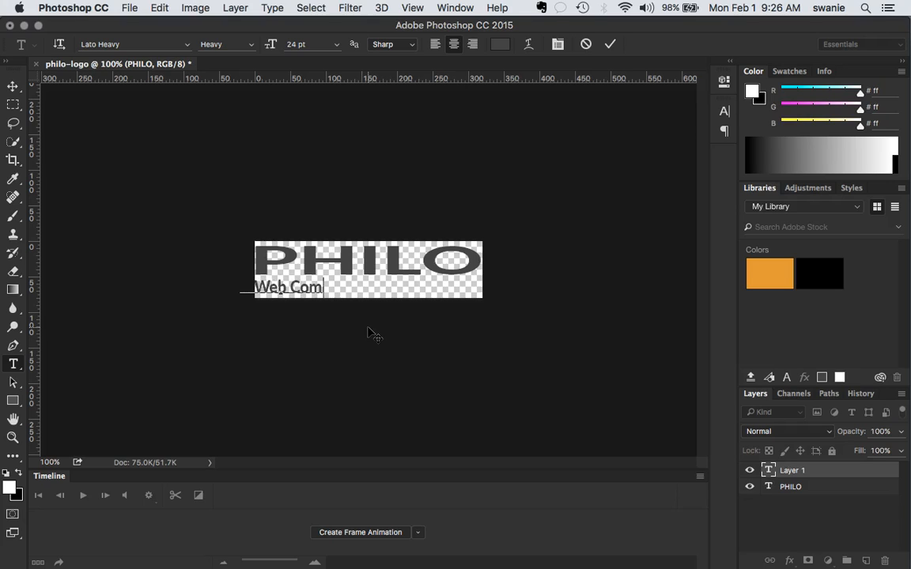
Stretch A Web Comic wider and set its font style to Lato Regular.
left_click(13, 87)
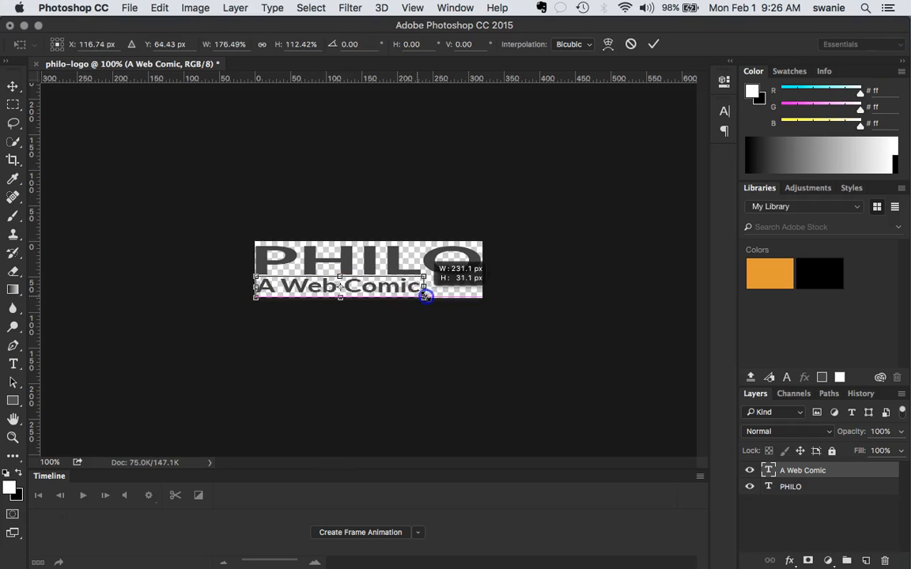
left_click_drag(424, 295, 448, 295)
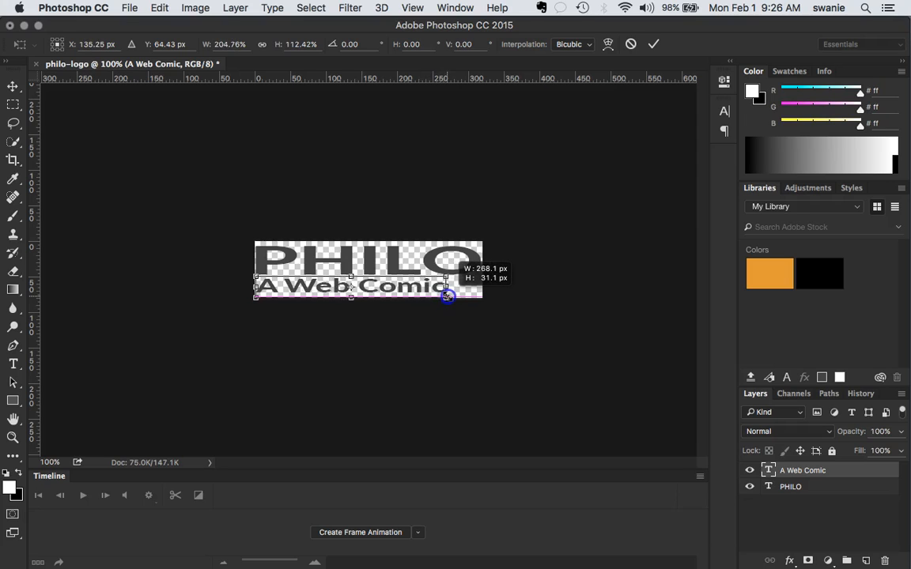
left_click_drag(448, 295, 450, 295)
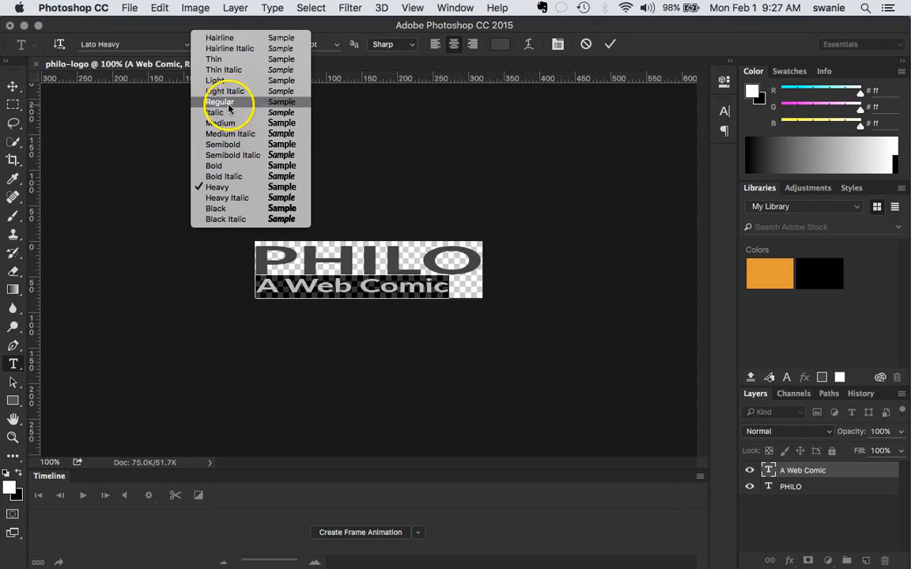
left_click(220, 101)
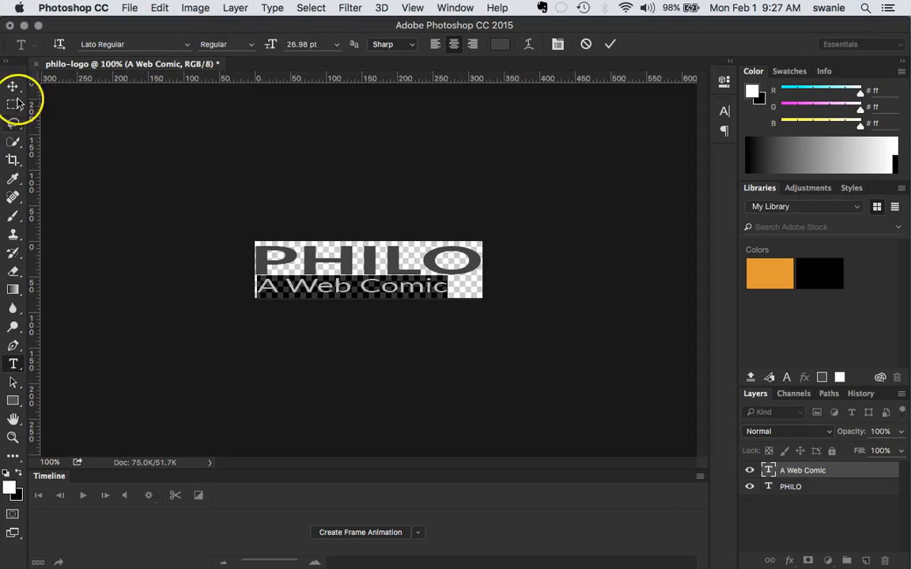
Select PHILO and recolour it to orange #ff9933 via the Color Picker.
left_click(14, 87)
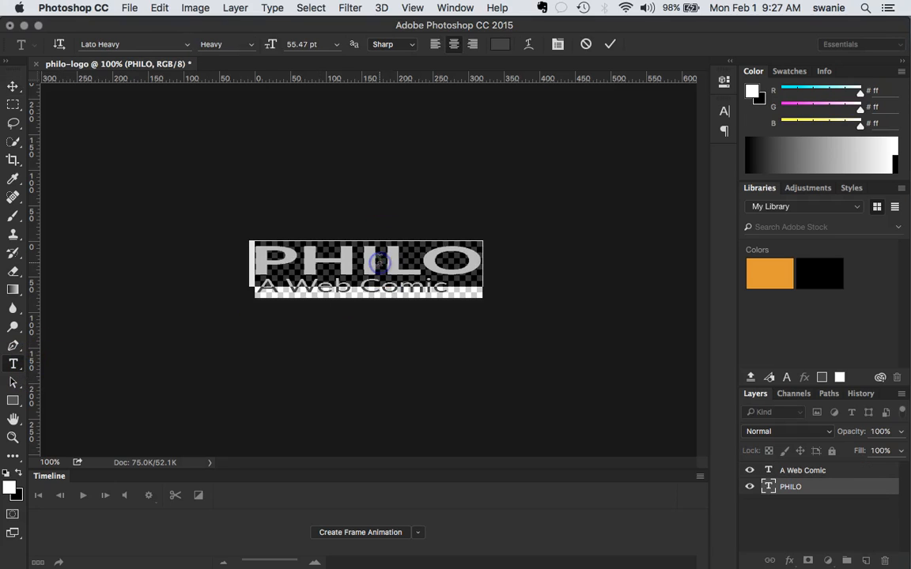
left_click(500, 43)
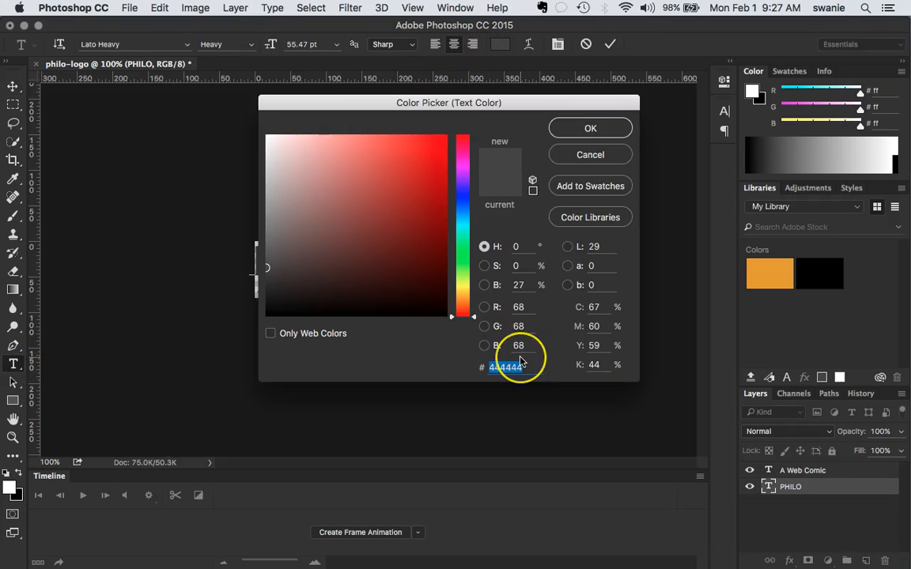
type("ff9933")
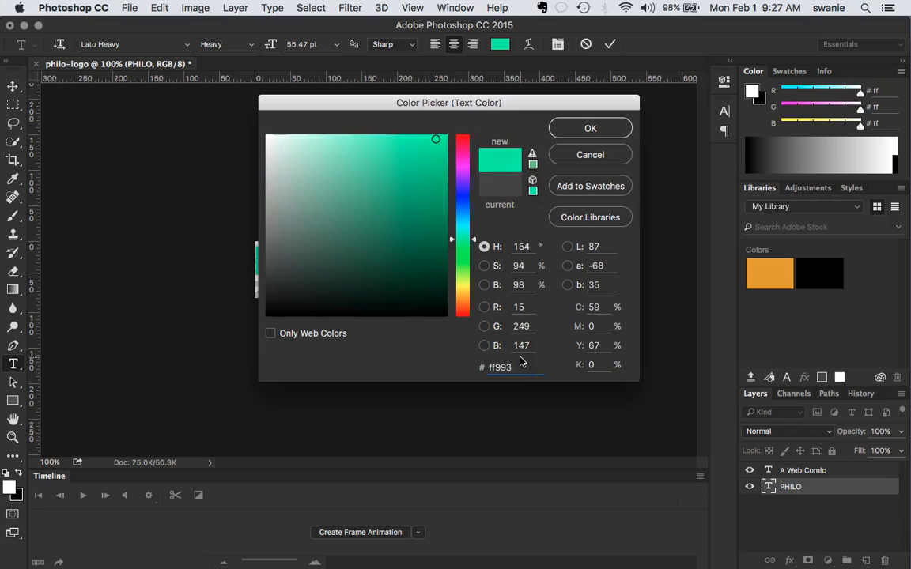
left_click(590, 127)
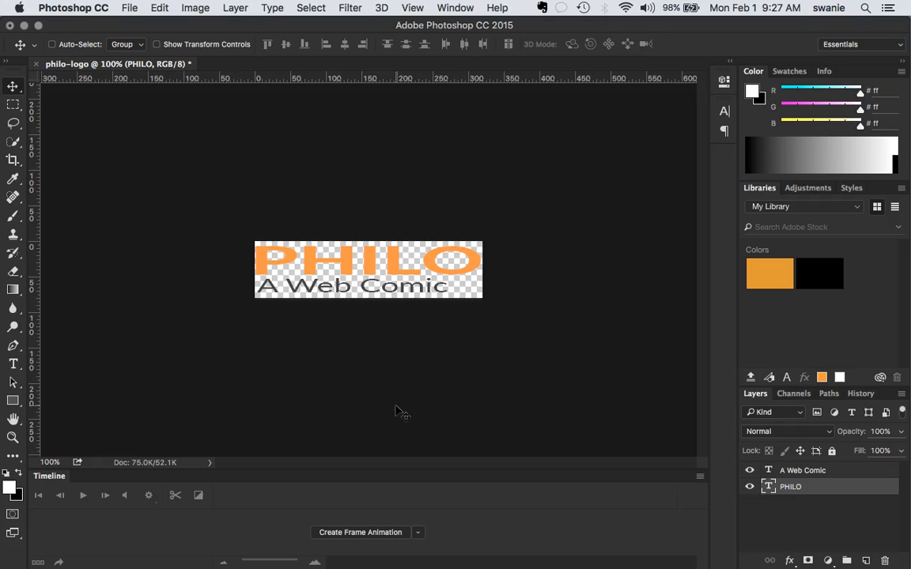
mouse_move(470, 292)
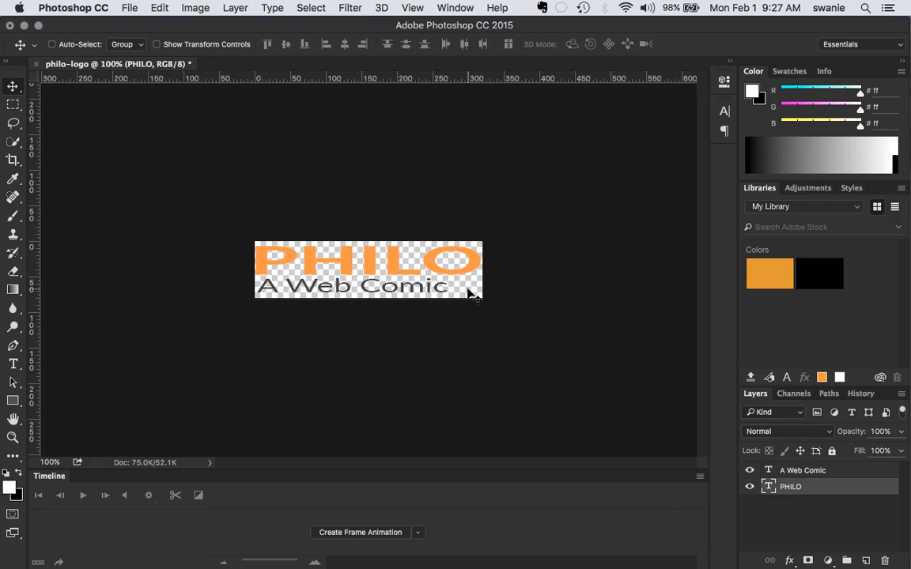
left_click(803, 469)
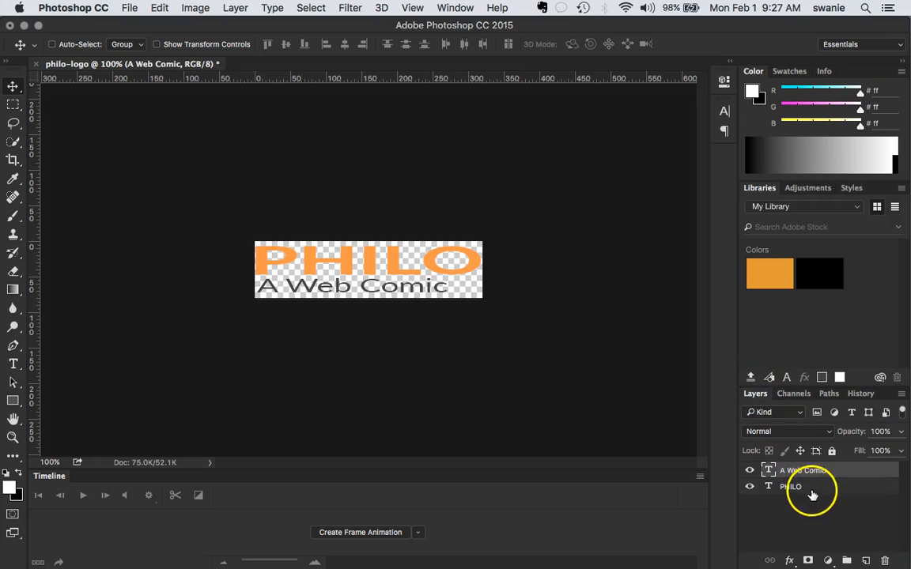
left_click(791, 486)
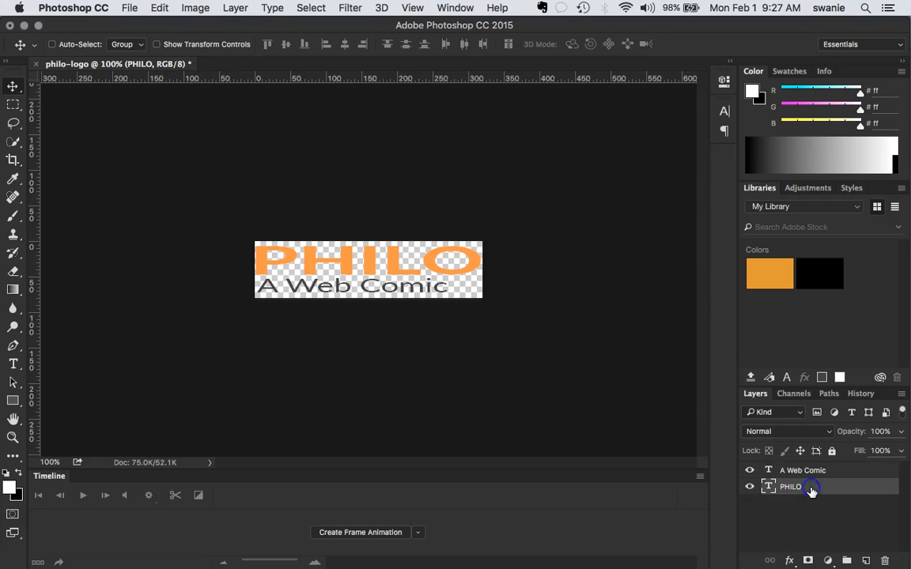
left_click(455, 8)
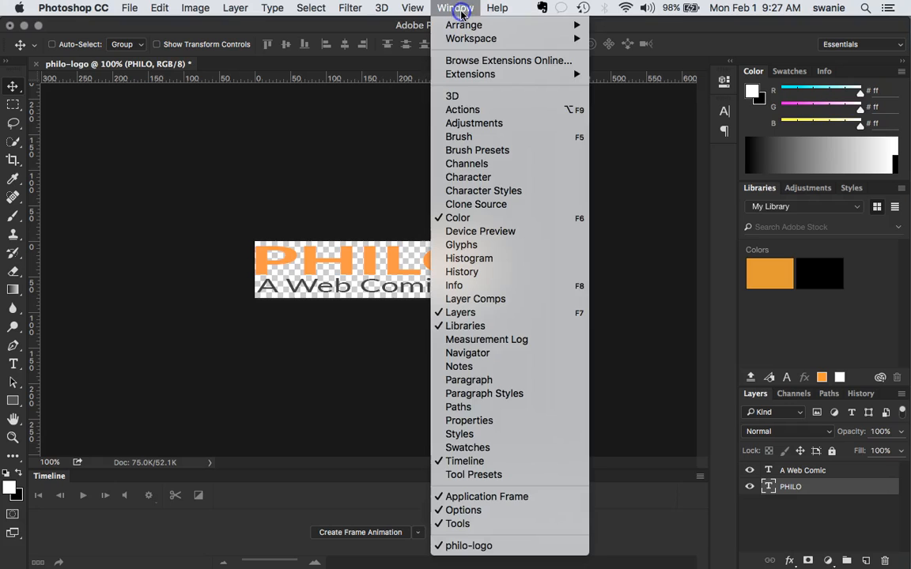
mouse_move(474, 285)
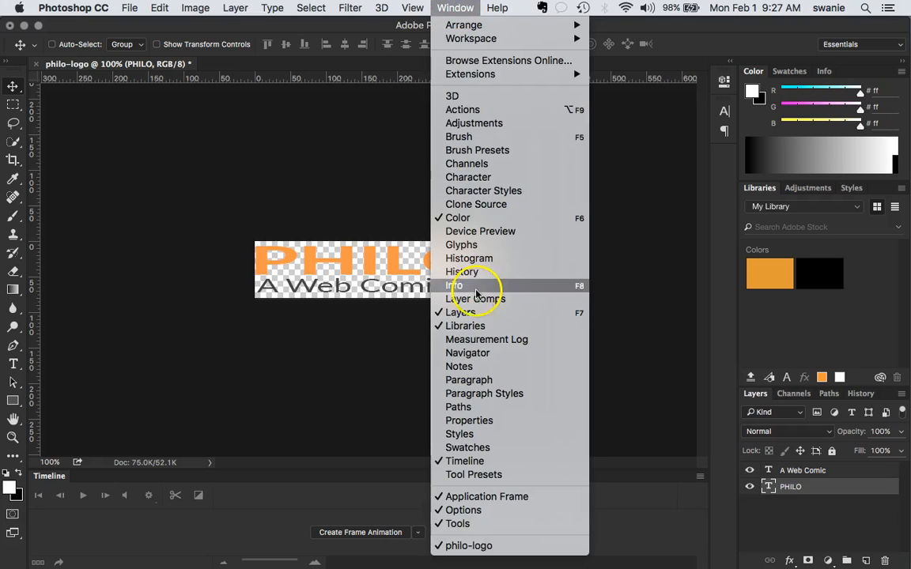
left_click(456, 285)
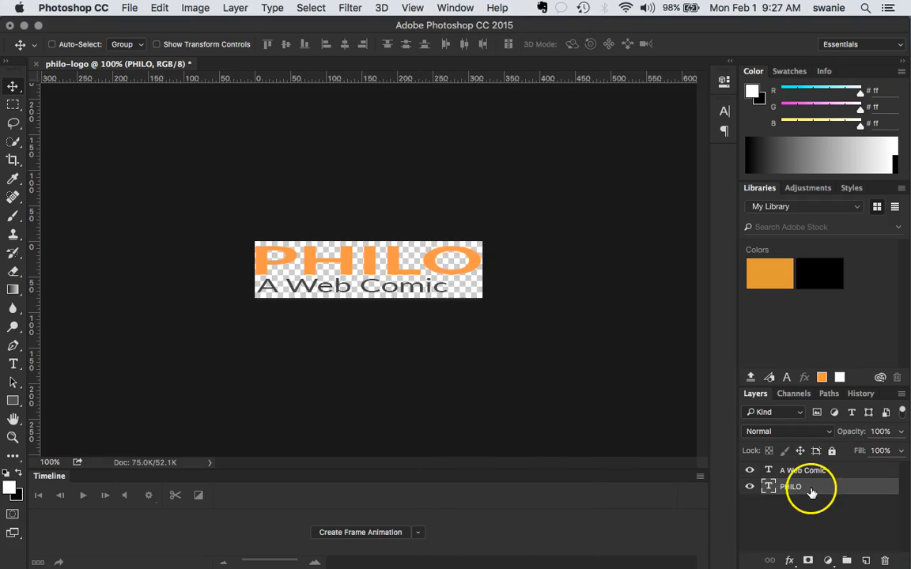
left_click(791, 486)
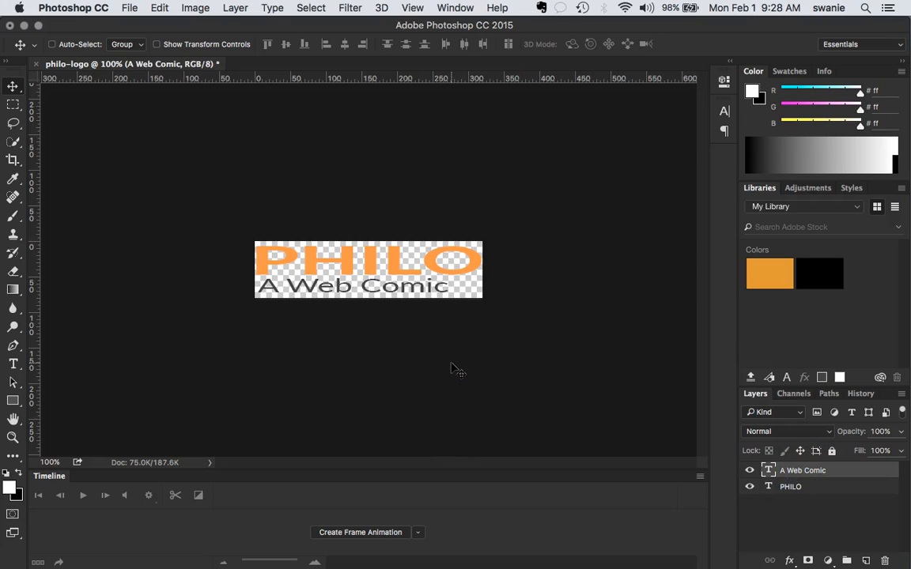
mouse_move(523, 421)
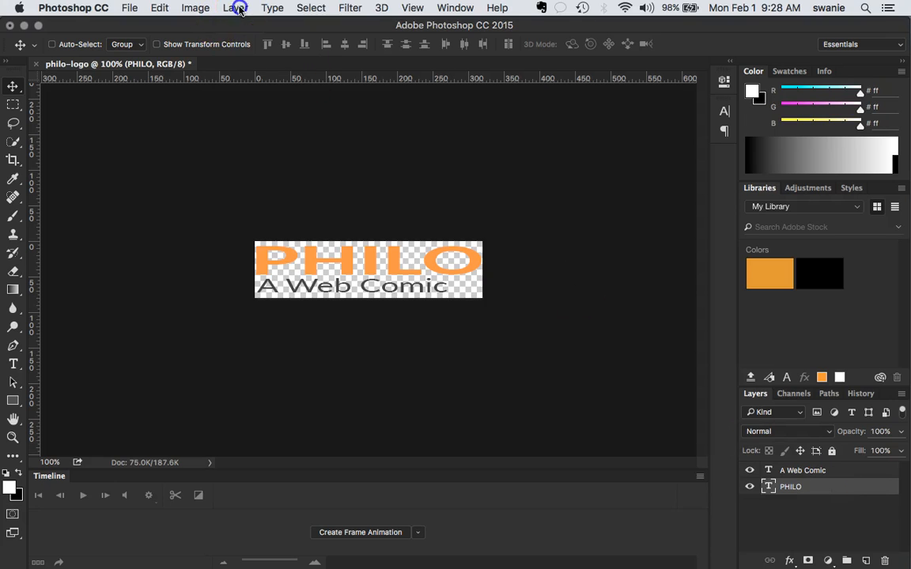
Apply a Drop Shadow to PHILO: 30% opacity, distance 3 px, size 5 px.
left_click(235, 8)
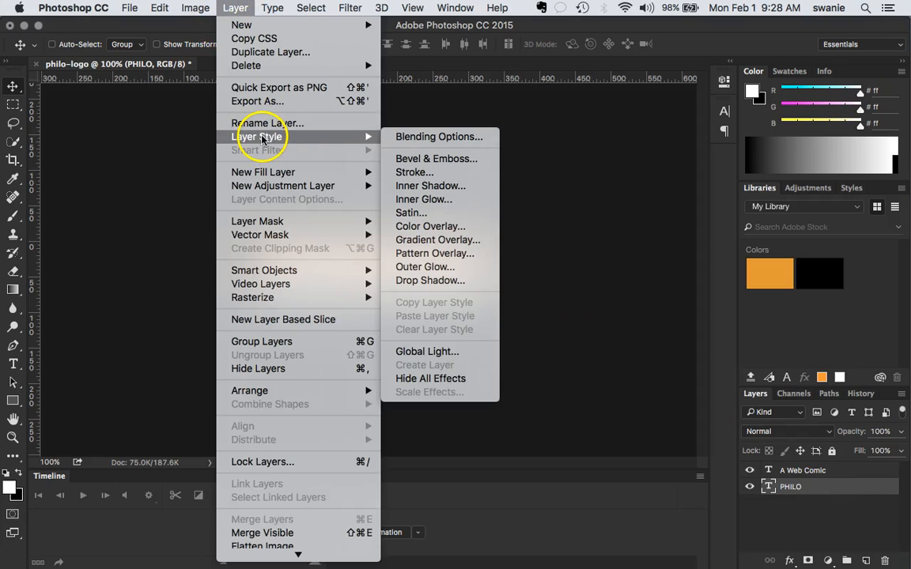
mouse_move(414, 172)
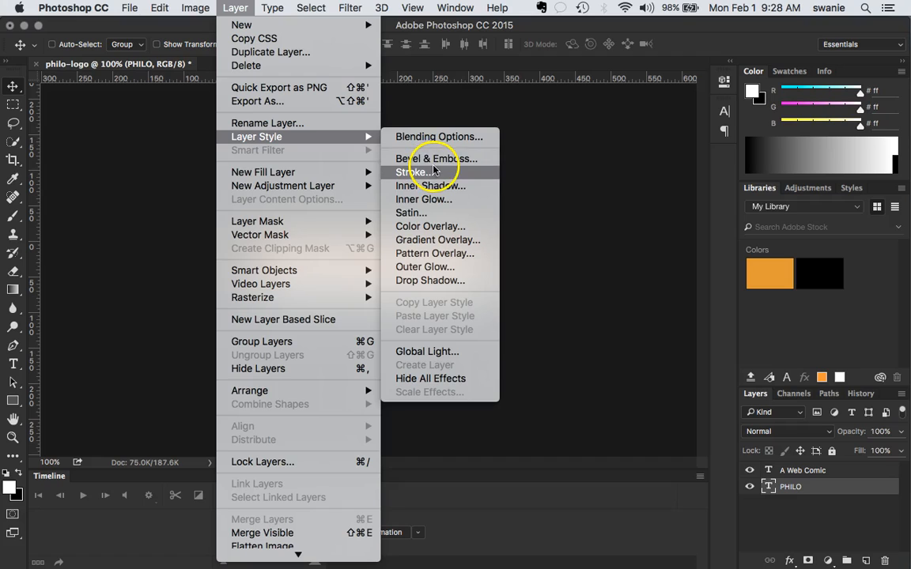
mouse_move(437, 281)
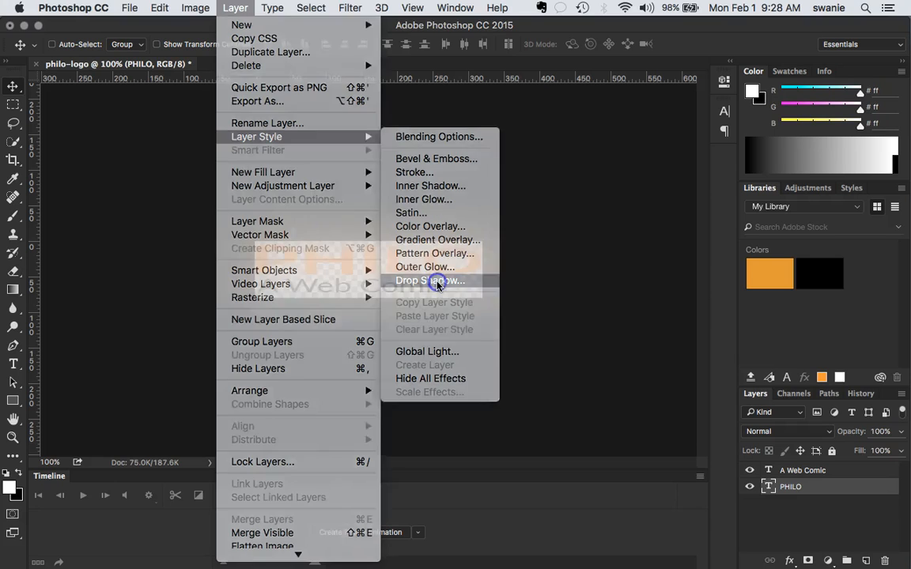
left_click(430, 280)
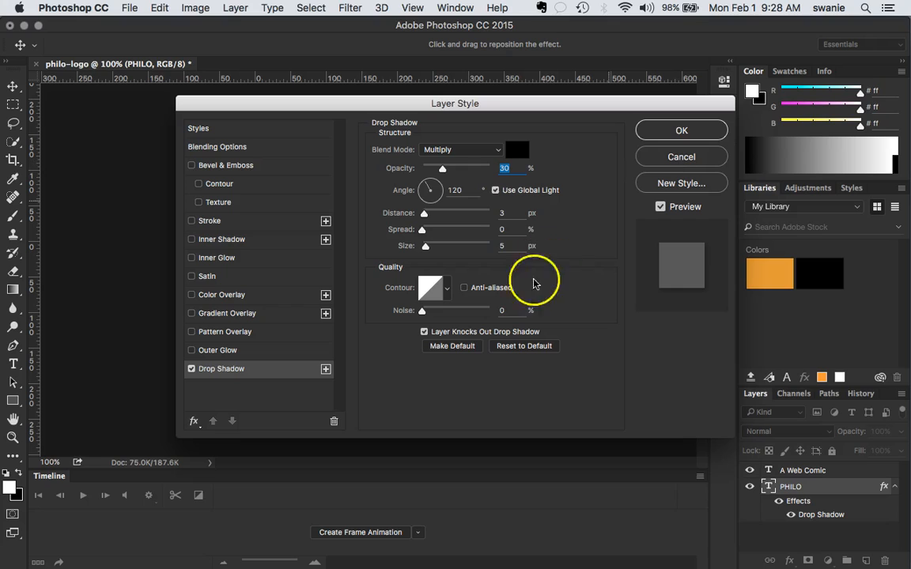
mouse_move(447, 166)
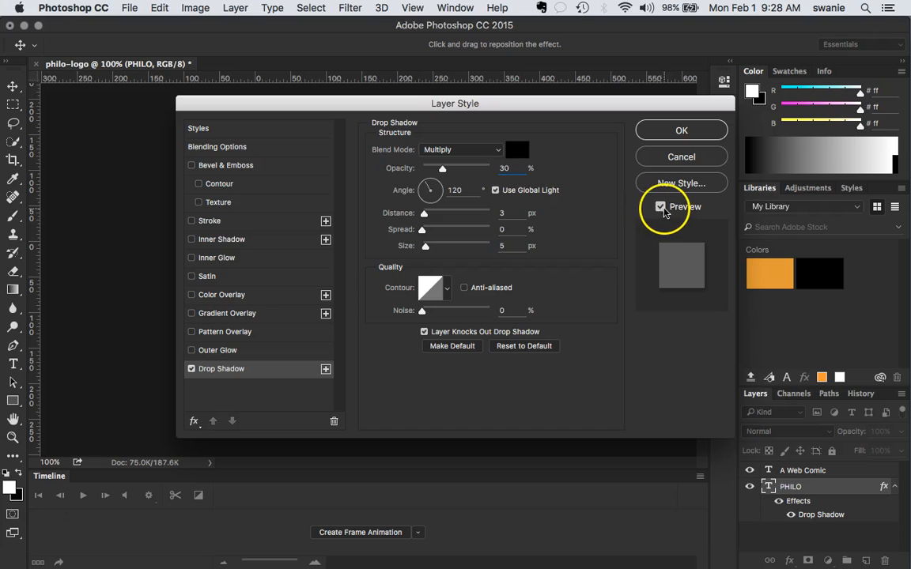
left_click_drag(454, 102, 437, 243)
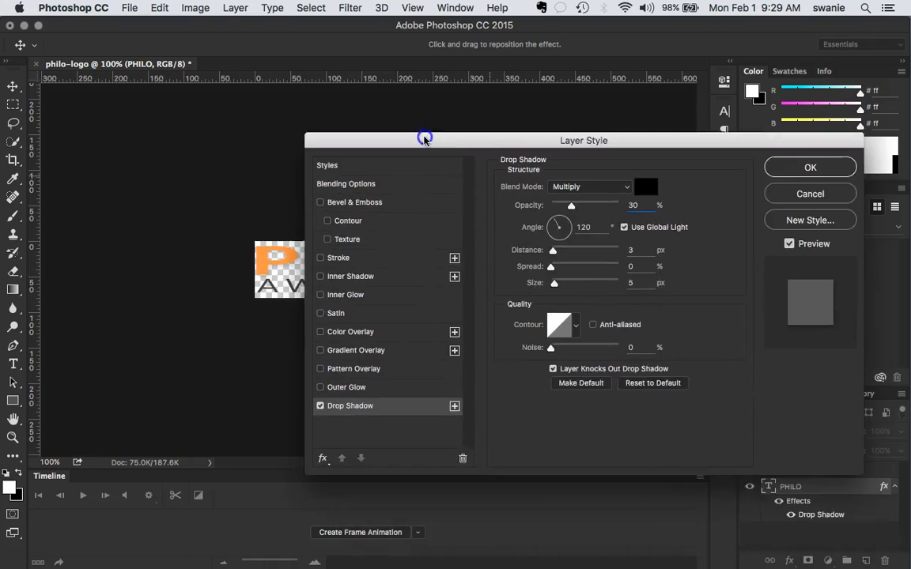
left_click_drag(425, 140, 392, 312)
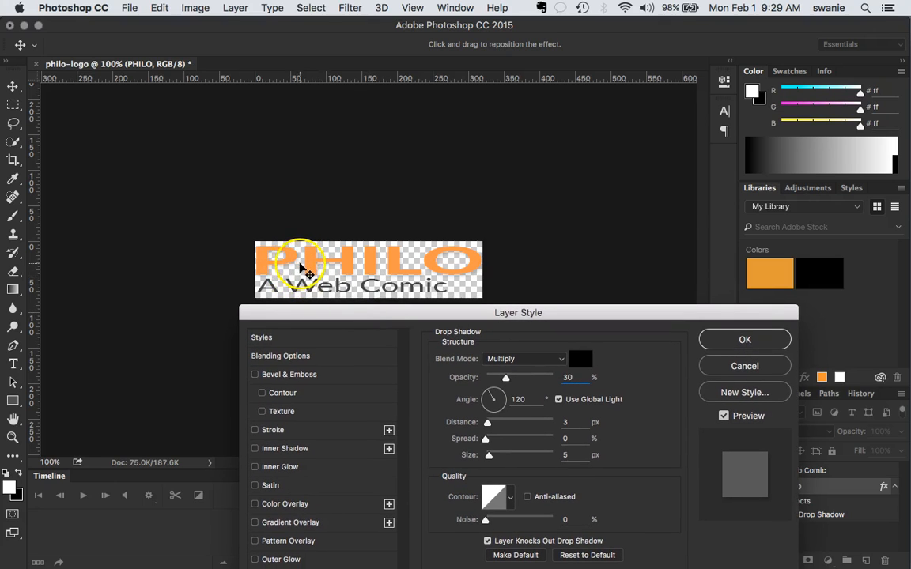
left_click(722, 415)
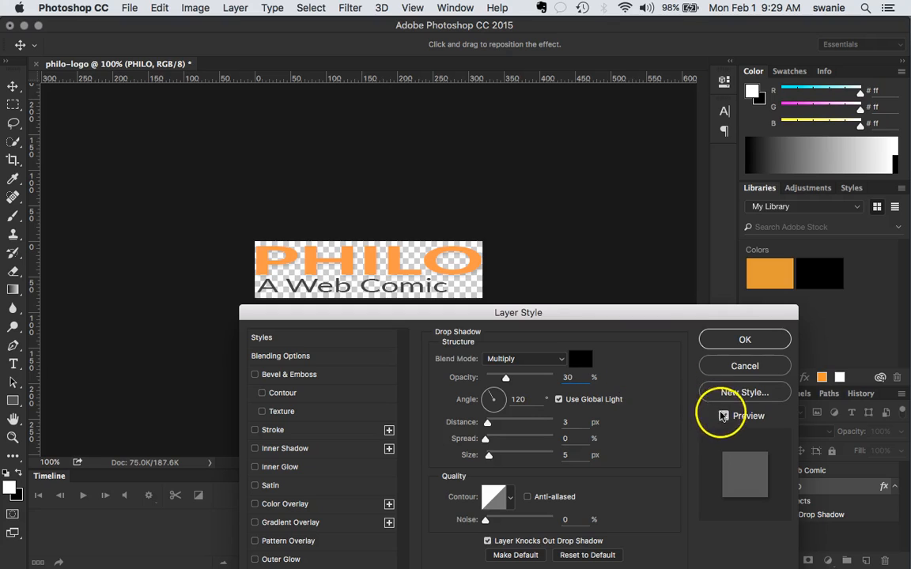
left_click(723, 415)
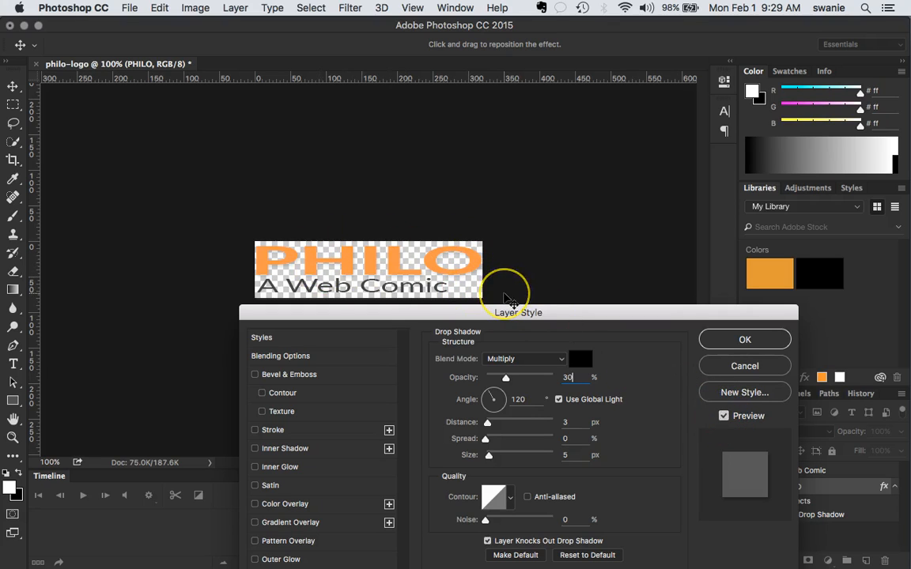
mouse_move(649, 389)
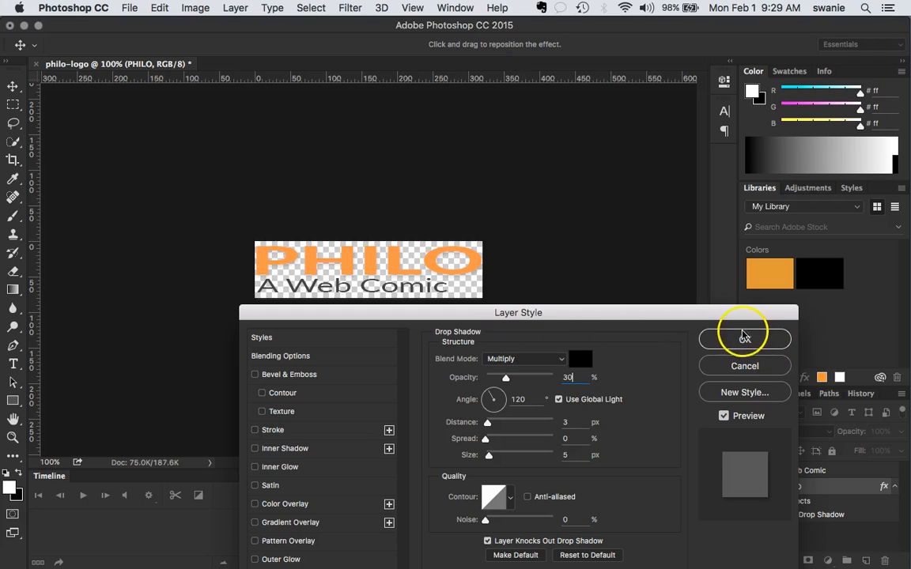
left_click(744, 339)
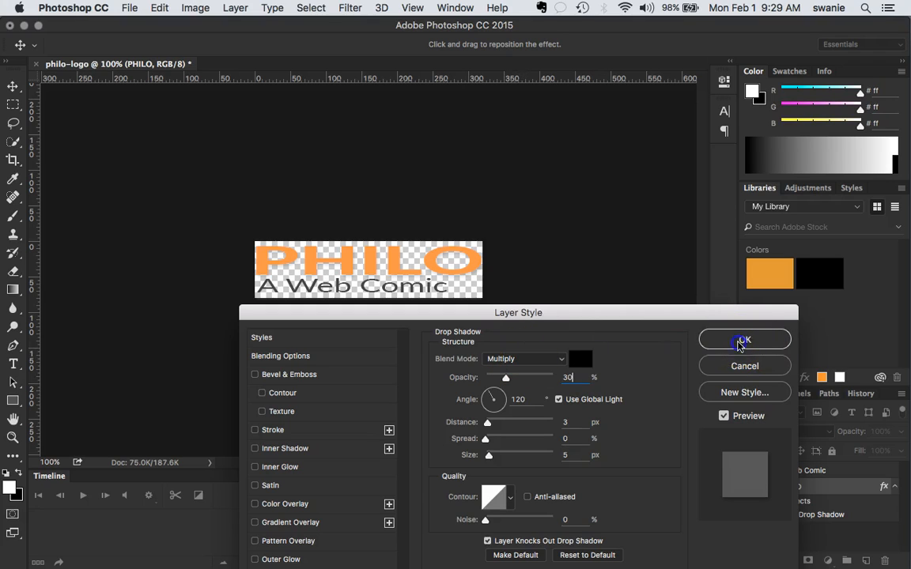
left_click(744, 340)
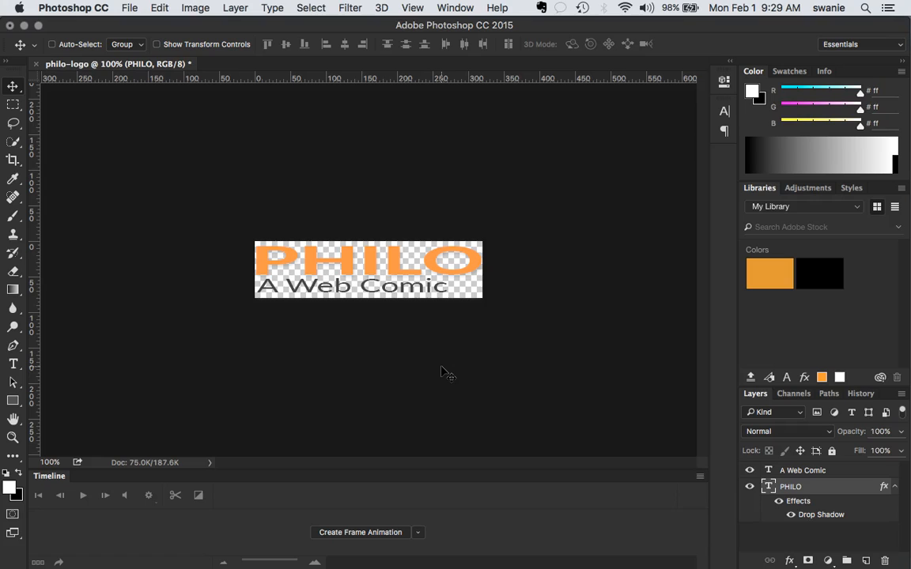
mouse_move(562, 306)
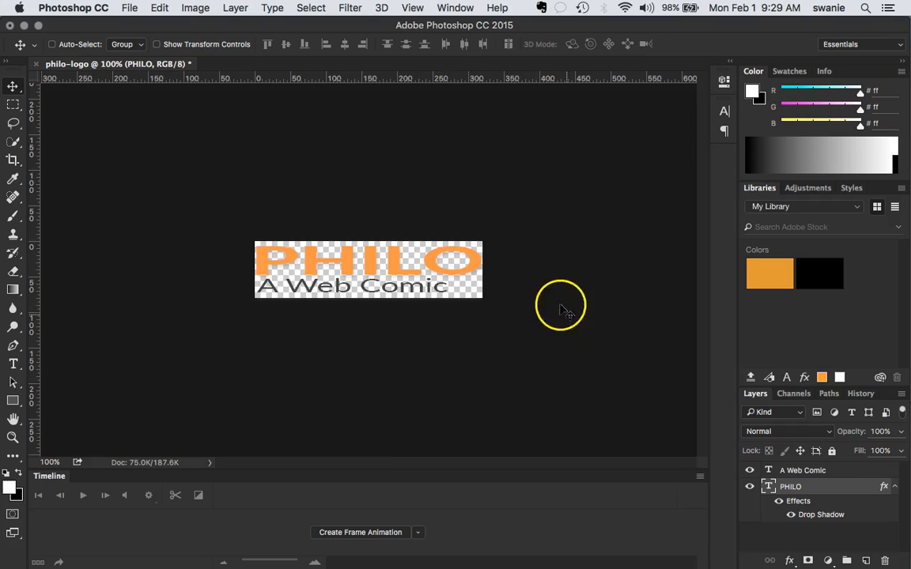
mouse_move(290, 140)
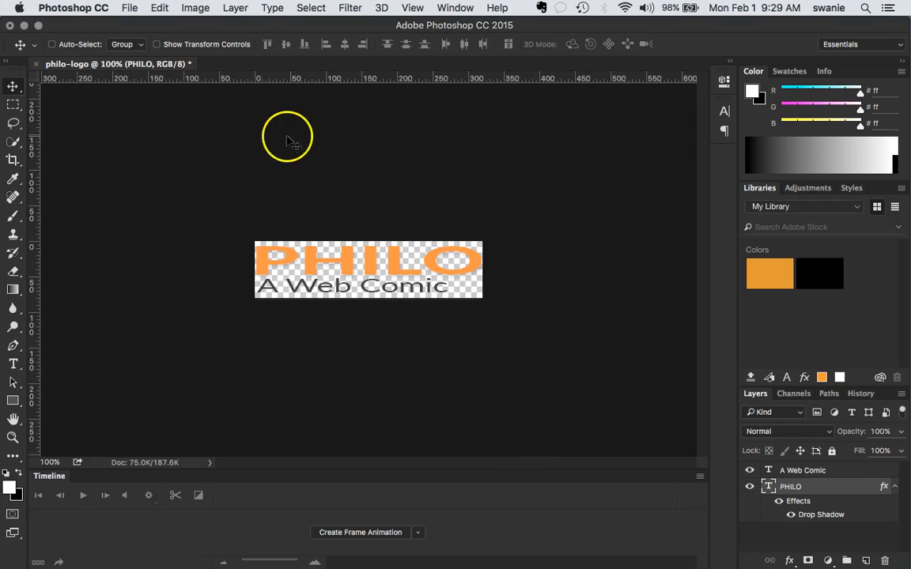
Save the layered logo as philo-logo.psd on the Desktop with Maximize Compatibility checked.
left_click(129, 8)
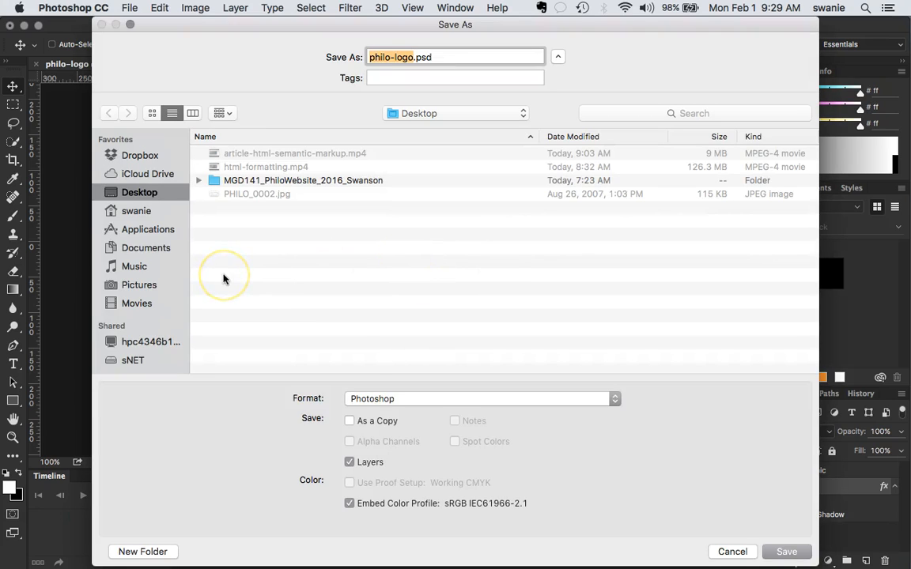
mouse_move(268, 261)
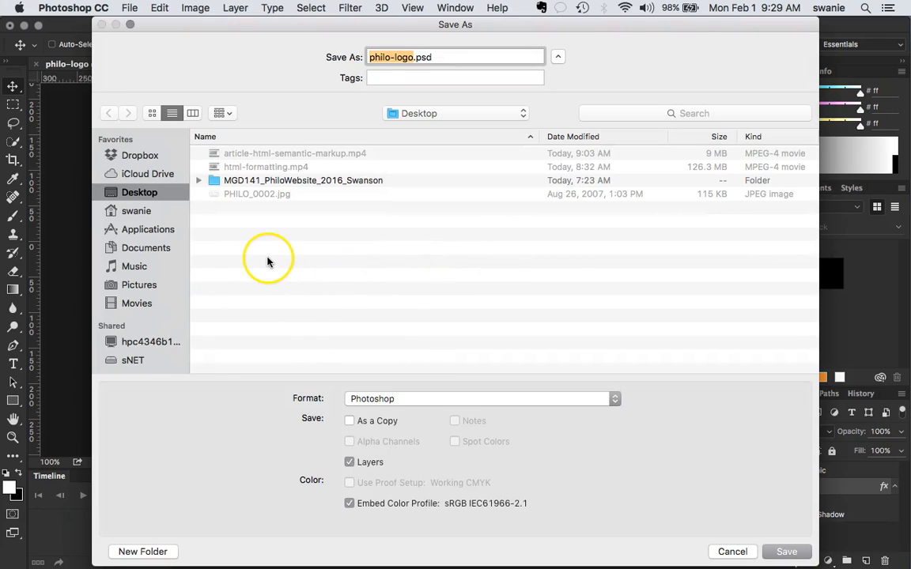
left_click(140, 155)
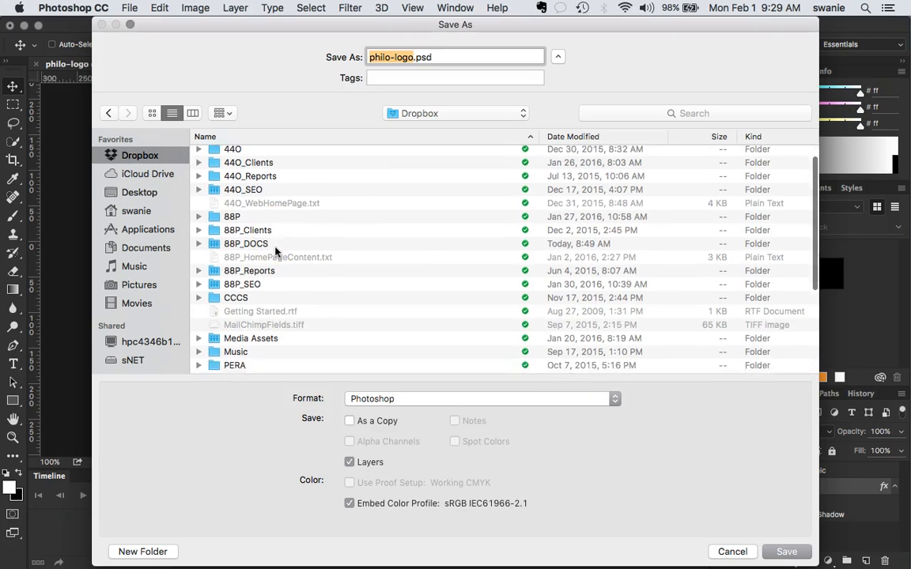
left_click(139, 192)
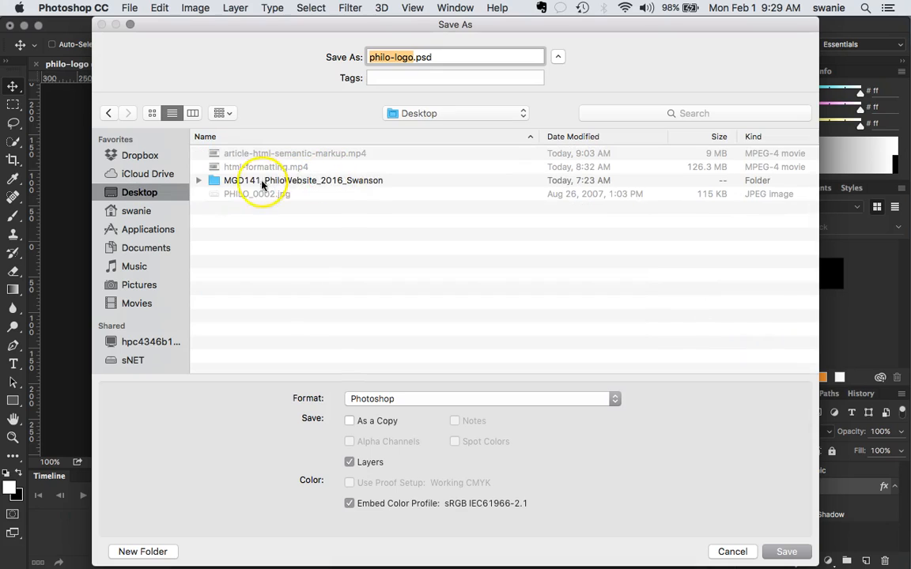
double_click(309, 181)
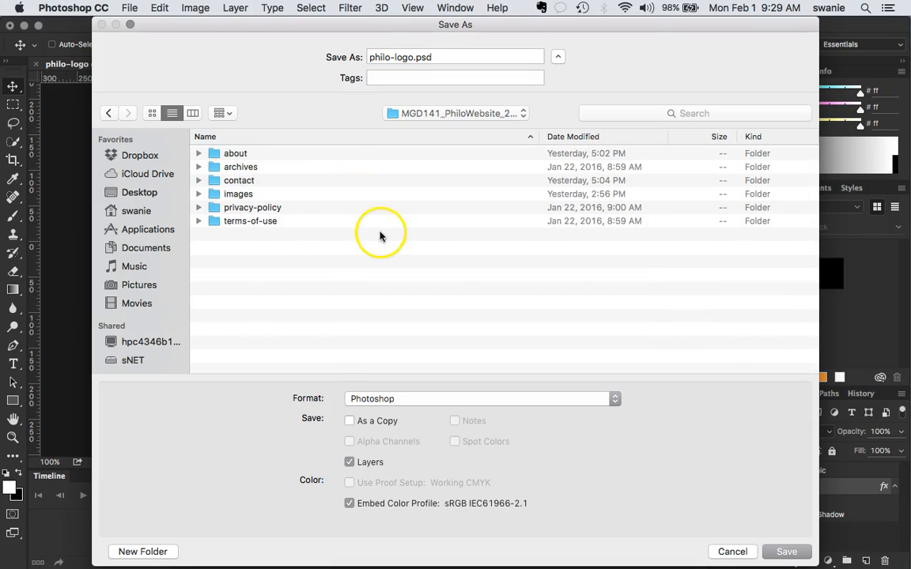
double_click(238, 194)
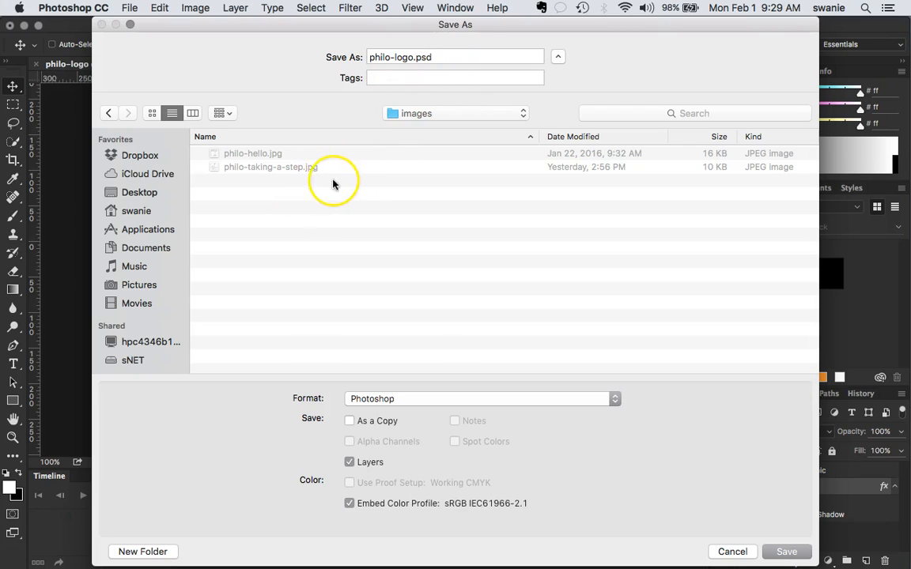
mouse_move(260, 186)
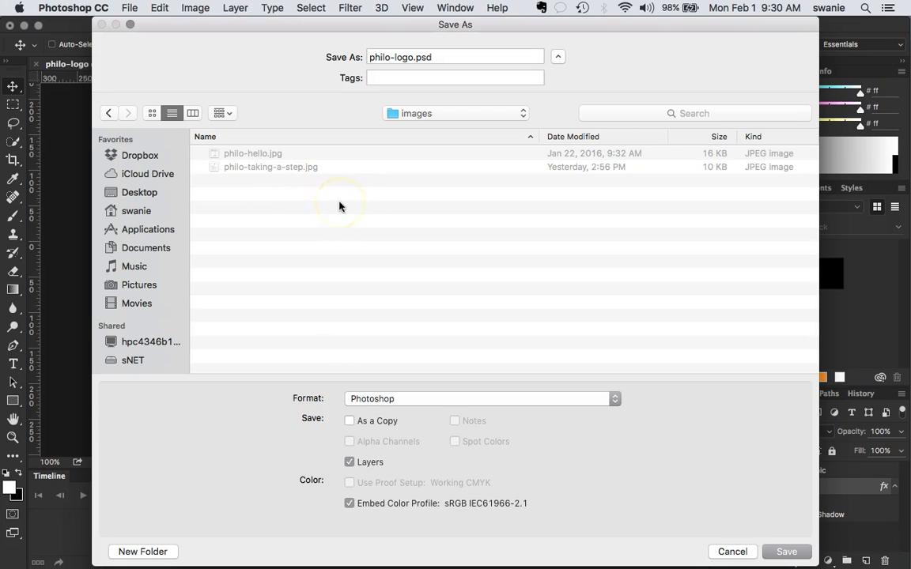
mouse_move(421, 209)
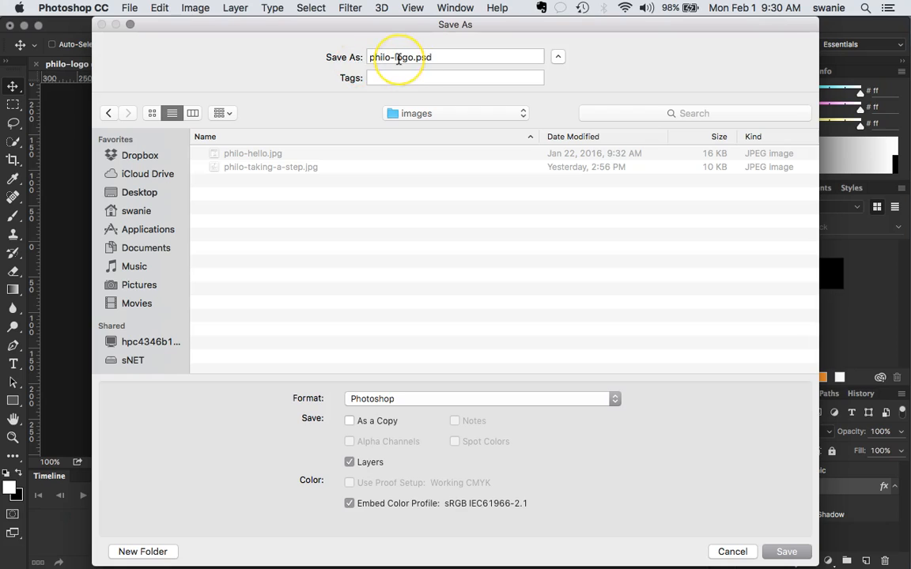
mouse_move(436, 57)
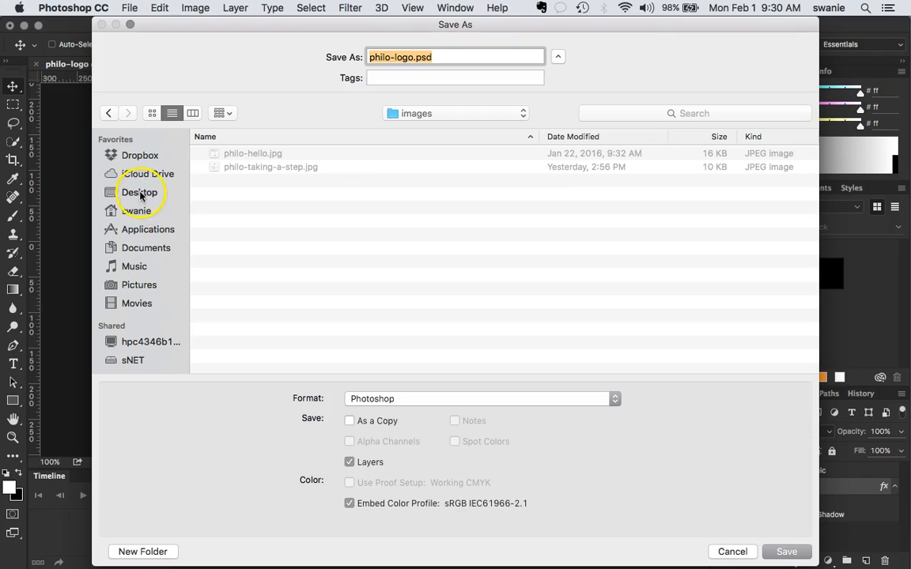
left_click(139, 192)
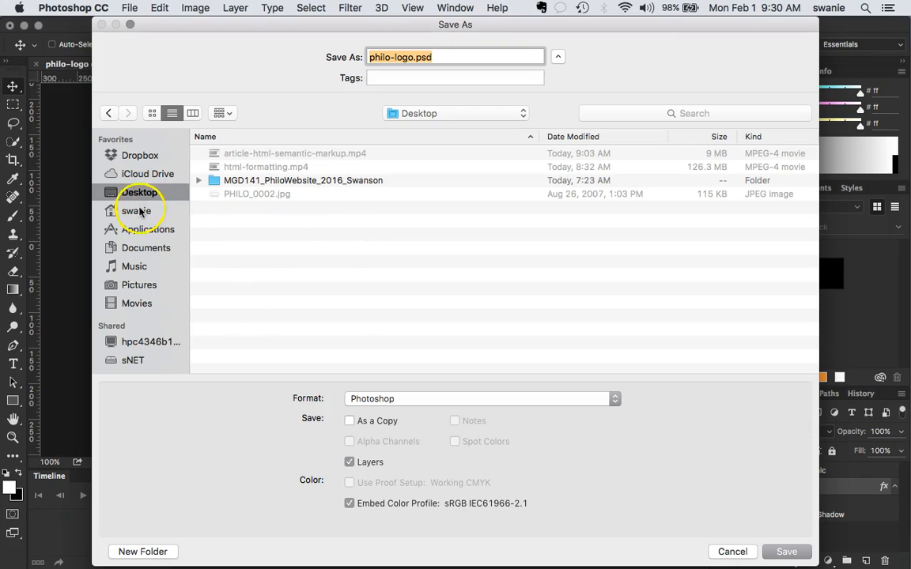
left_click(786, 551)
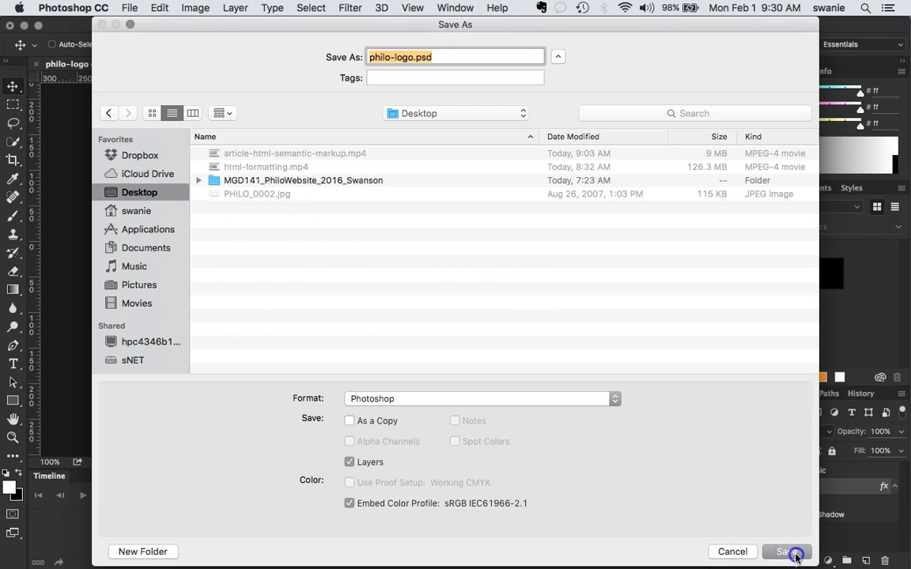
left_click(785, 550)
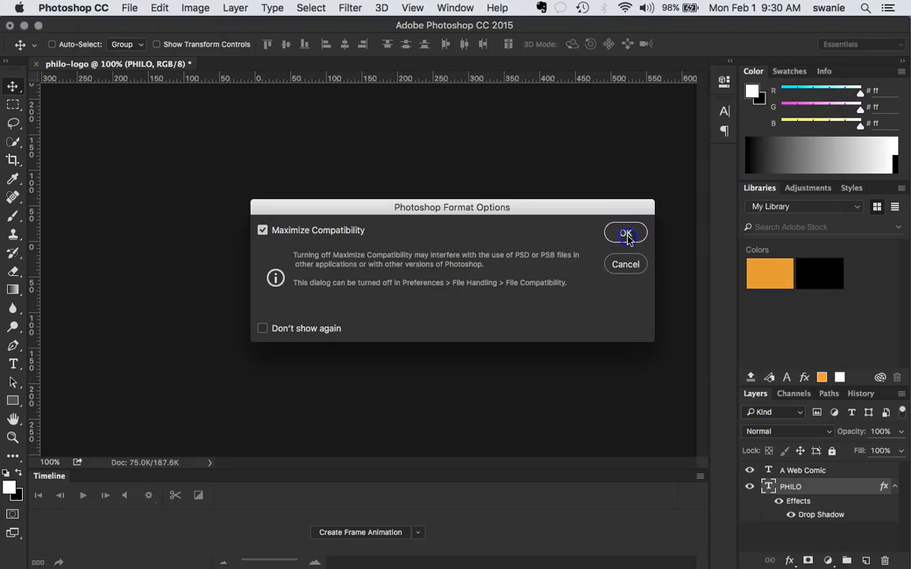
left_click(625, 234)
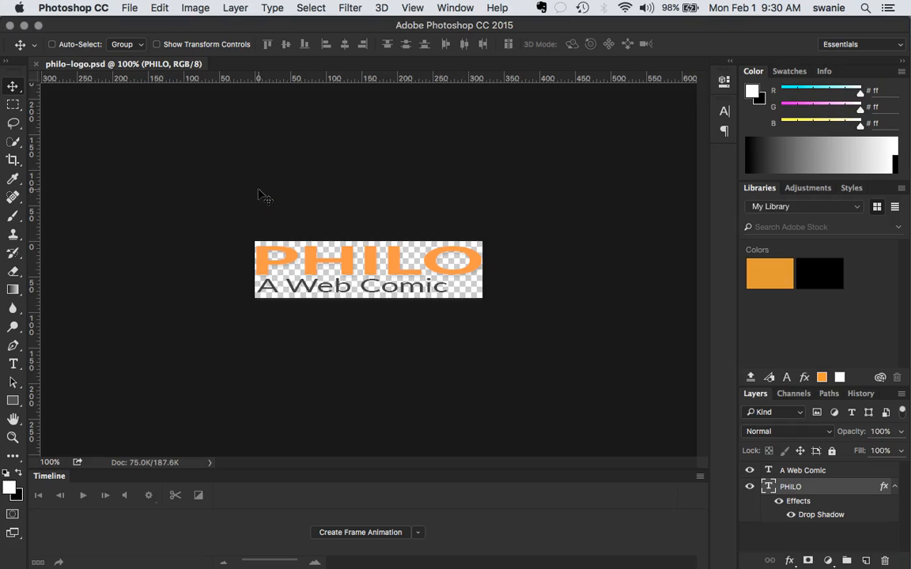
mouse_move(129, 7)
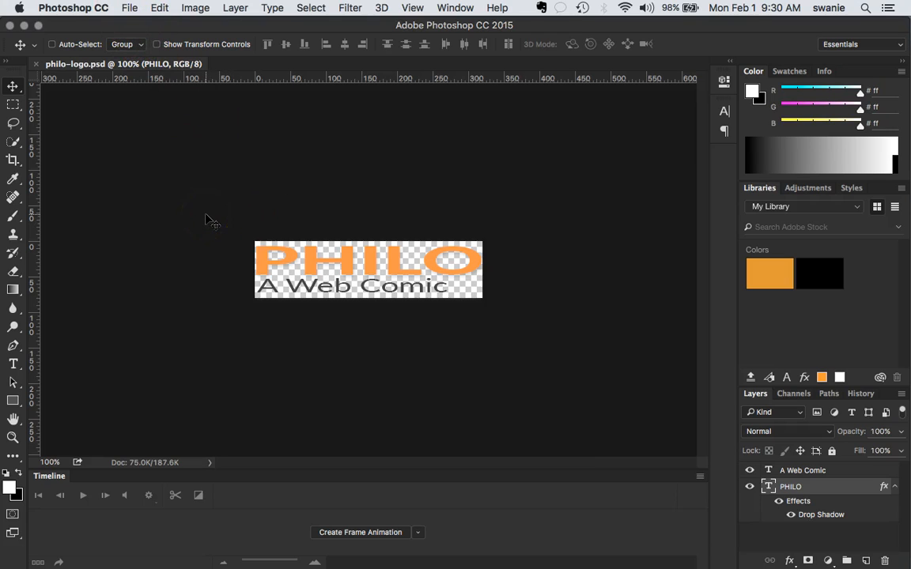
left_click(129, 7)
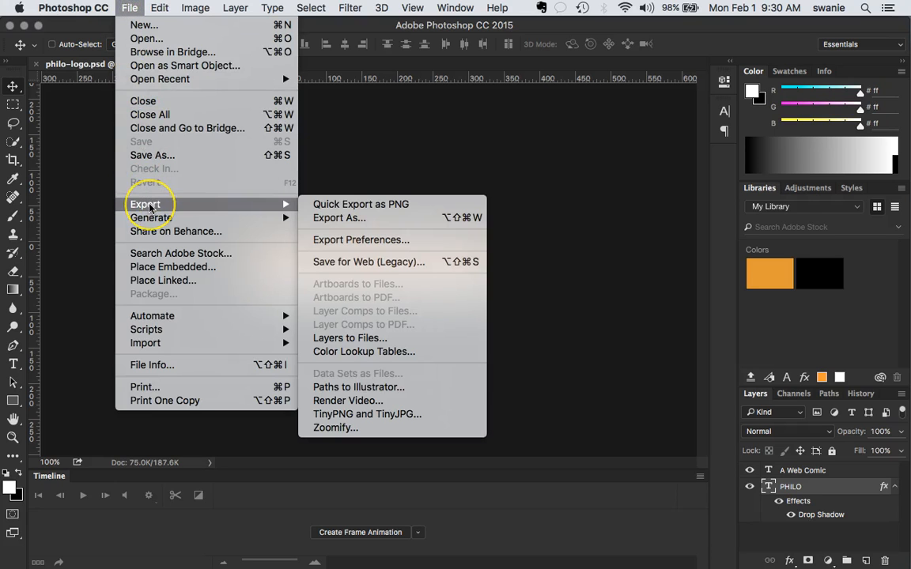
mouse_move(361, 204)
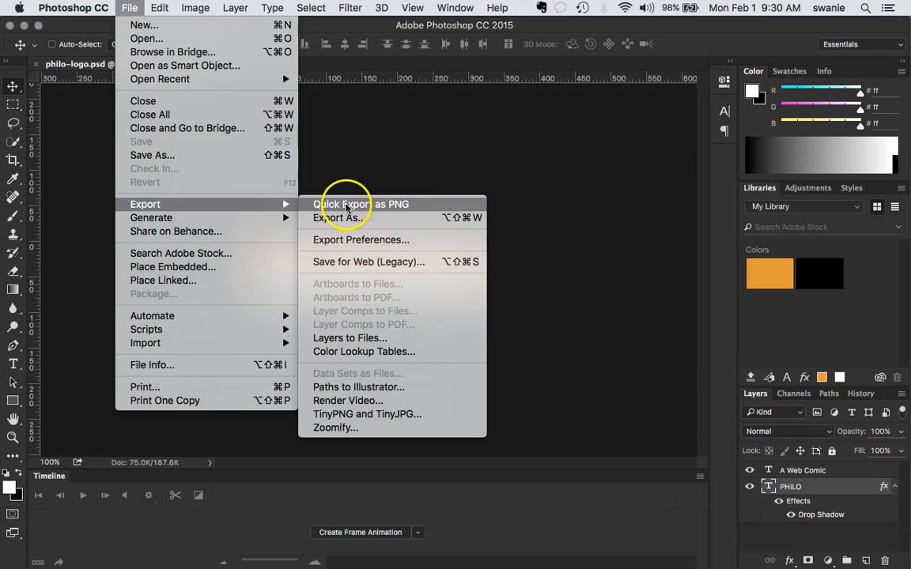
mouse_move(369, 262)
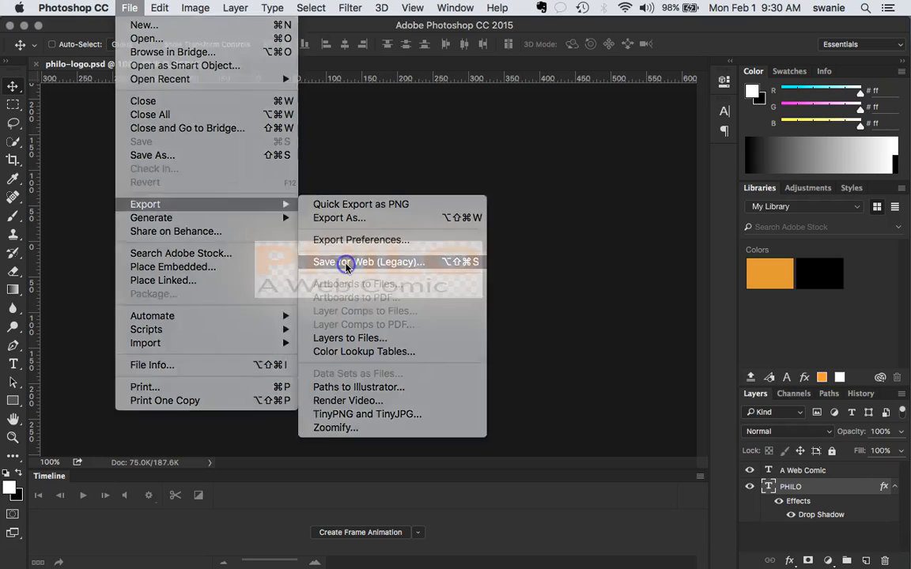
Open the Save for Web (Legacy) preview of the logo and show its saved presets.
left_click(370, 261)
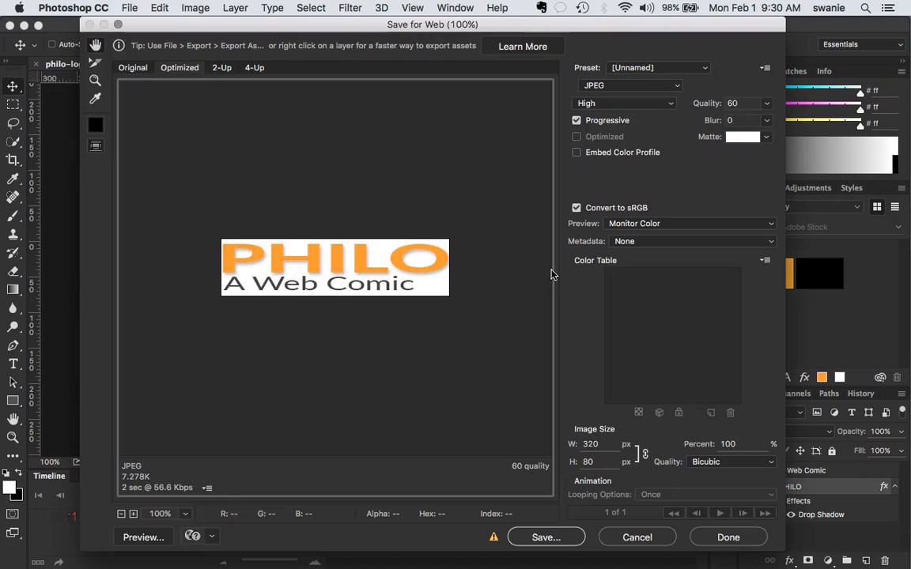
mouse_move(504, 274)
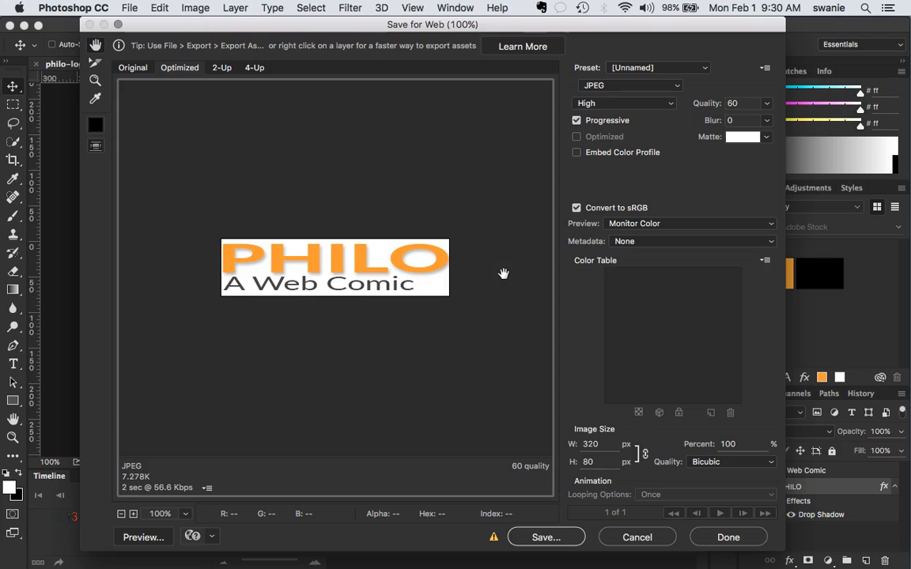
mouse_move(401, 171)
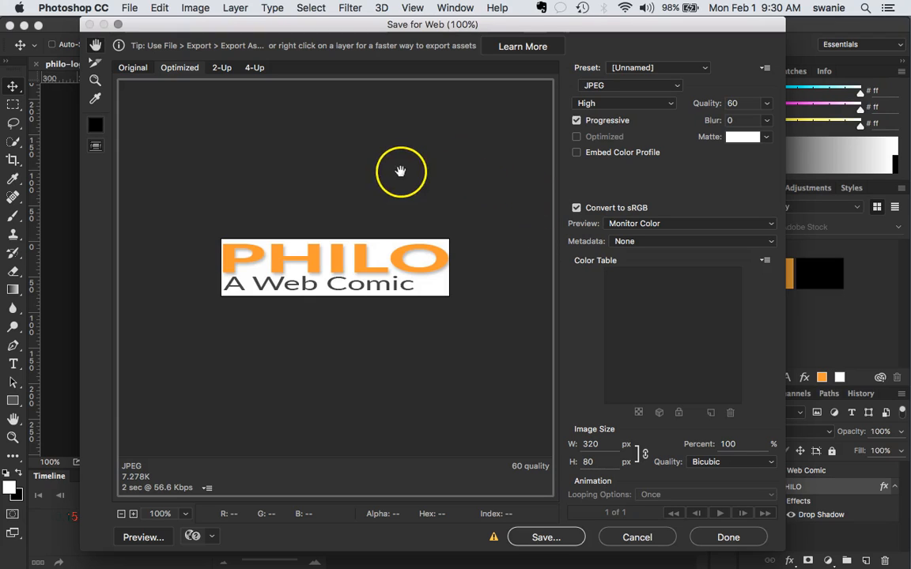
mouse_move(441, 291)
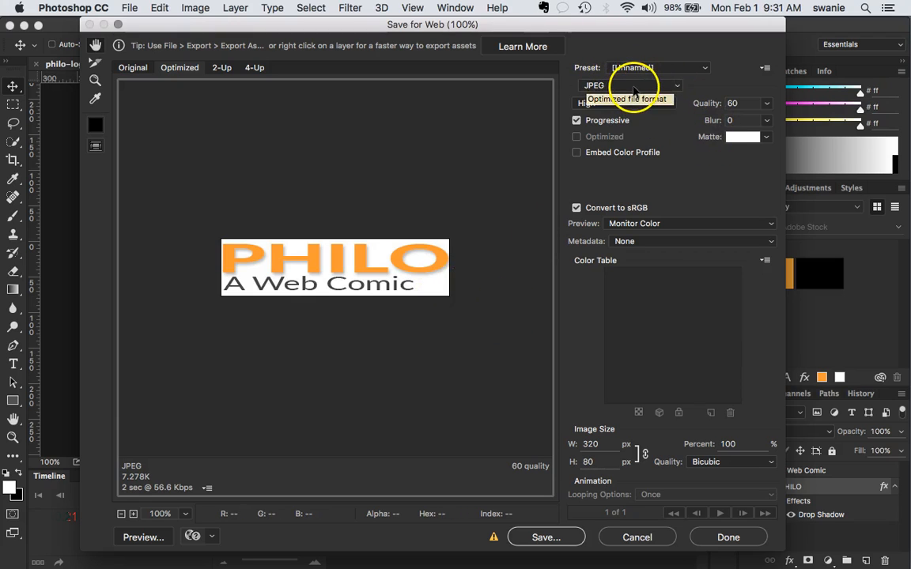
left_click(699, 67)
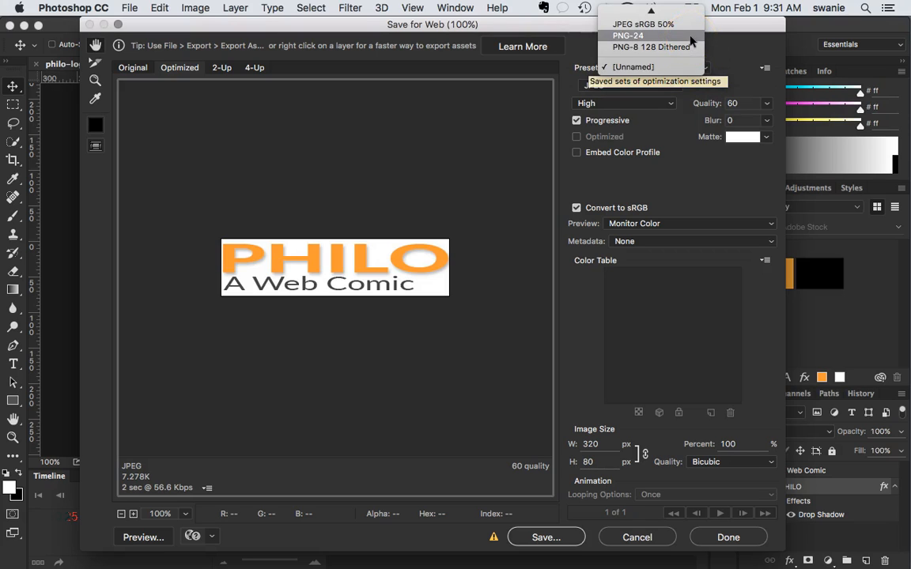
Use PNG-24 with transparency, interlacing off, embedded colour profile and Metadata set to None.
left_click(628, 35)
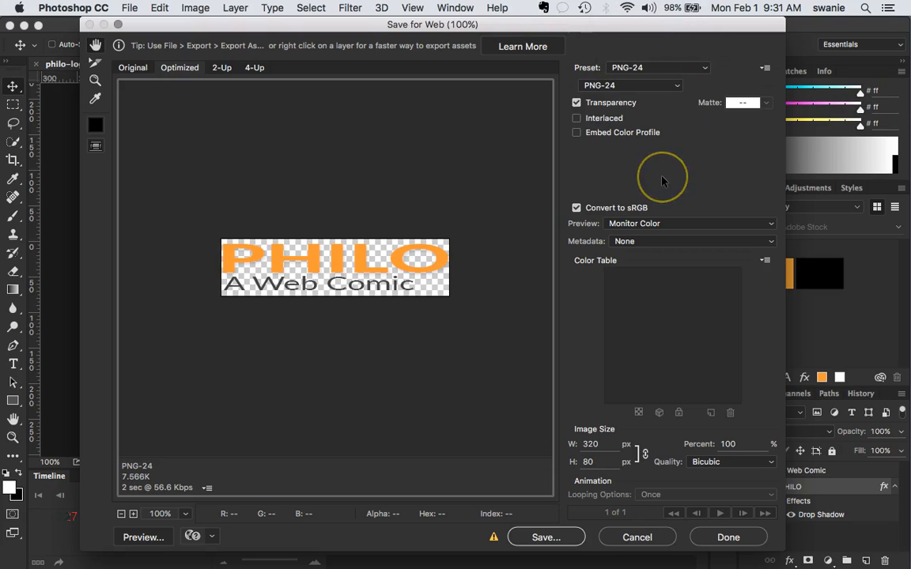
mouse_move(662, 177)
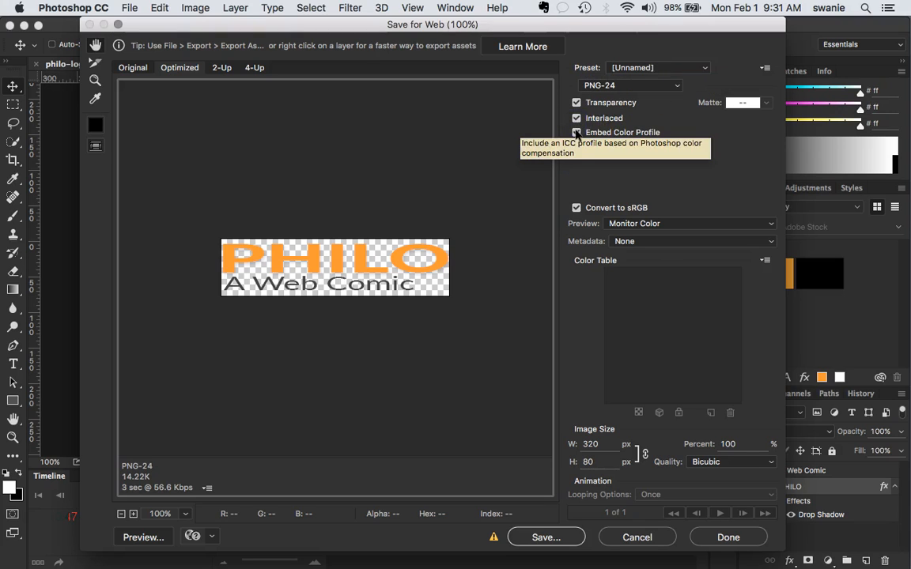
mouse_move(576, 117)
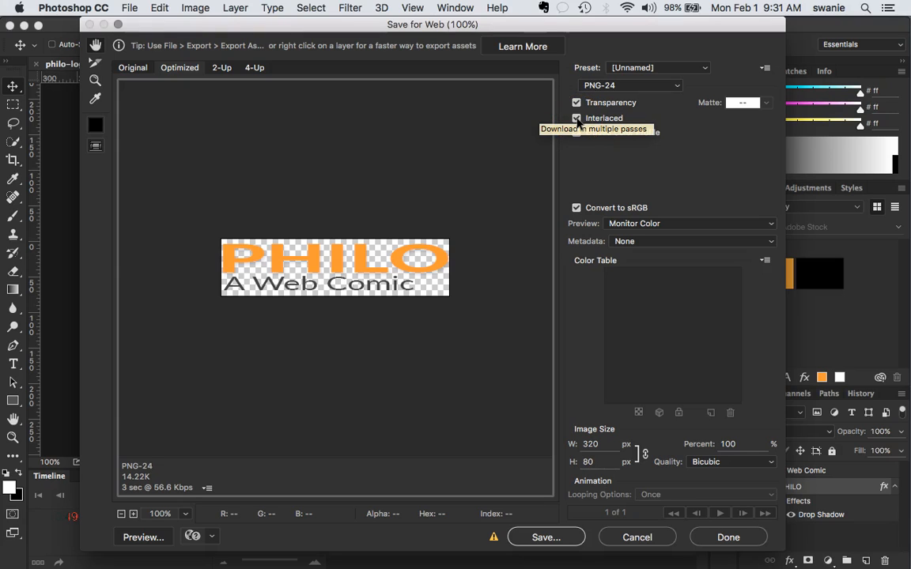
left_click(576, 118)
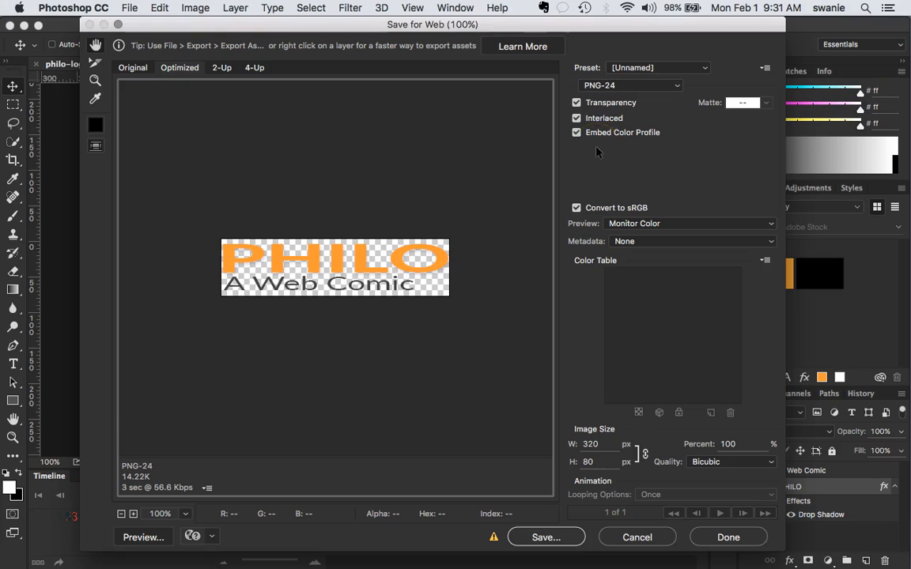
left_click(576, 118)
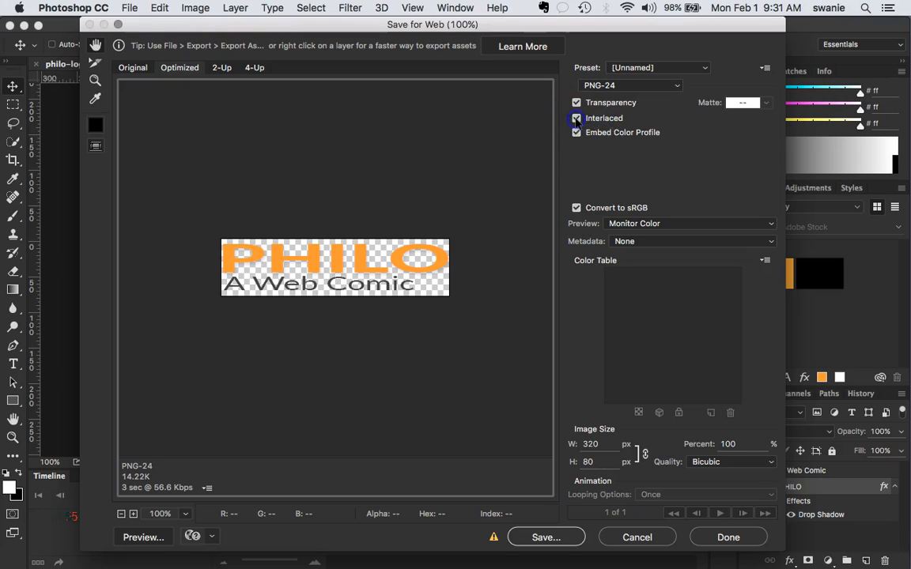
left_click(577, 118)
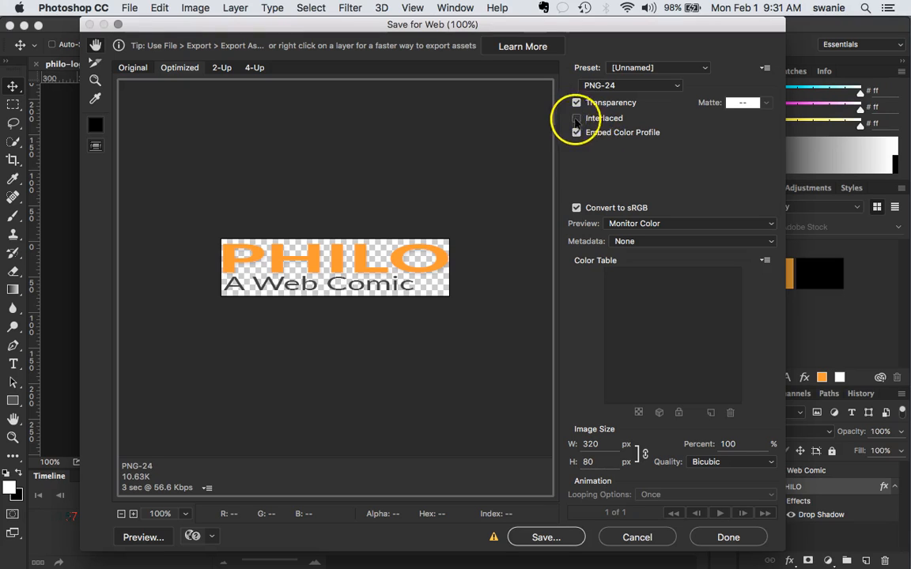
mouse_move(633, 132)
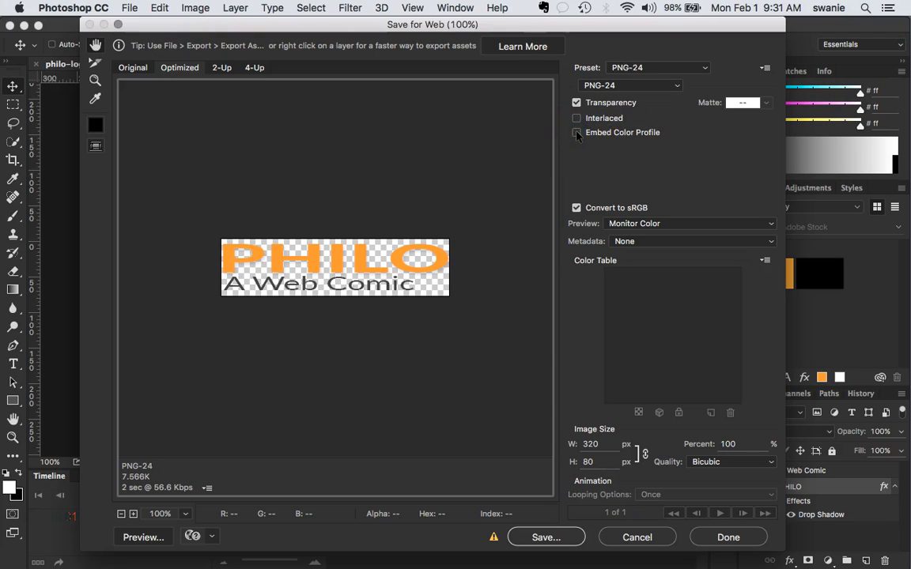
left_click(576, 132)
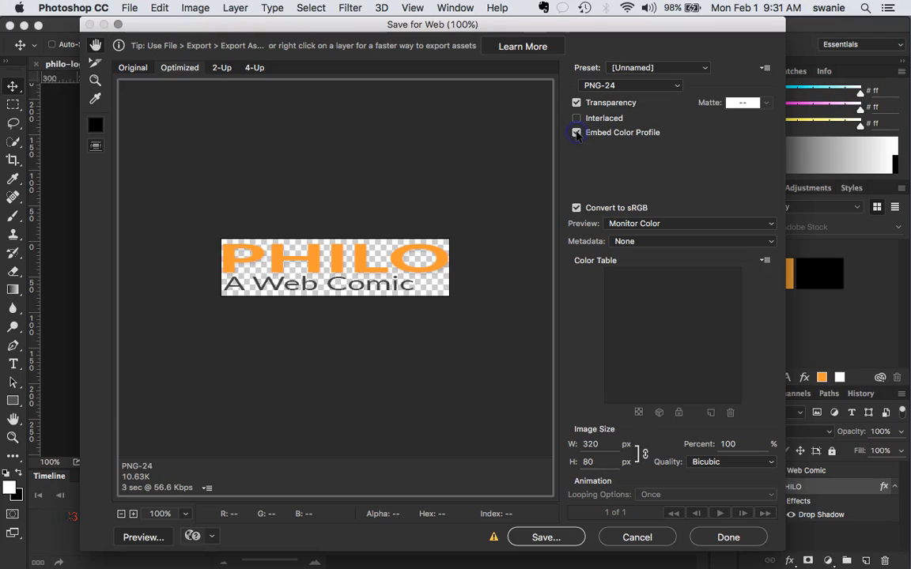
mouse_move(577, 132)
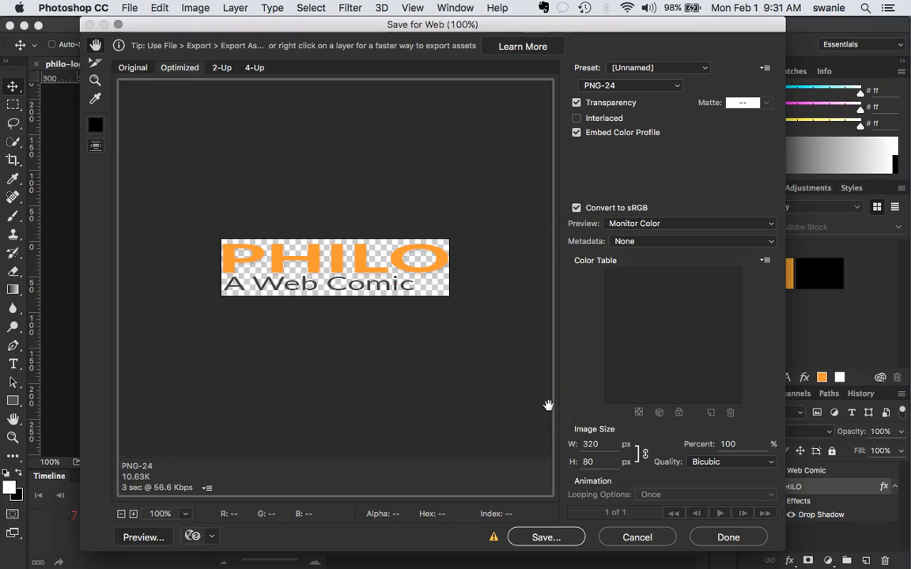
mouse_move(588, 340)
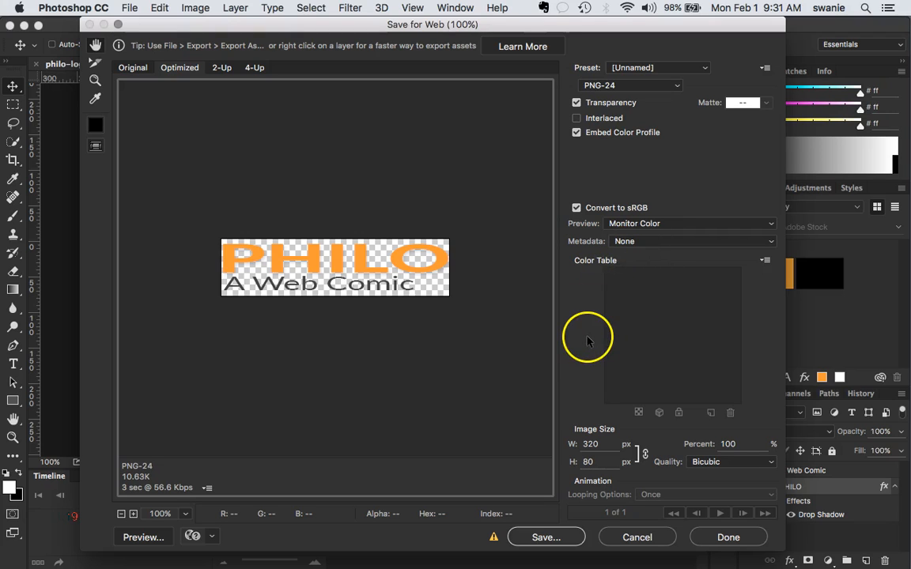
left_click(691, 241)
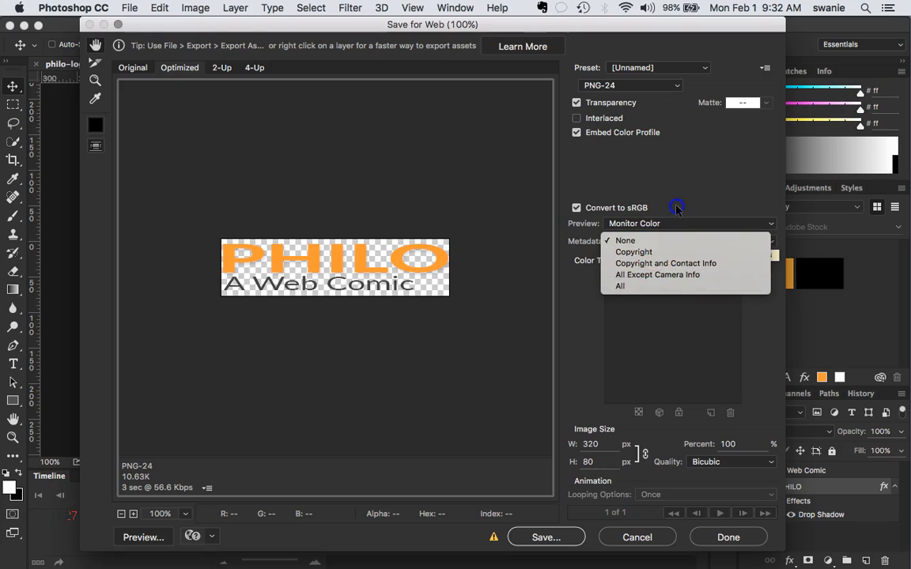
left_click(624, 240)
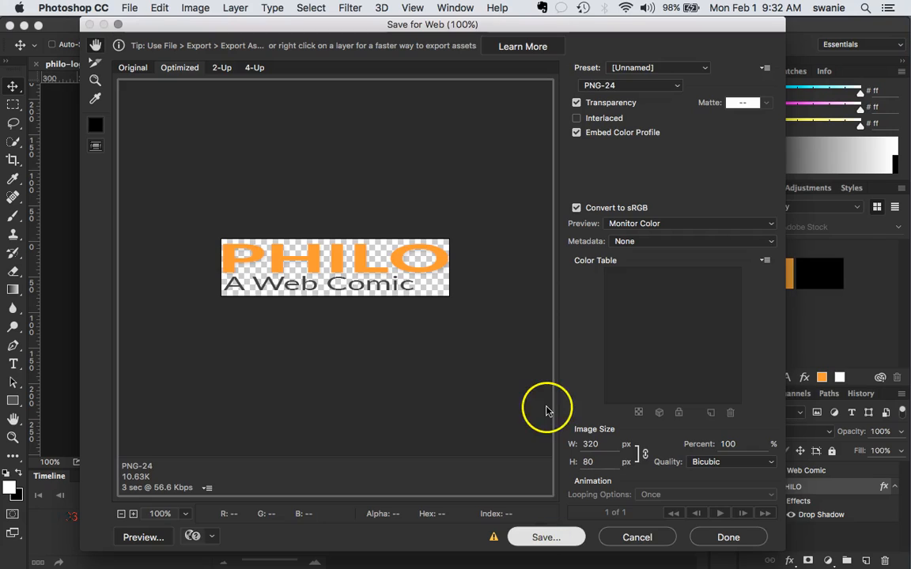
Save the optimized philo-logo.png into the website project's images folder.
left_click(545, 537)
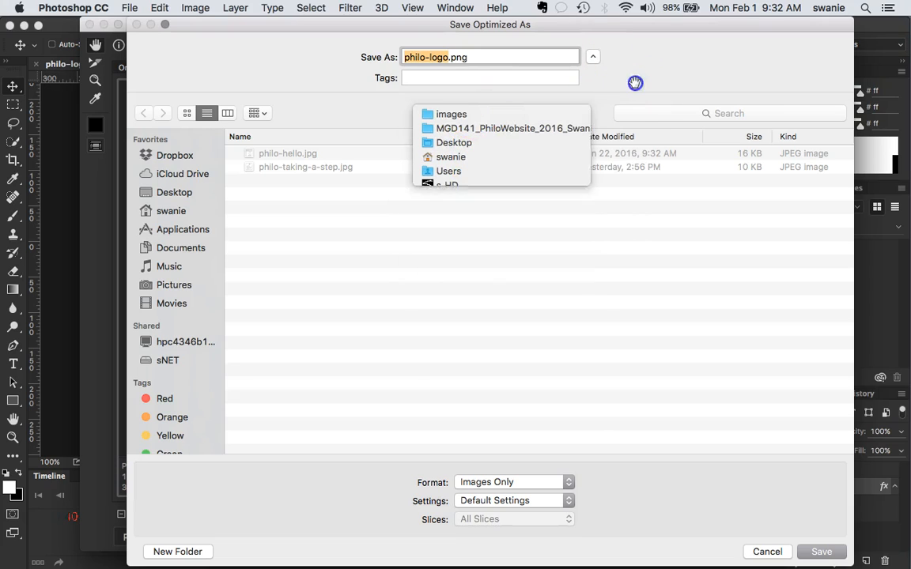
left_click(188, 113)
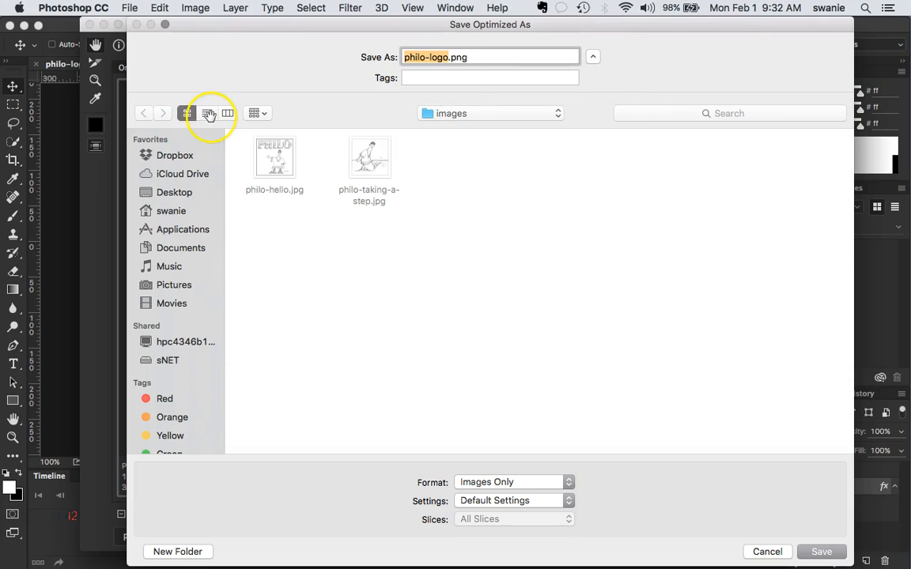
left_click(206, 113)
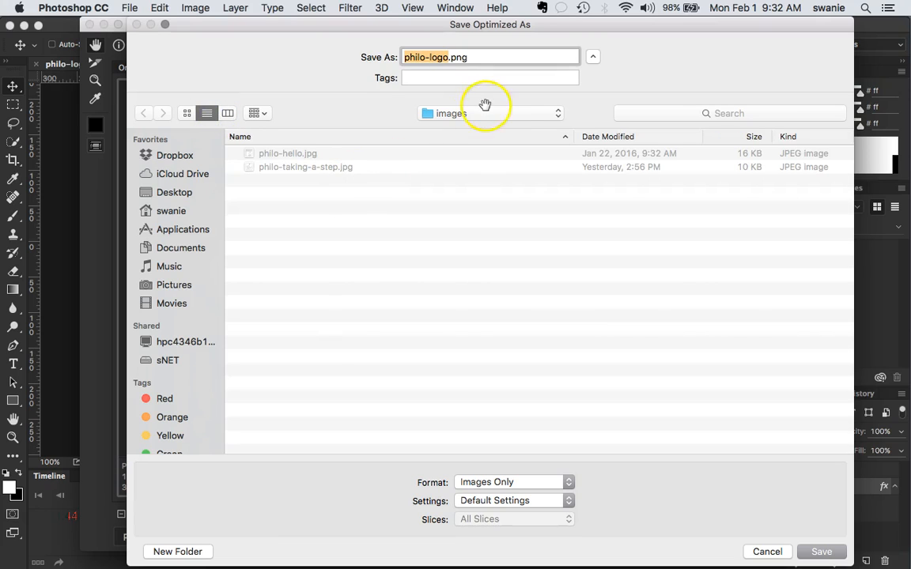
left_click(489, 113)
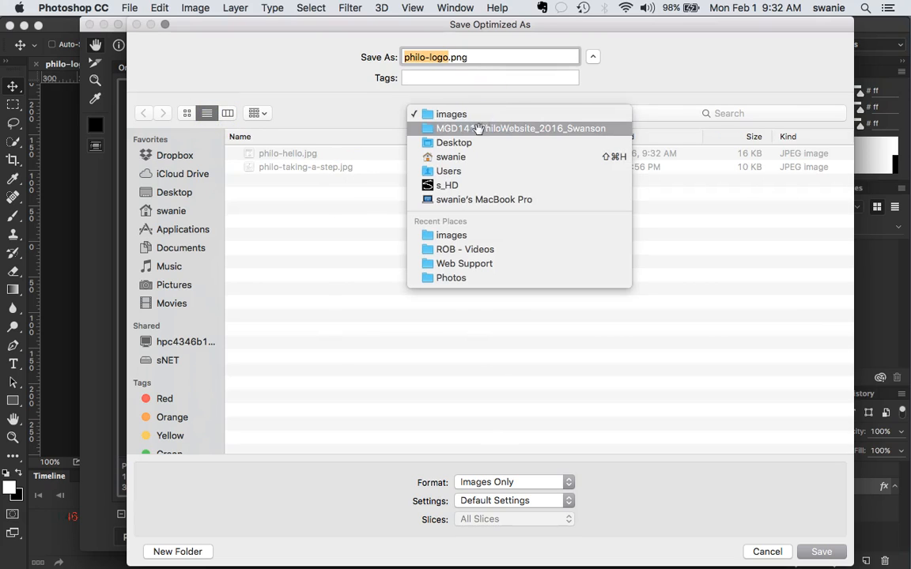
left_click(454, 142)
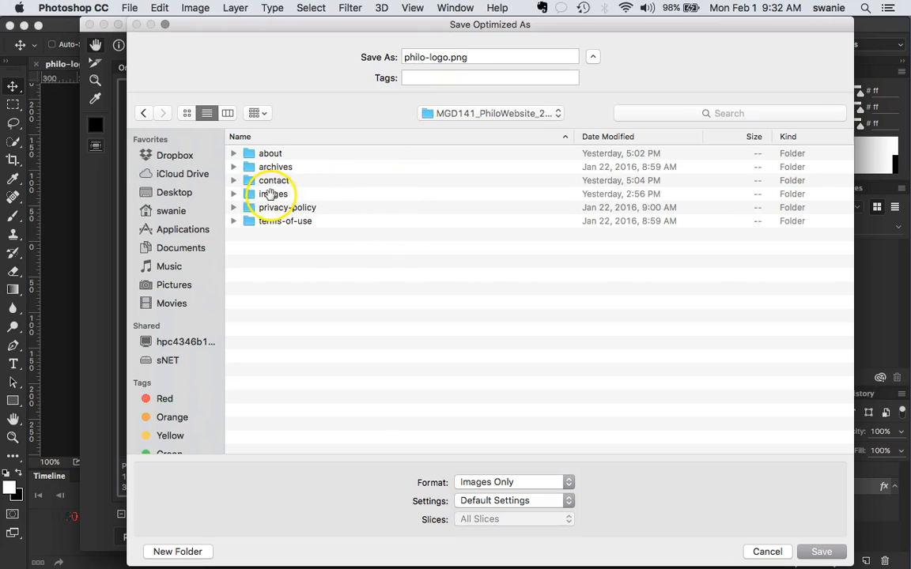
double_click(276, 194)
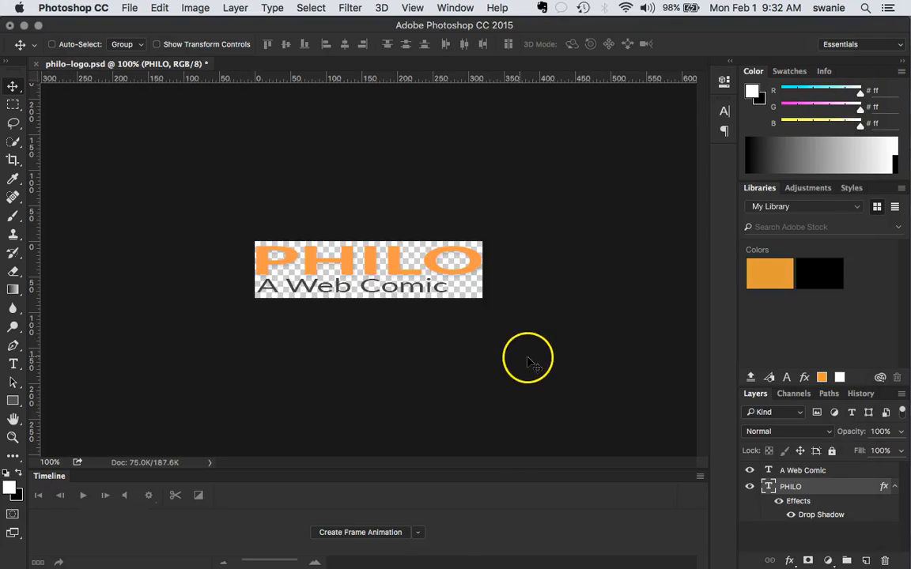
mouse_move(486, 396)
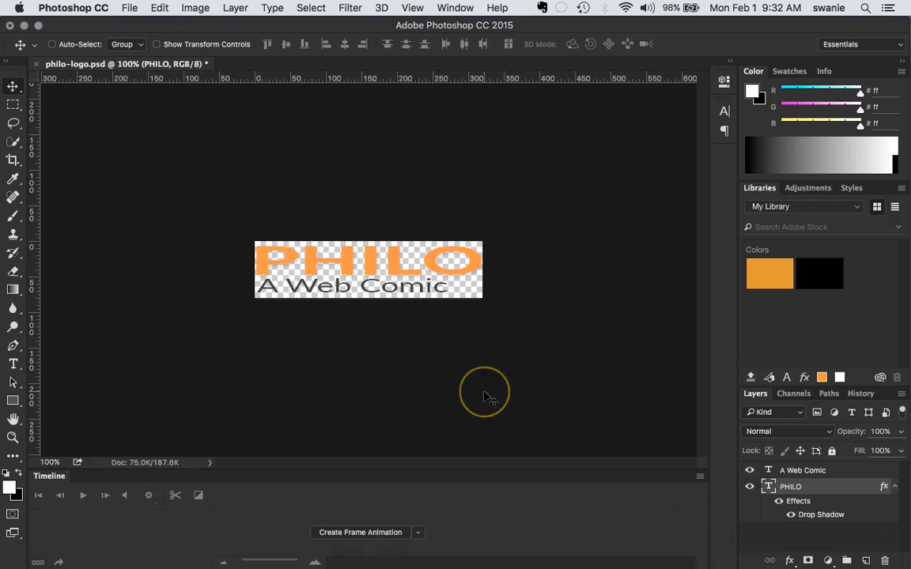
mouse_move(519, 385)
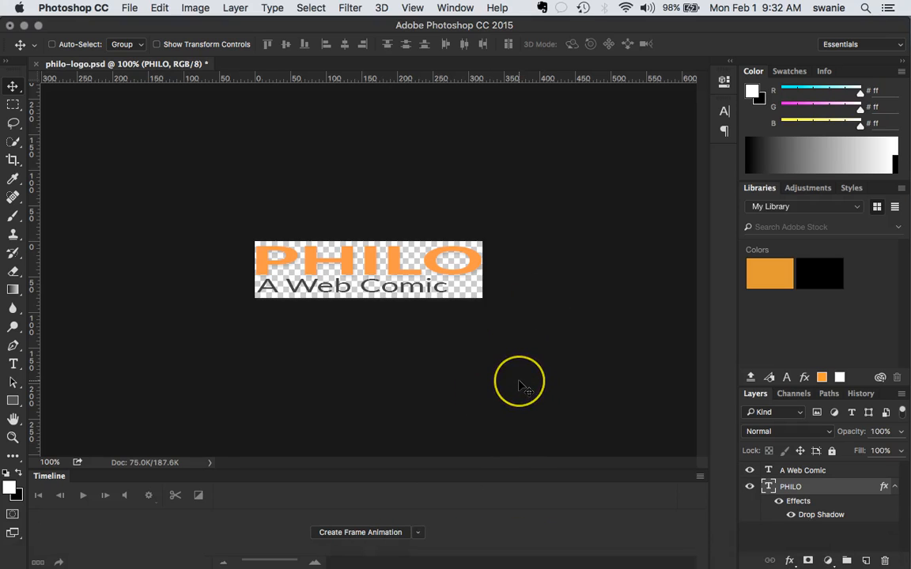
mouse_move(282, 195)
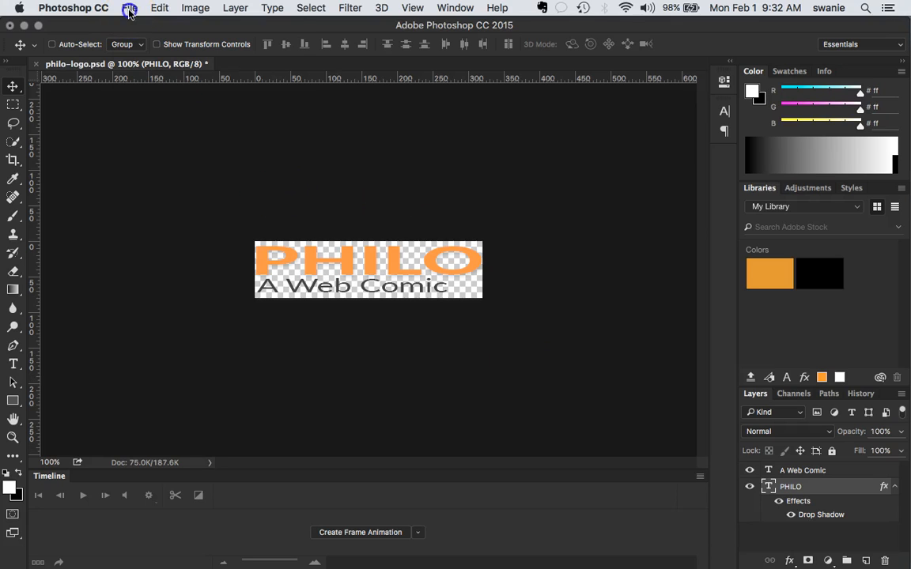
Open the File menu to reach Export > TinyPNG and TinyJPG.
left_click(130, 8)
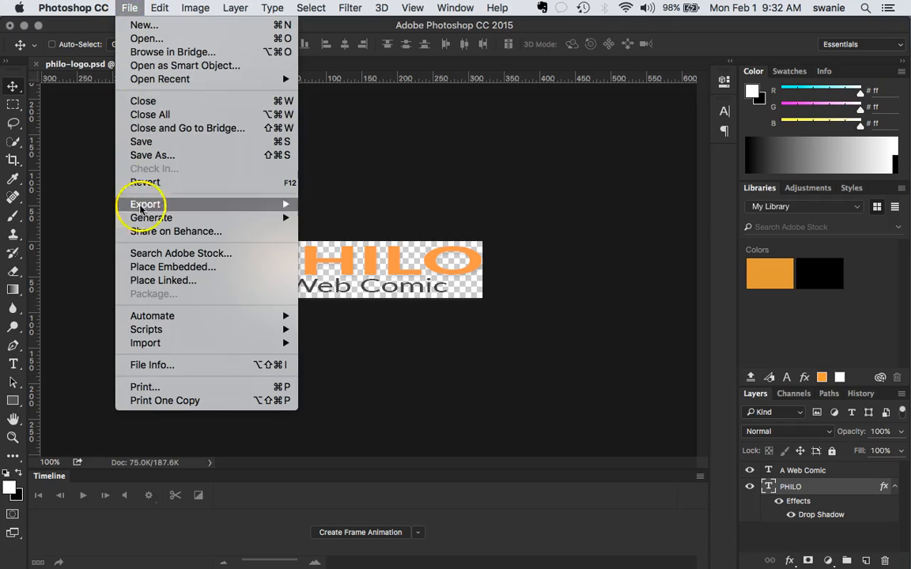
mouse_move(145, 204)
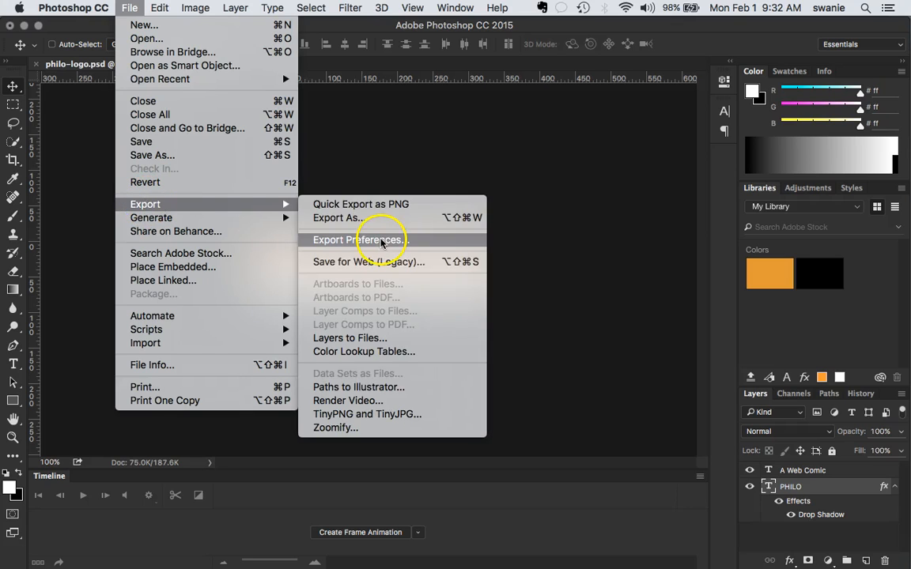
mouse_move(392, 414)
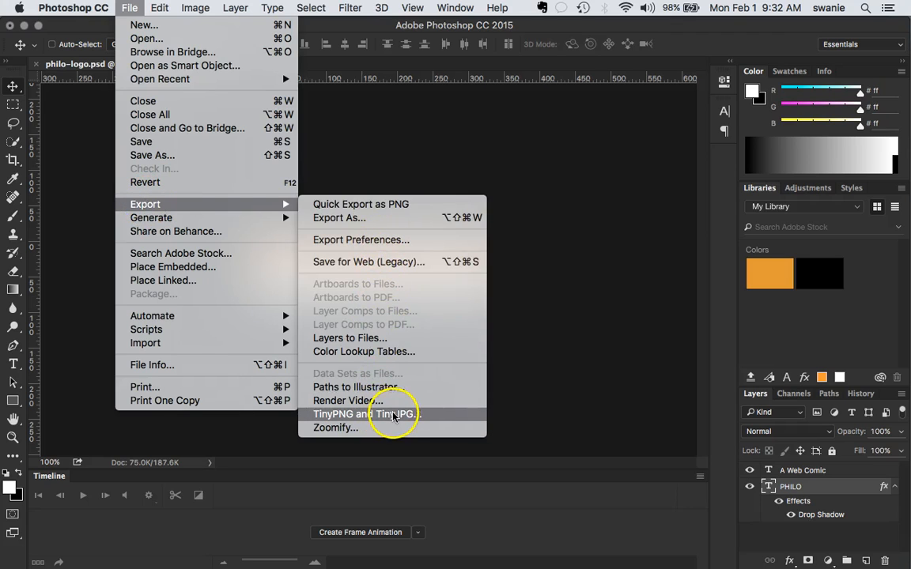
mouse_move(395, 414)
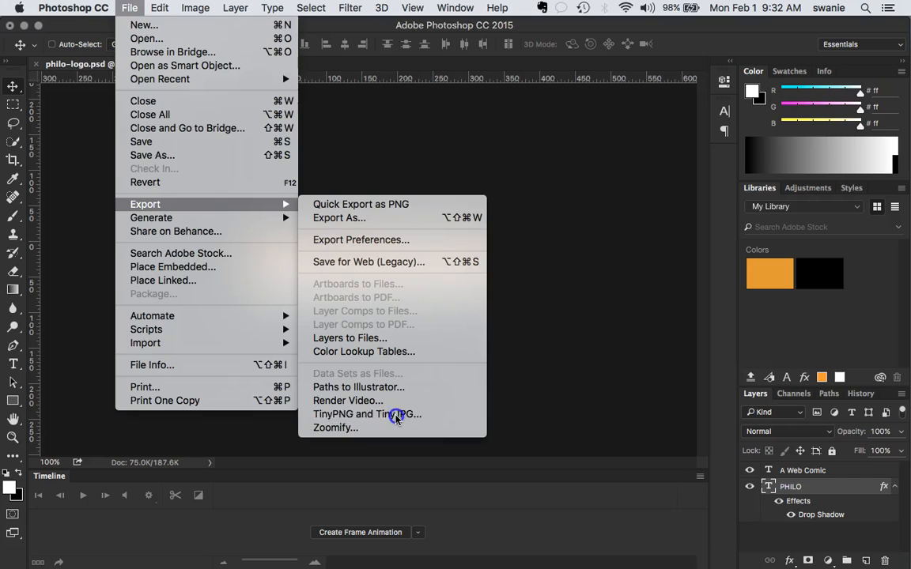
Export a TinyPNG-compressed philo-logo.png to the images folder, replacing the existing copy.
left_click(367, 413)
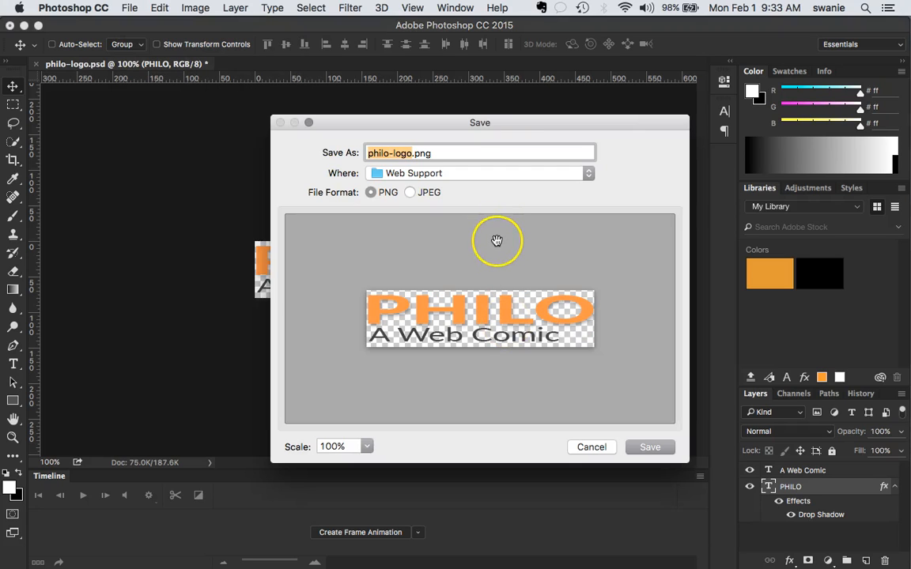
mouse_move(497, 240)
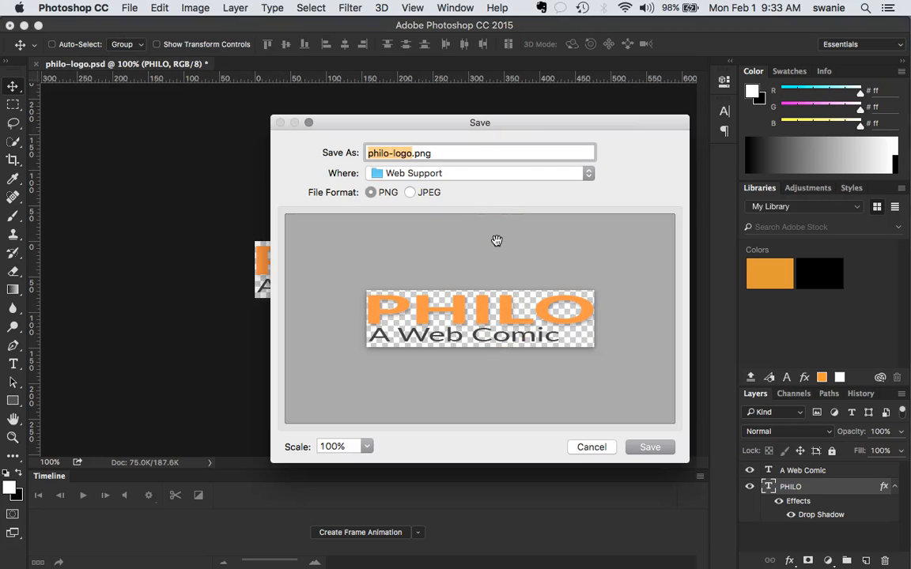
left_click(480, 173)
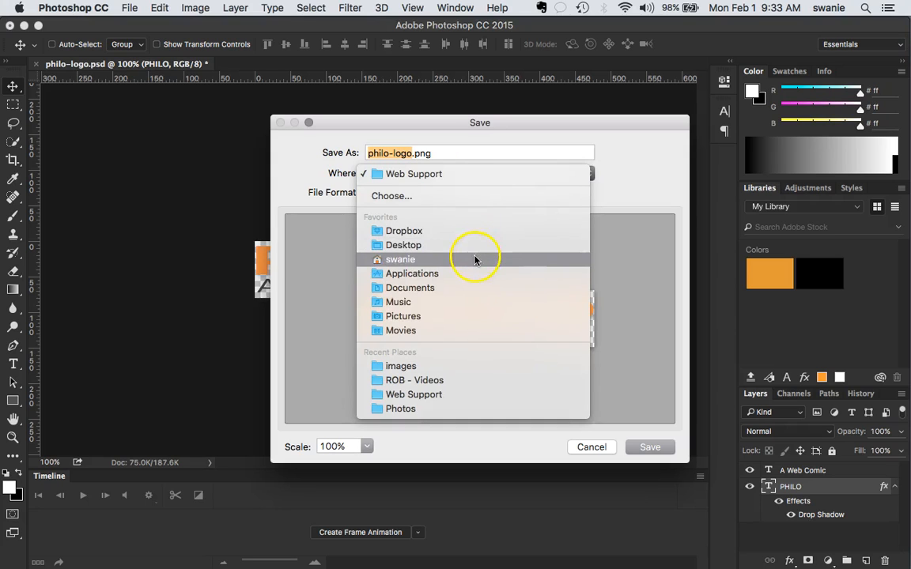
left_click(403, 244)
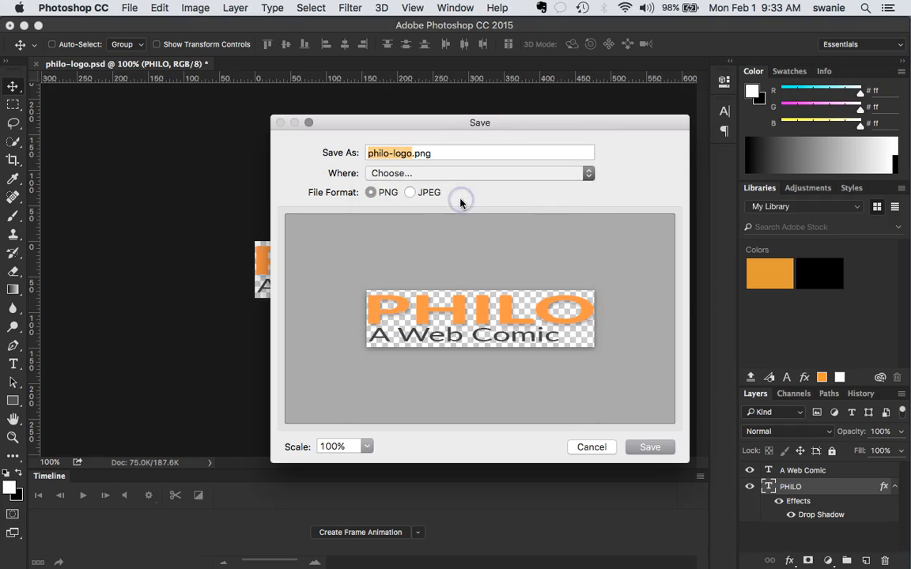
left_click(479, 172)
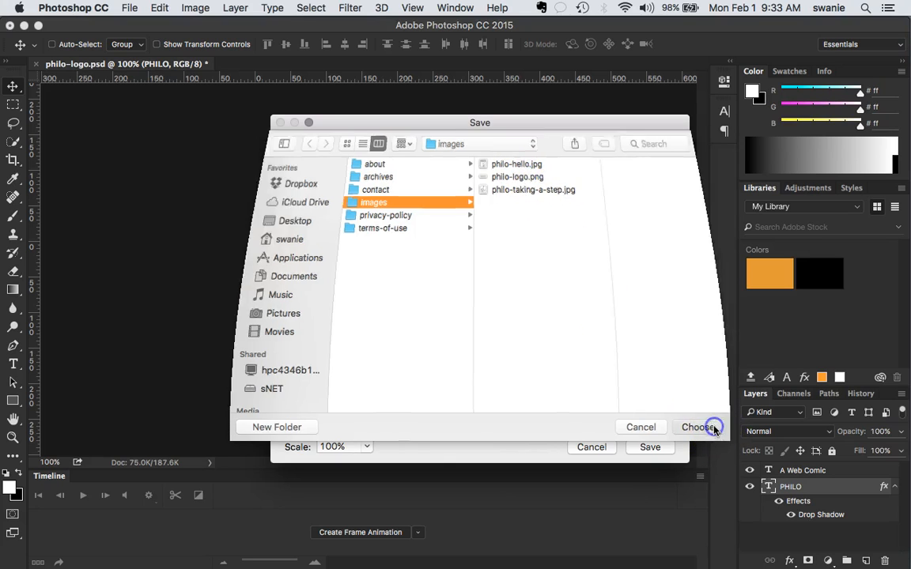
left_click(697, 427)
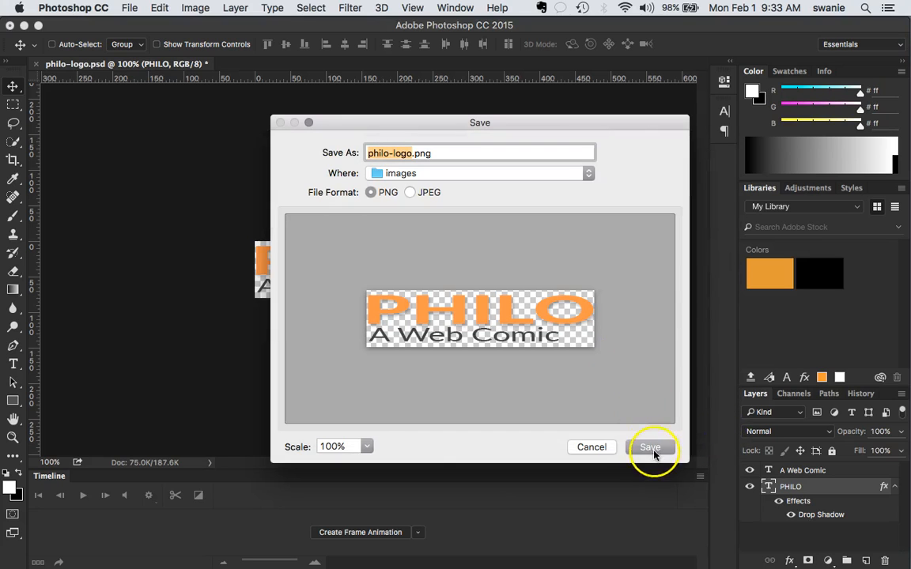
left_click(649, 446)
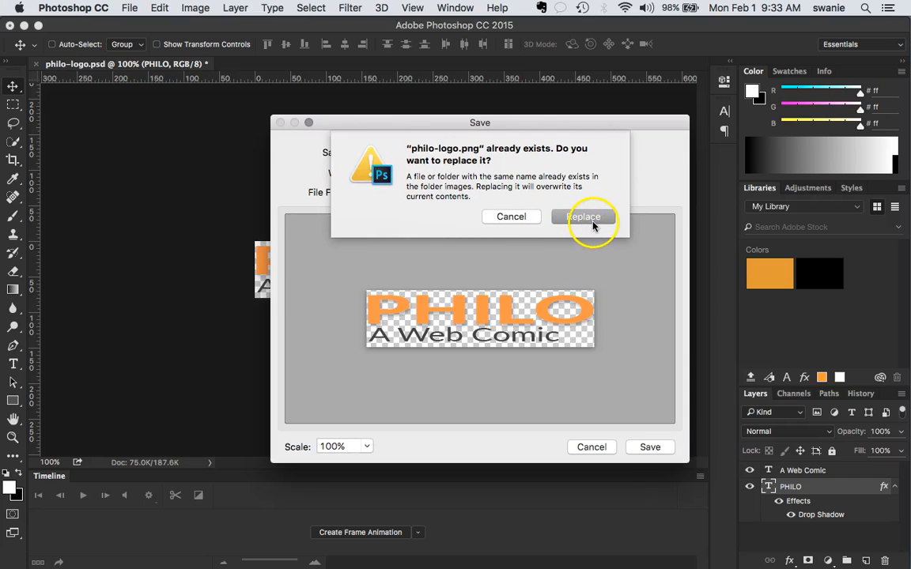
left_click(584, 217)
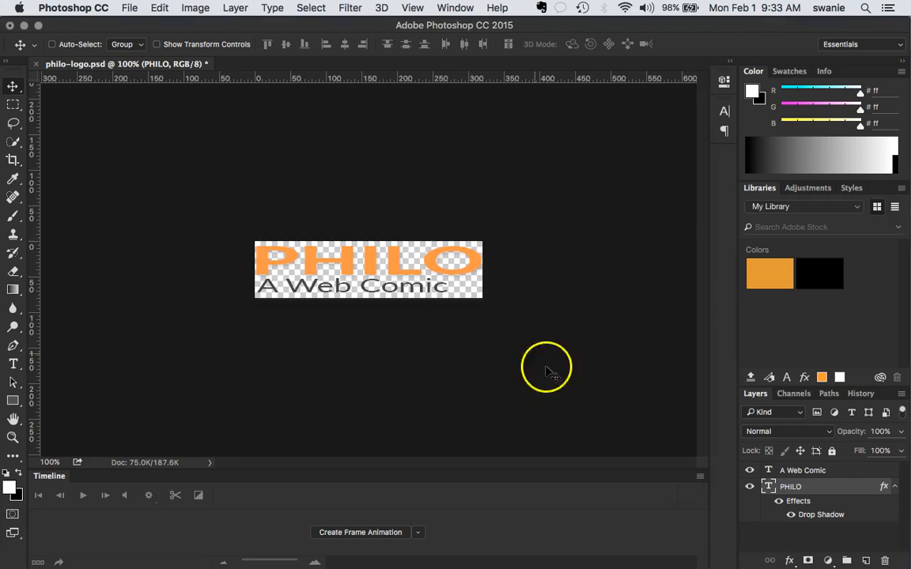
mouse_move(586, 316)
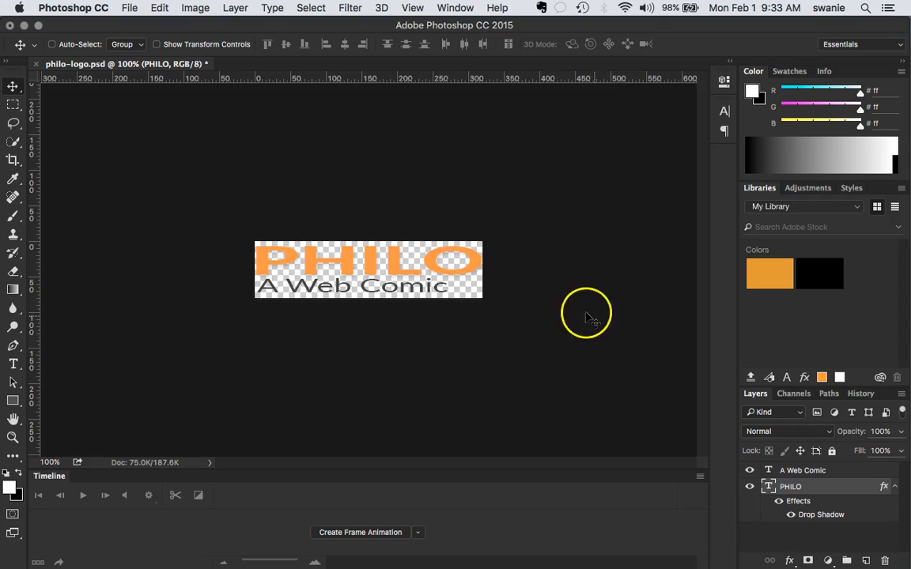
mouse_move(557, 343)
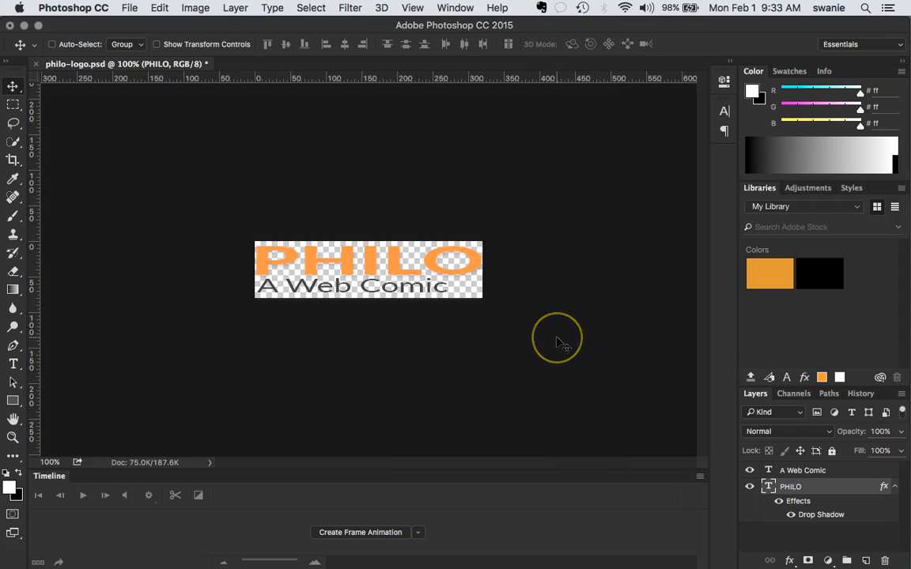
mouse_move(560, 344)
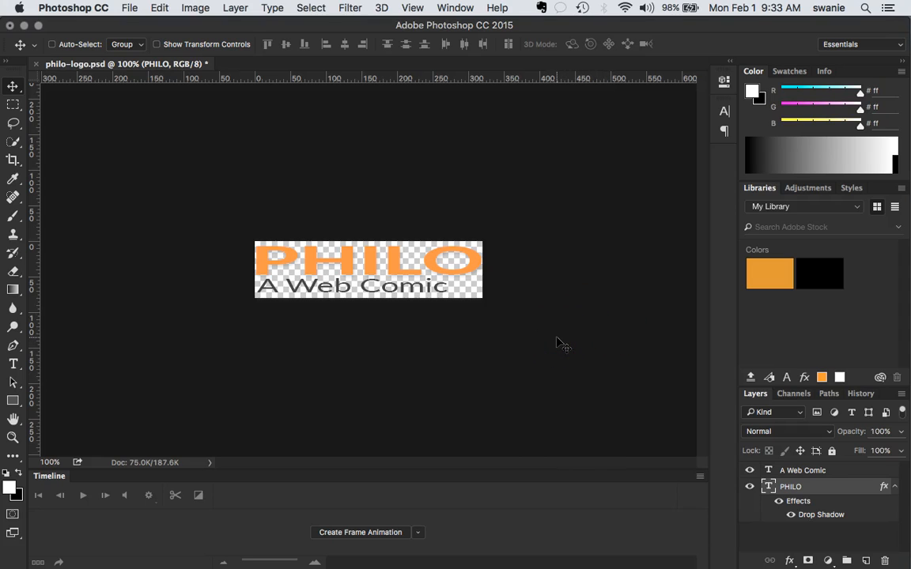
mouse_move(559, 332)
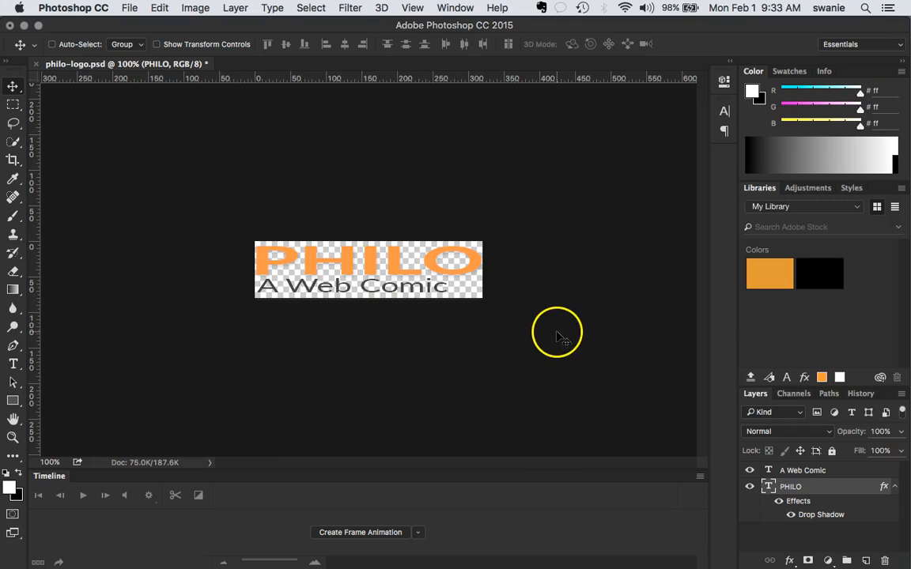
mouse_move(471, 297)
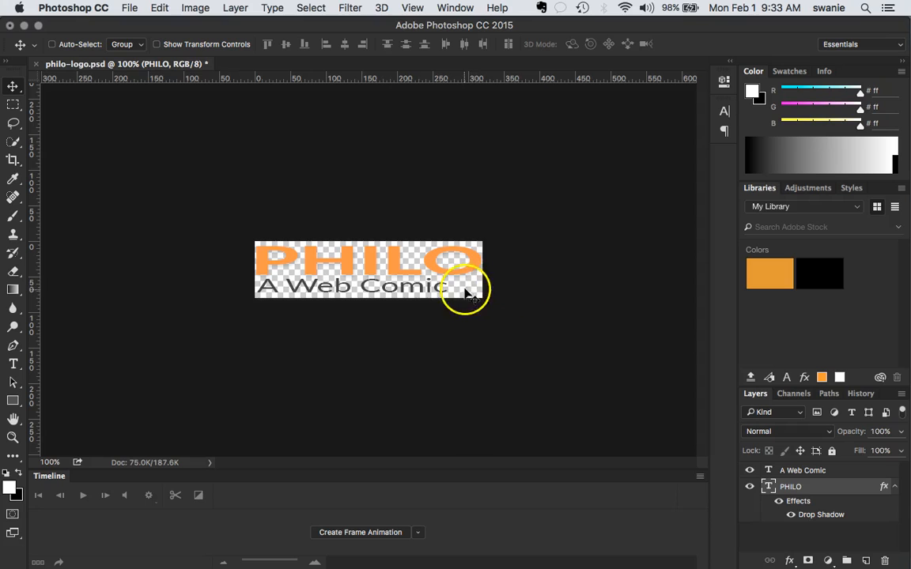
mouse_move(481, 299)
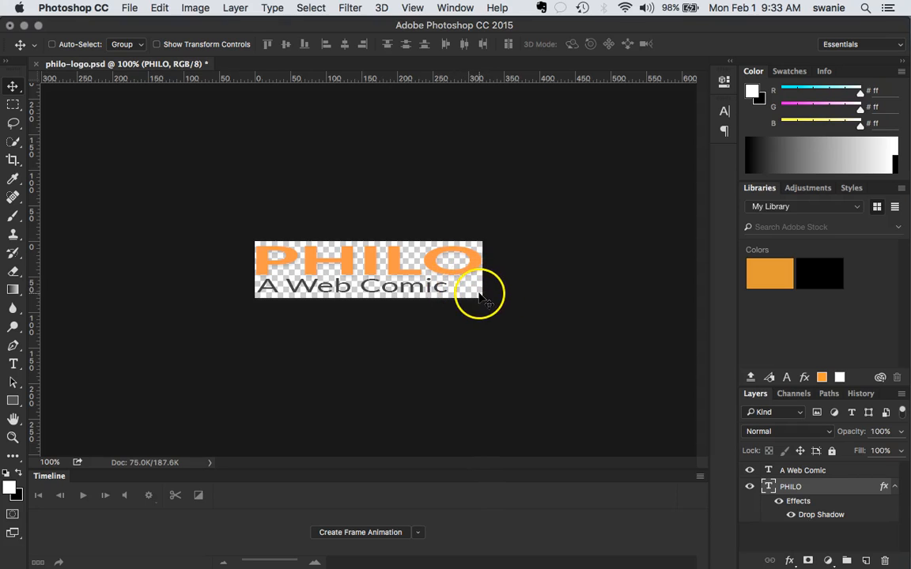
mouse_move(466, 290)
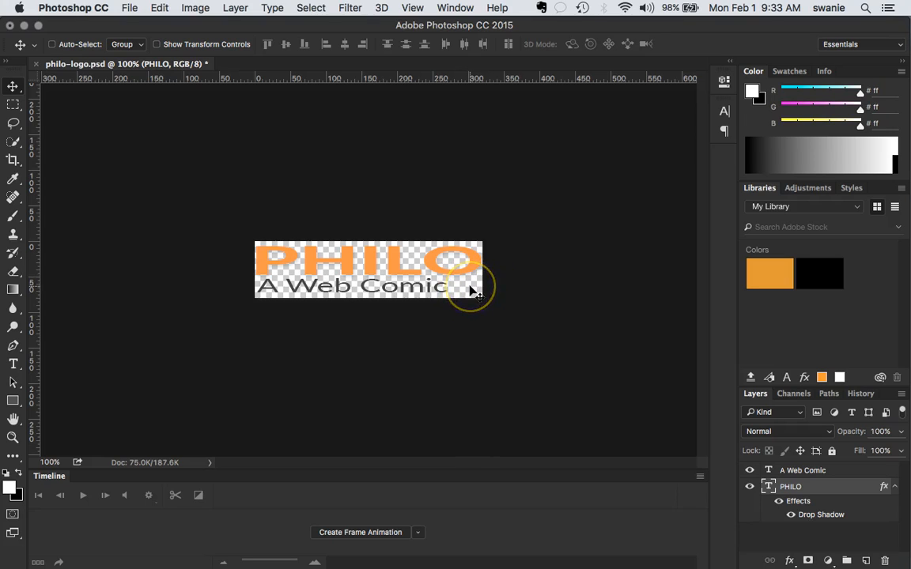
mouse_move(297, 284)
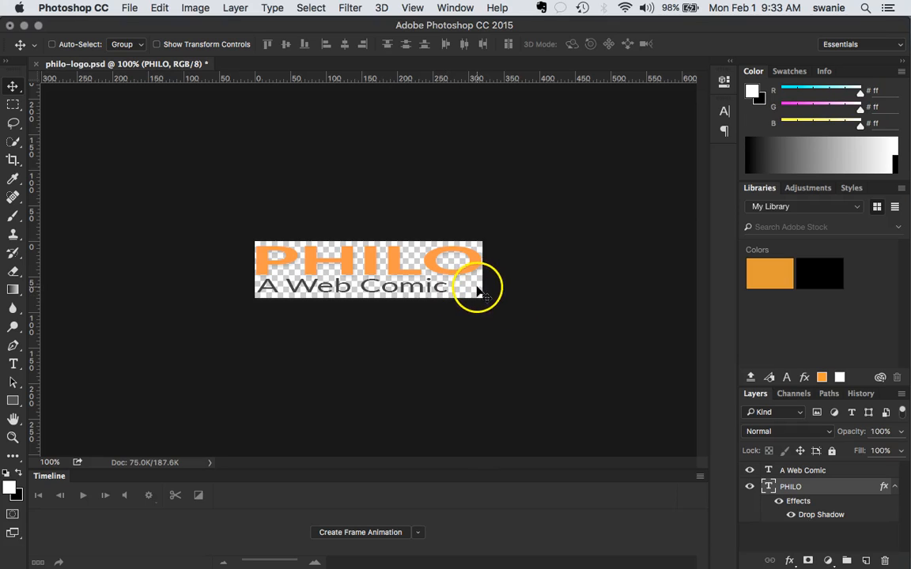
mouse_move(44, 356)
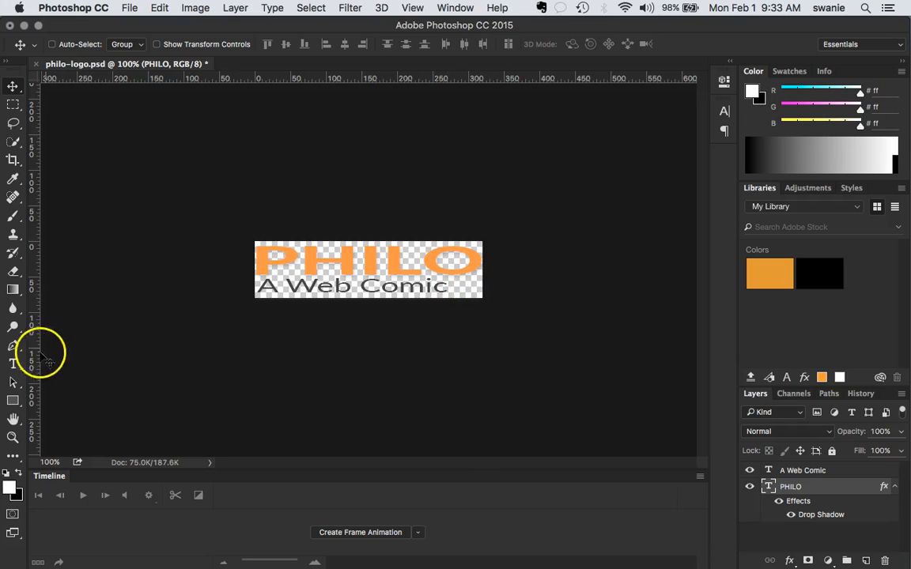